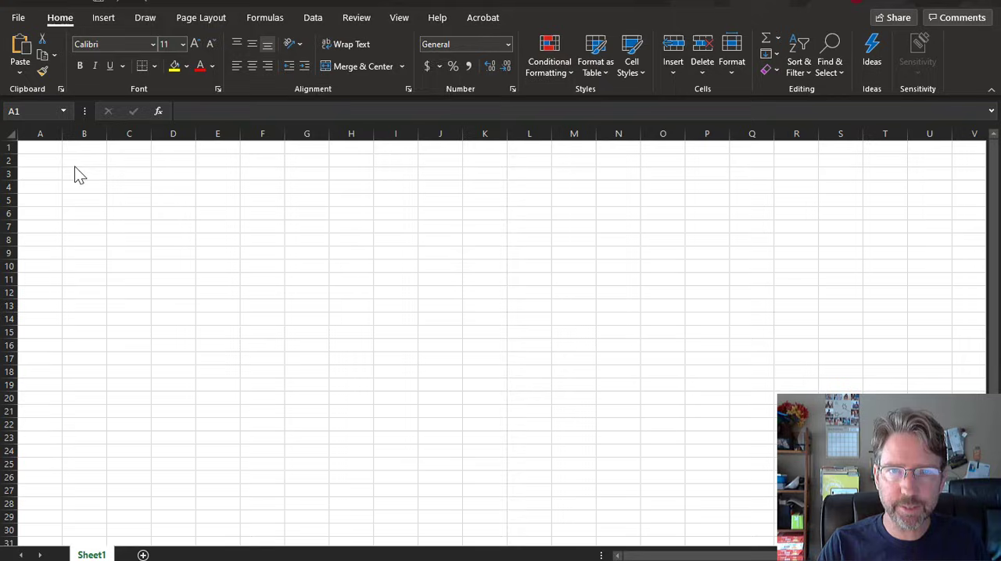
Enter the column headings t and g(t) in B2 and C2.
left_click(83, 160)
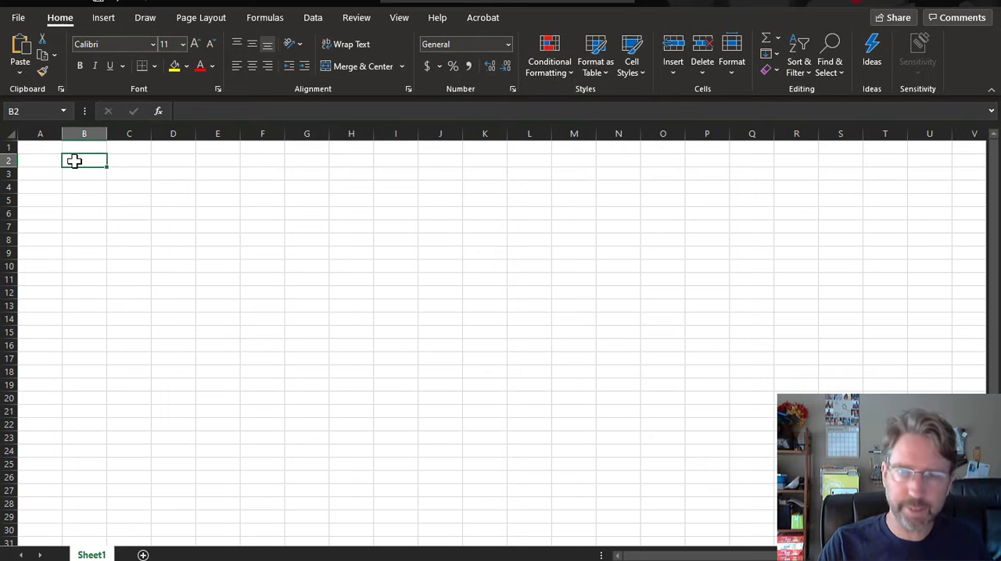
type("t")
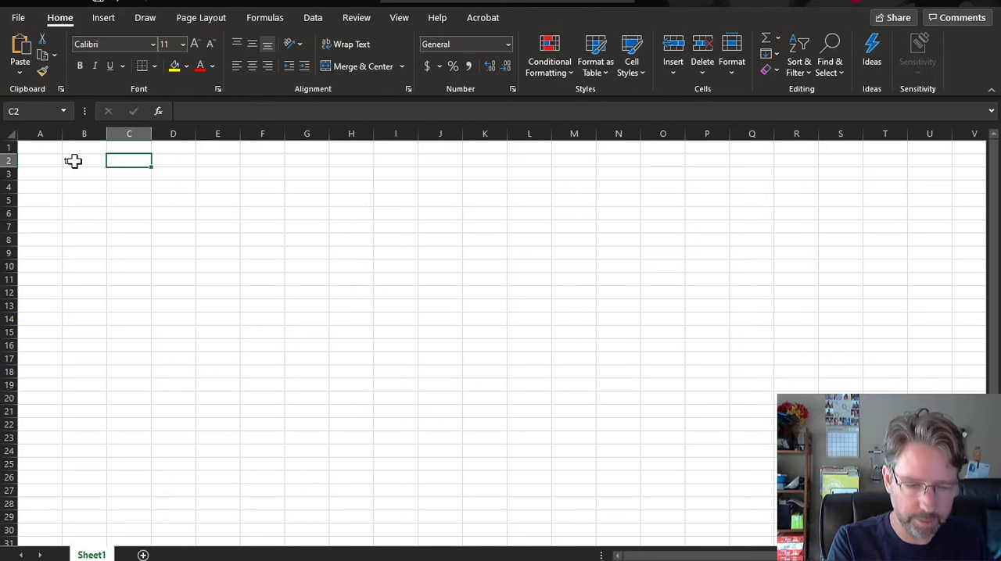
type("g(t)")
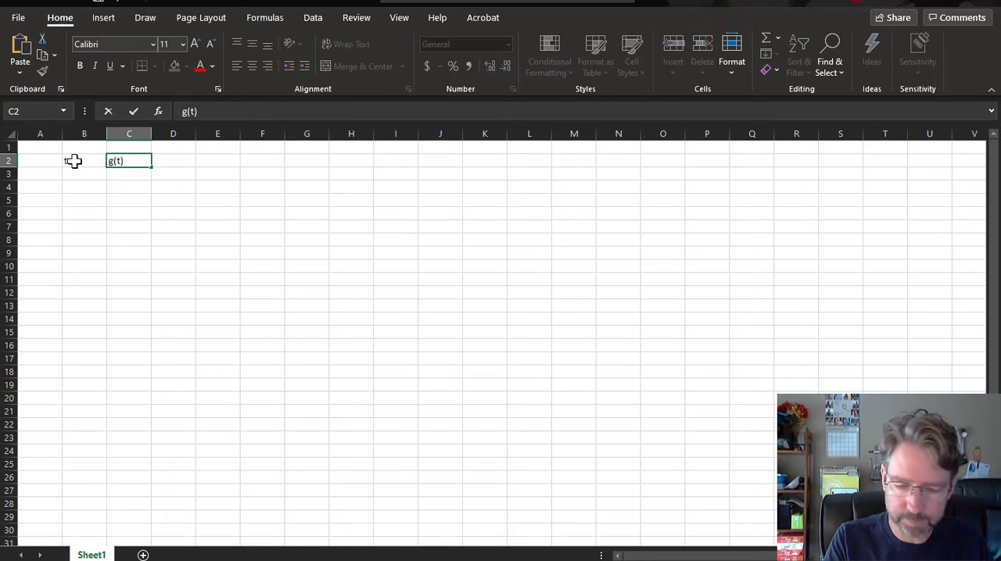
Fill column B with times starting at 0 in steps of 0.1.
left_click(84, 175)
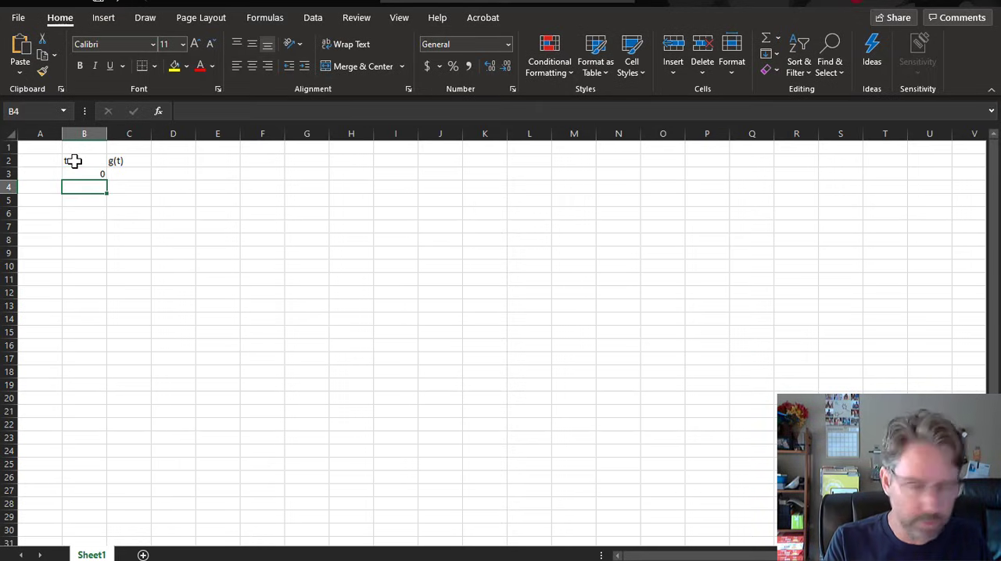
type("0.1")
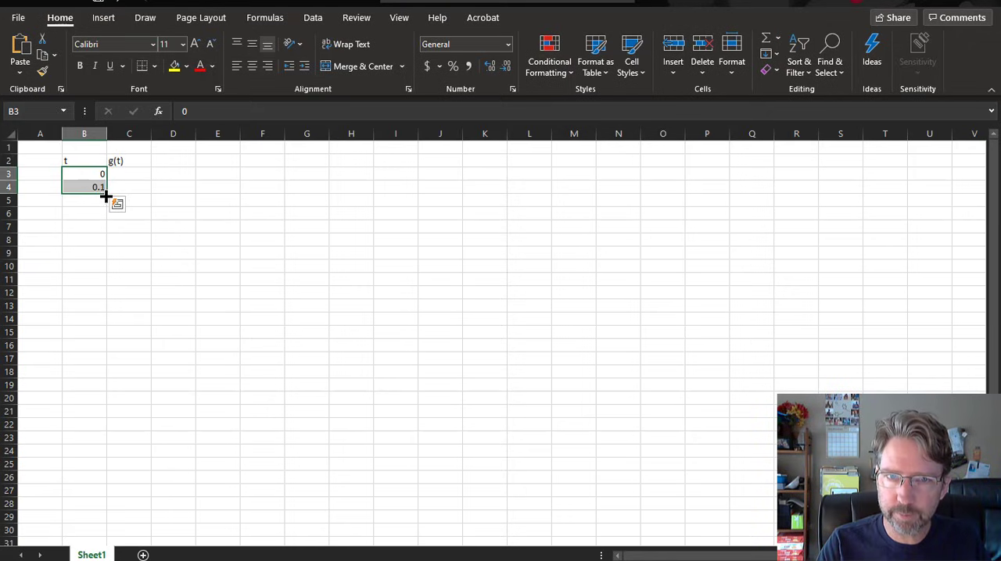
left_click_drag(107, 195, 101, 291)
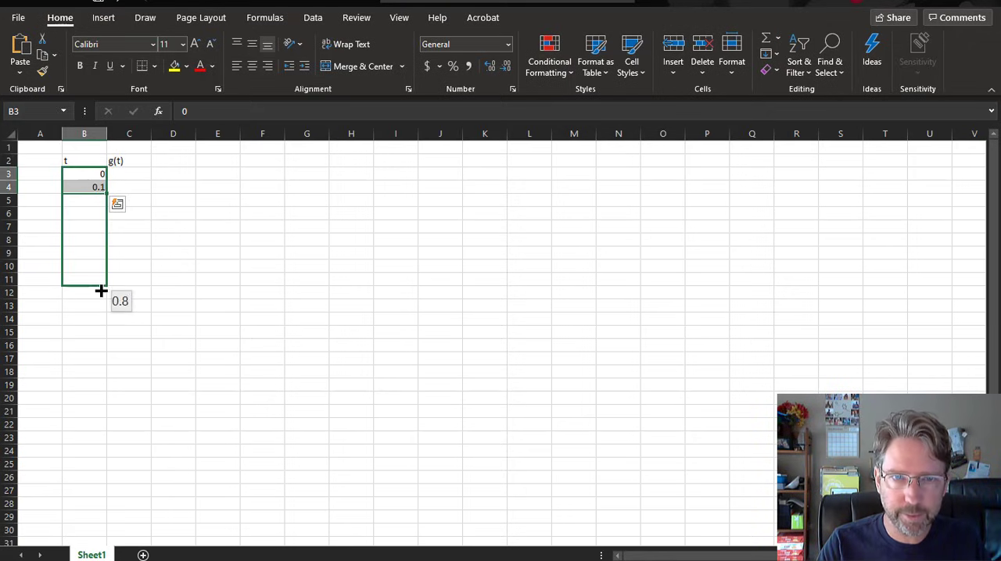
left_click_drag(101, 290, 108, 430)
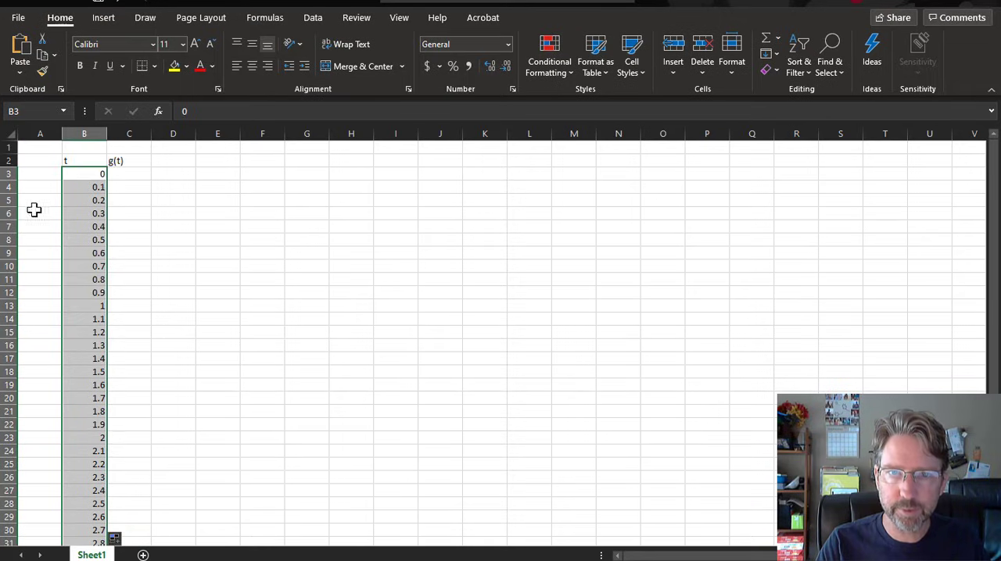
Add a k heading in column A with index values 0, 1, 2… beside t.
left_click(41, 161)
type("k")
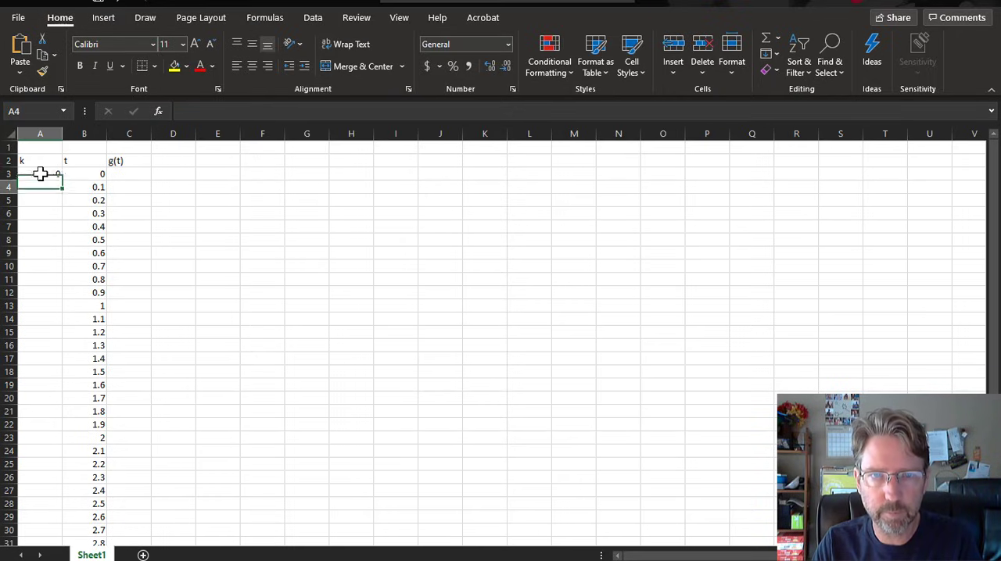
left_click(40, 174)
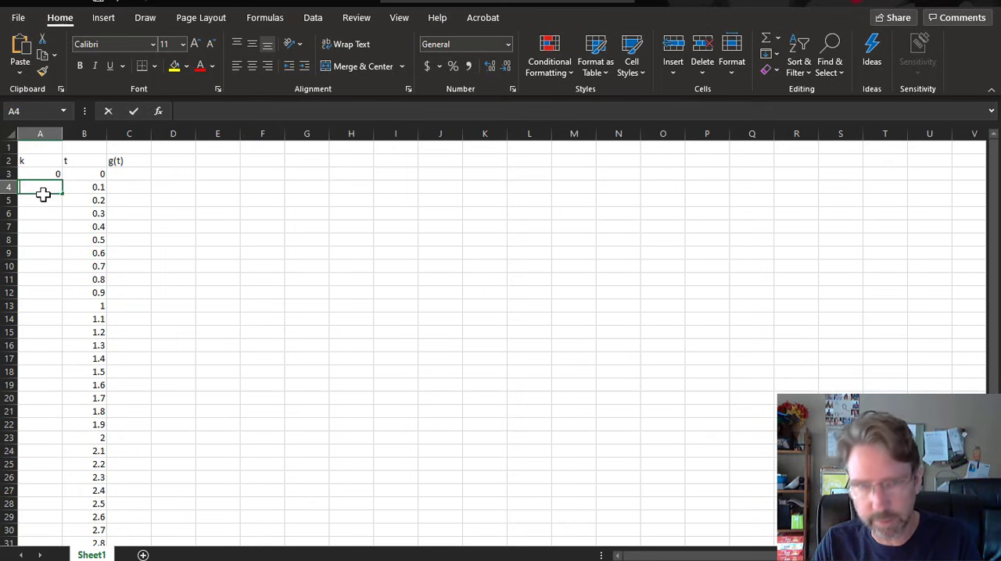
left_click(40, 173)
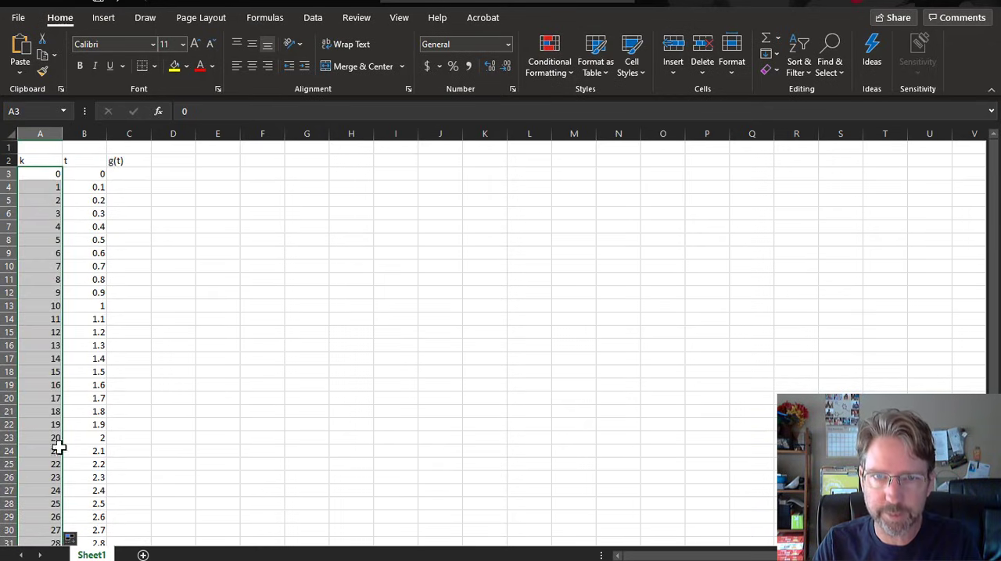
left_click(128, 174)
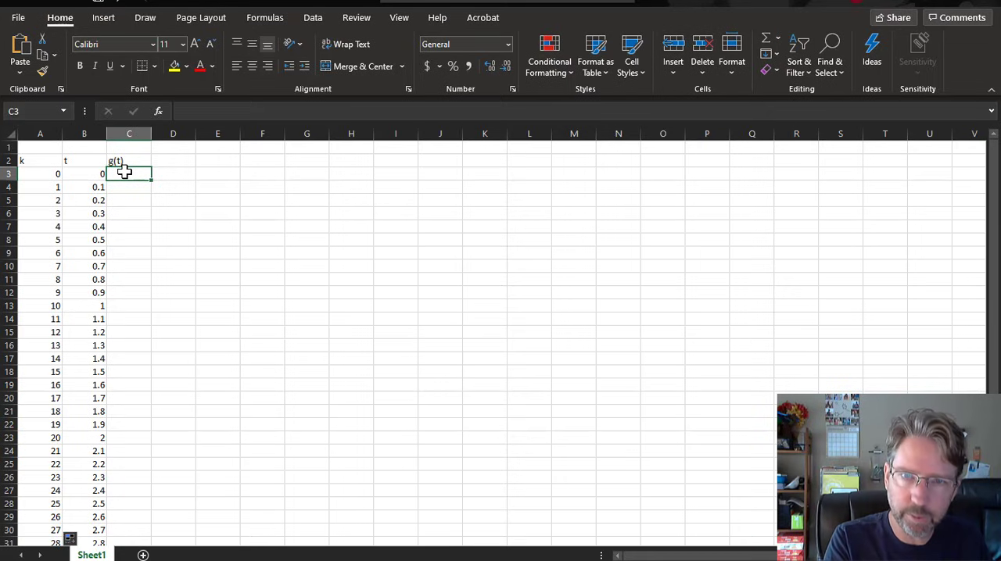
Enter the formula =cos(2*pi()*t) in C3 to compute cos(2πt).
type("=cos")
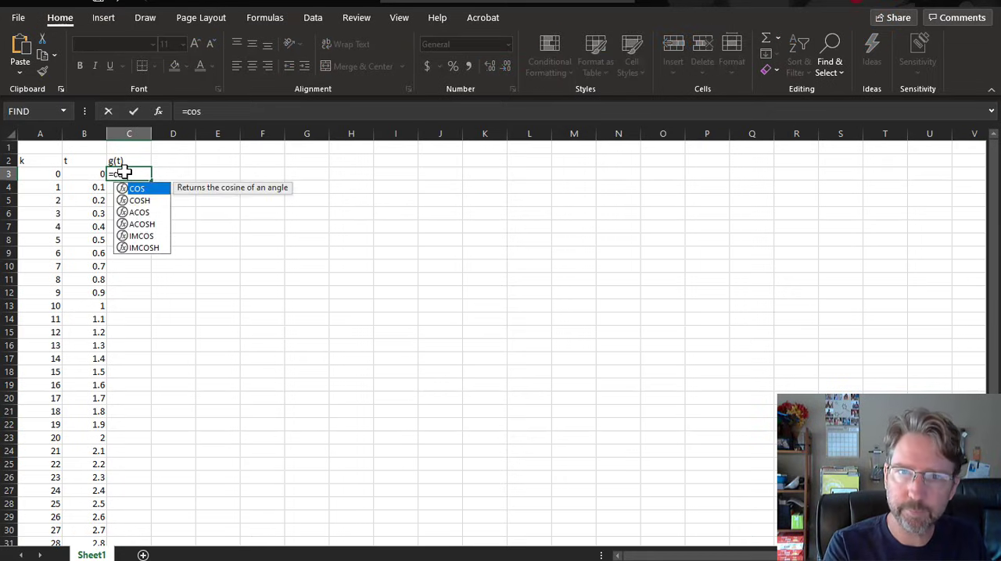
type("(2")
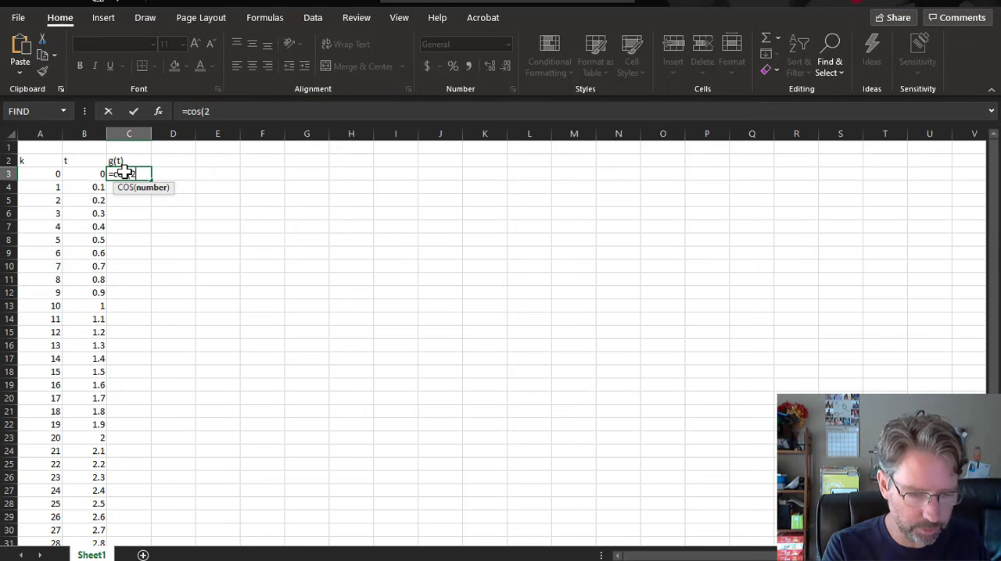
type("*pi()")
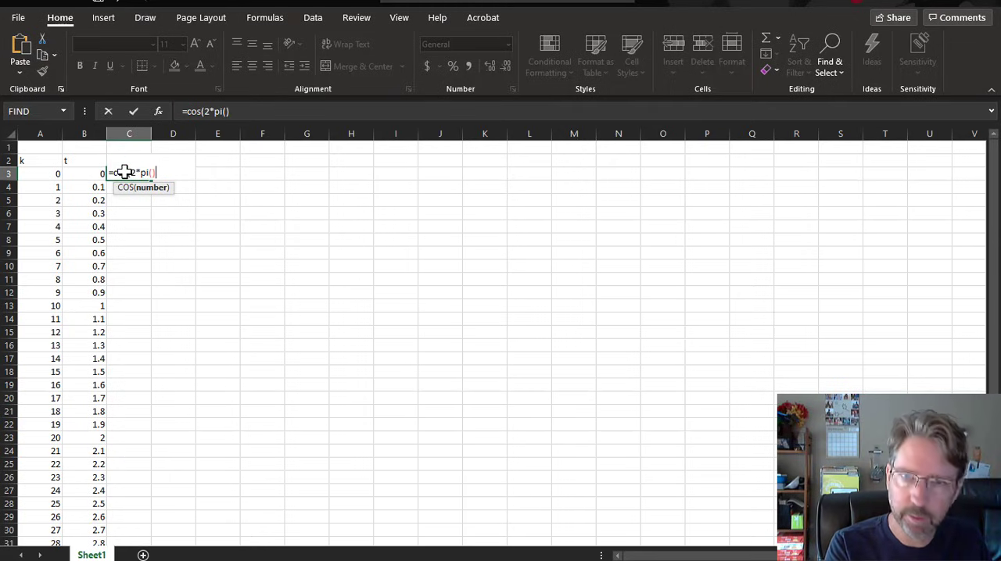
type("*")
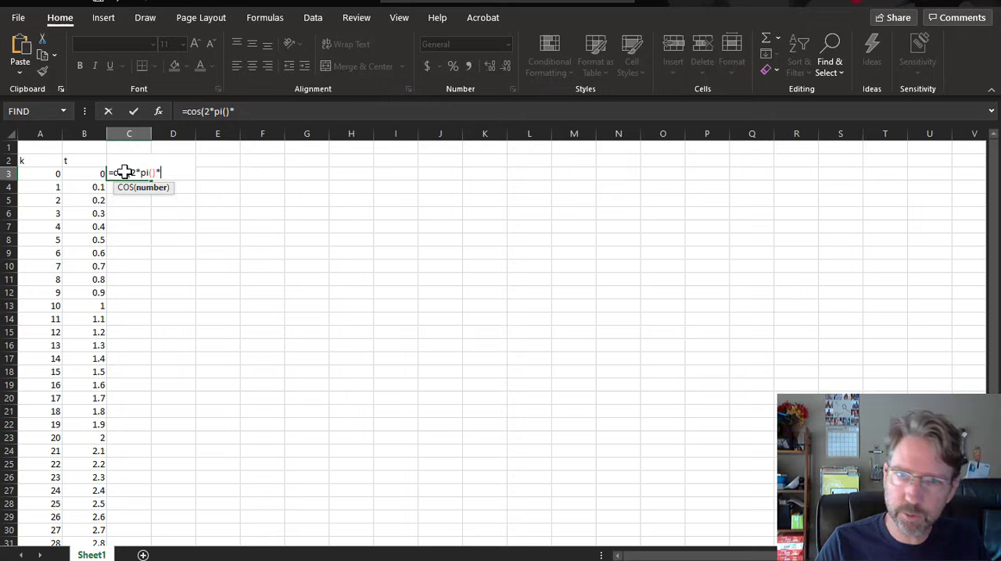
type("t")
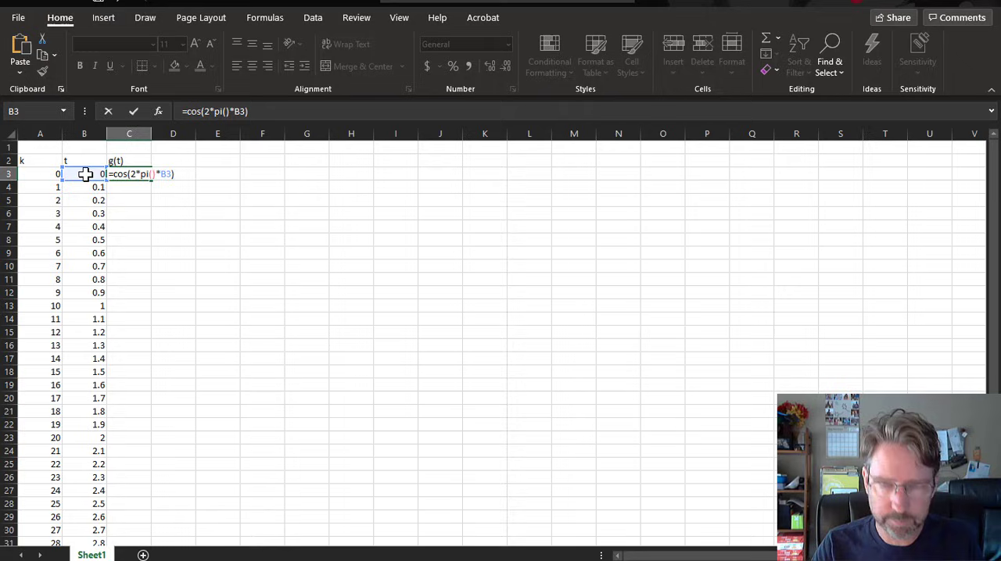
key("Enter")
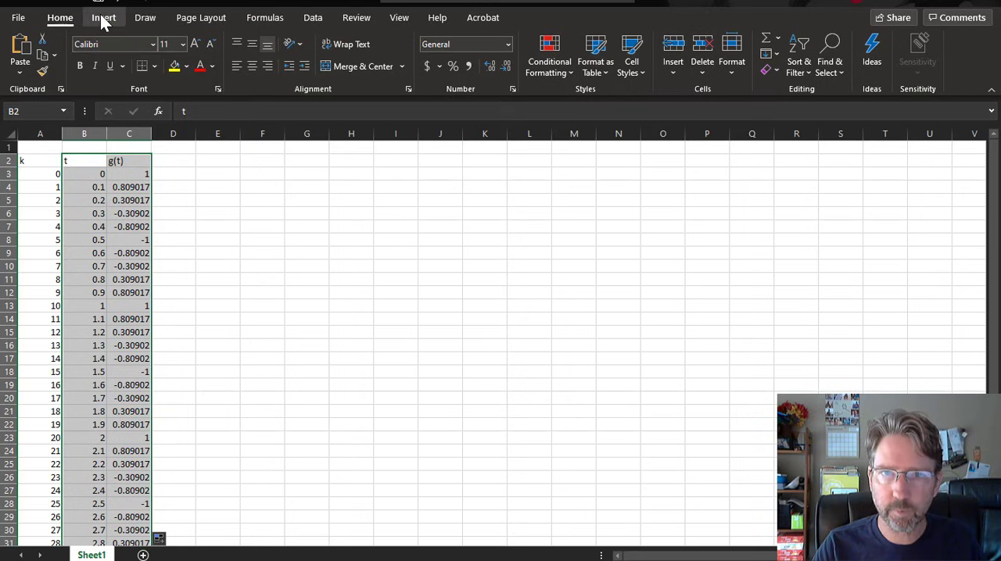
Insert a scatter-line chart of g(t) versus t and move it right of the data.
left_click(98, 17)
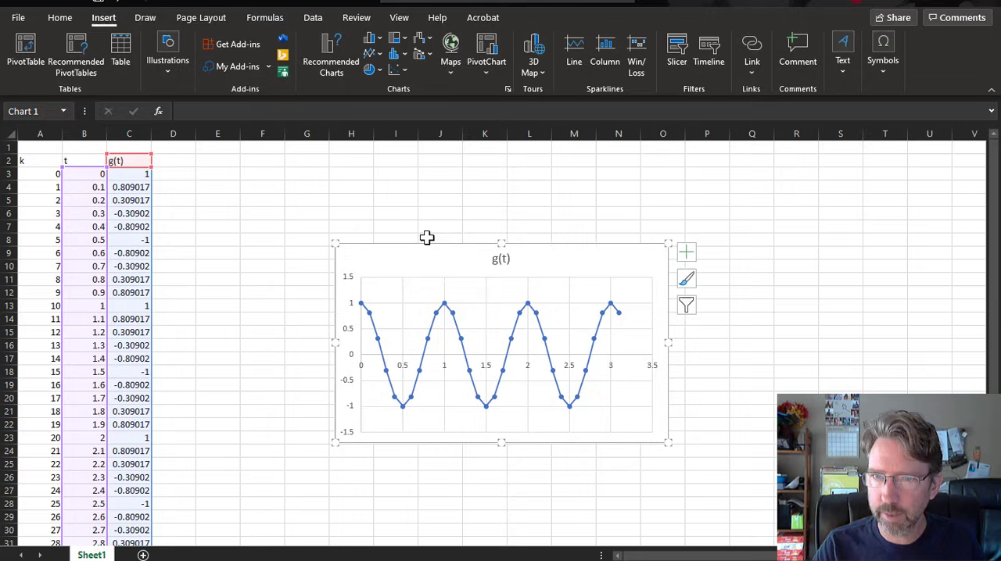
left_click_drag(427, 238, 479, 175)
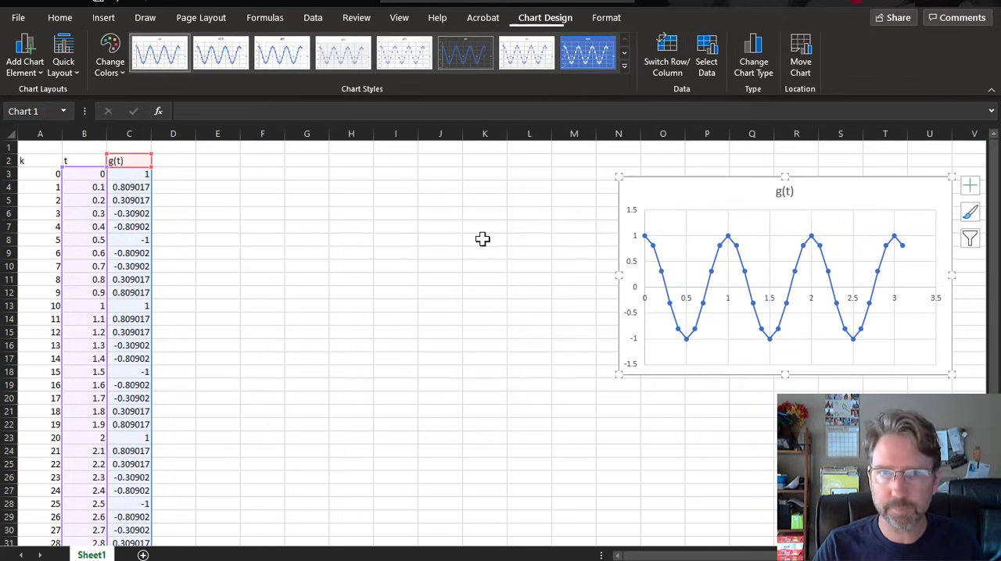
mouse_move(238, 275)
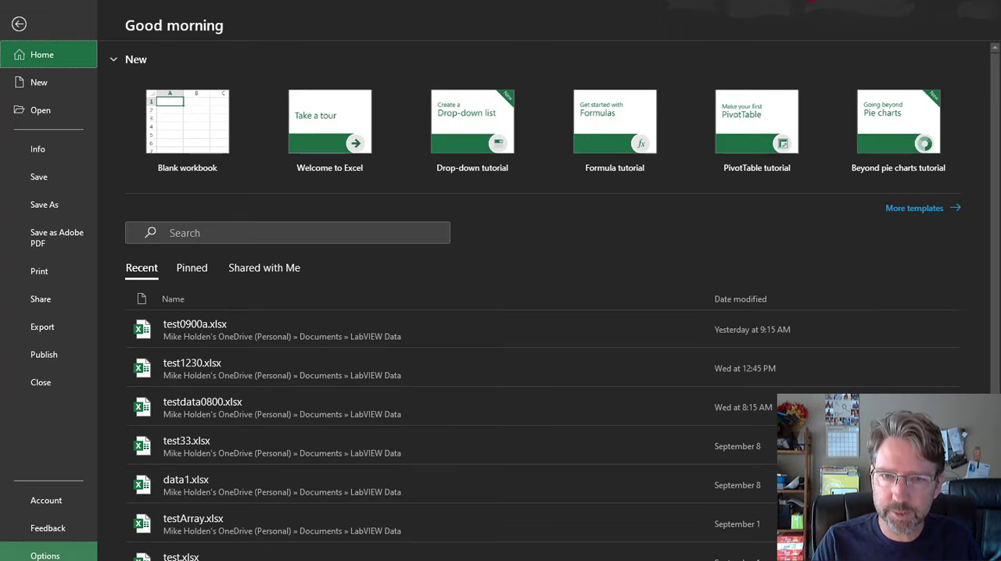
Enable the Analysis ToolPak through Excel Options > Add-ins.
left_click(44, 554)
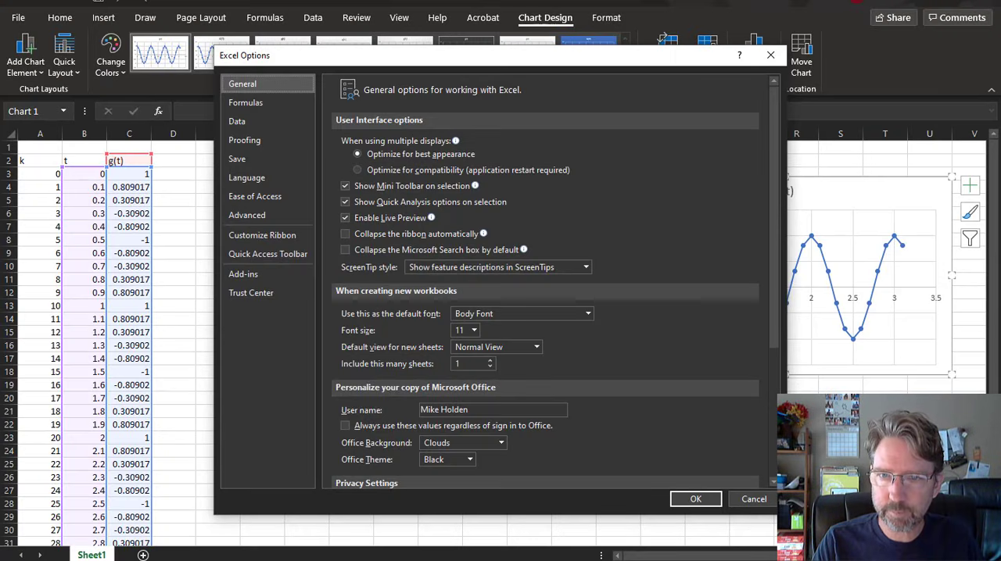
left_click(243, 273)
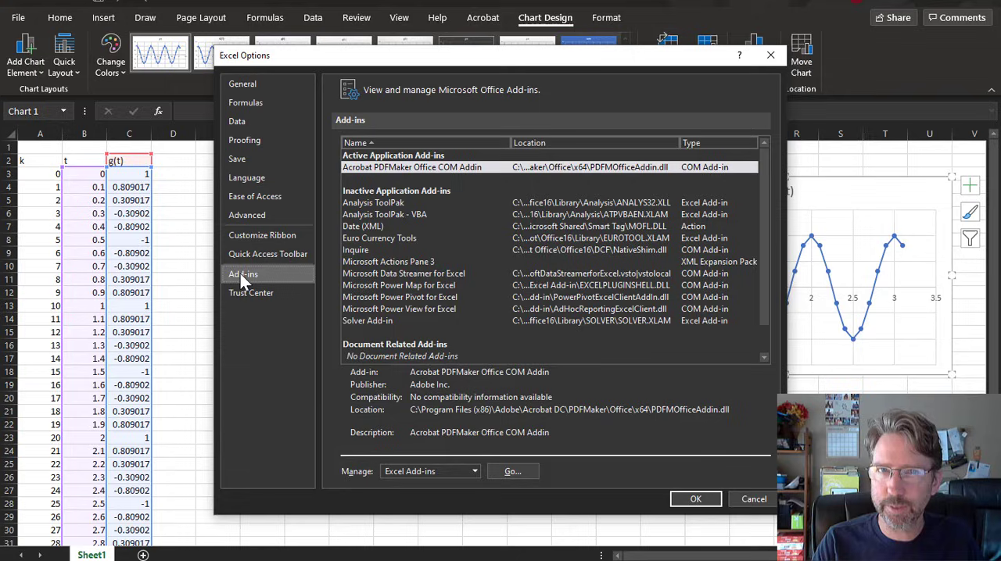
mouse_move(297, 279)
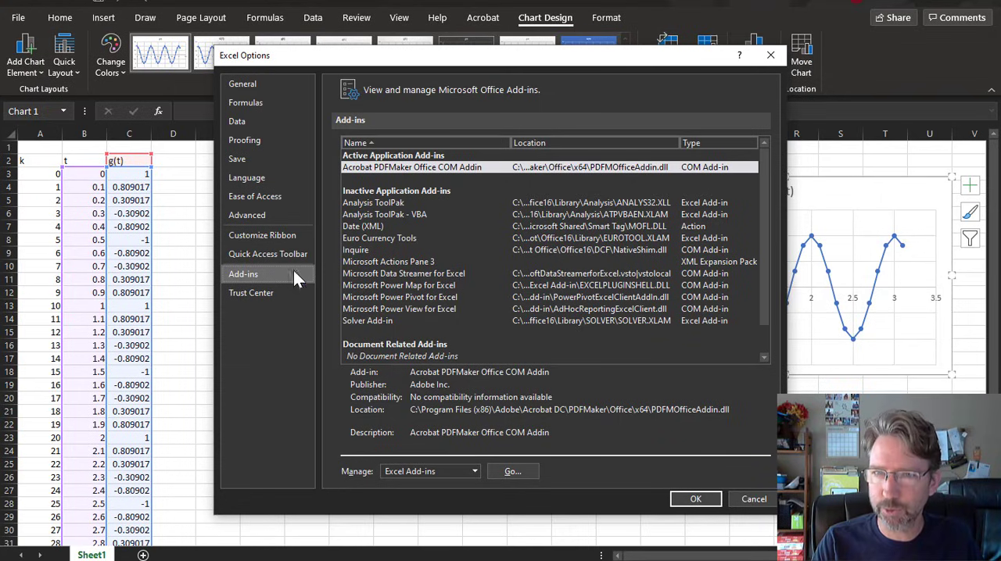
left_click(373, 203)
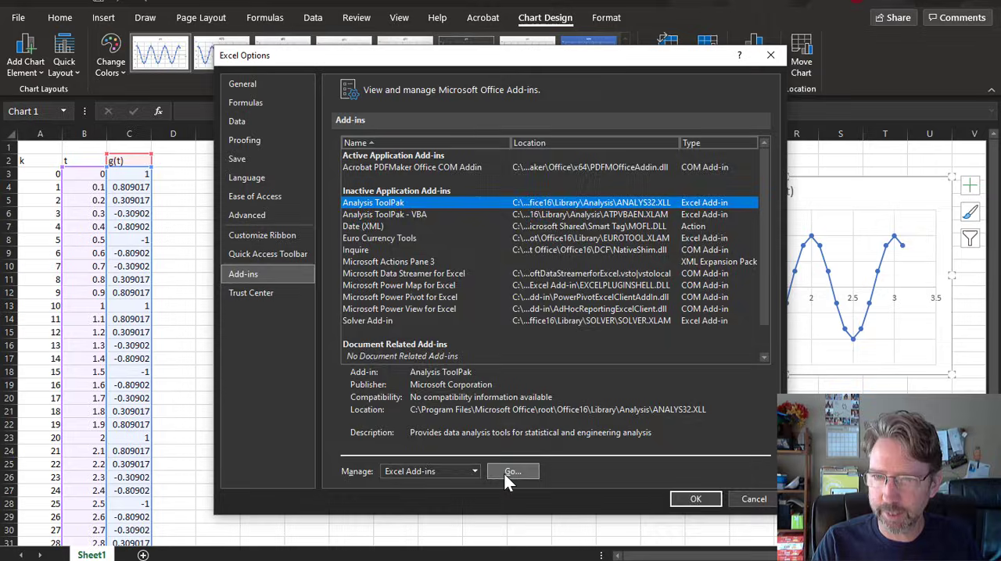
left_click(512, 472)
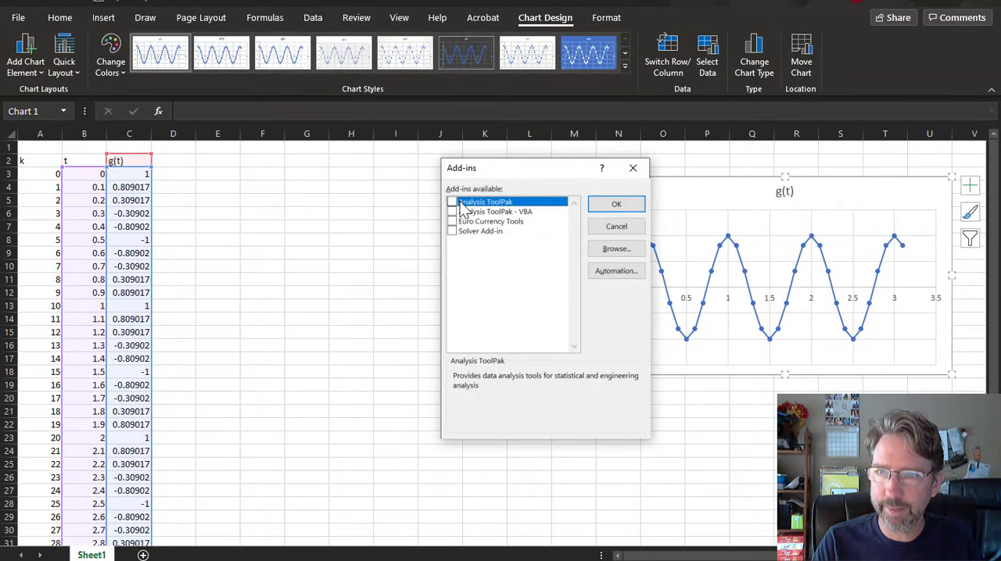
left_click(452, 202)
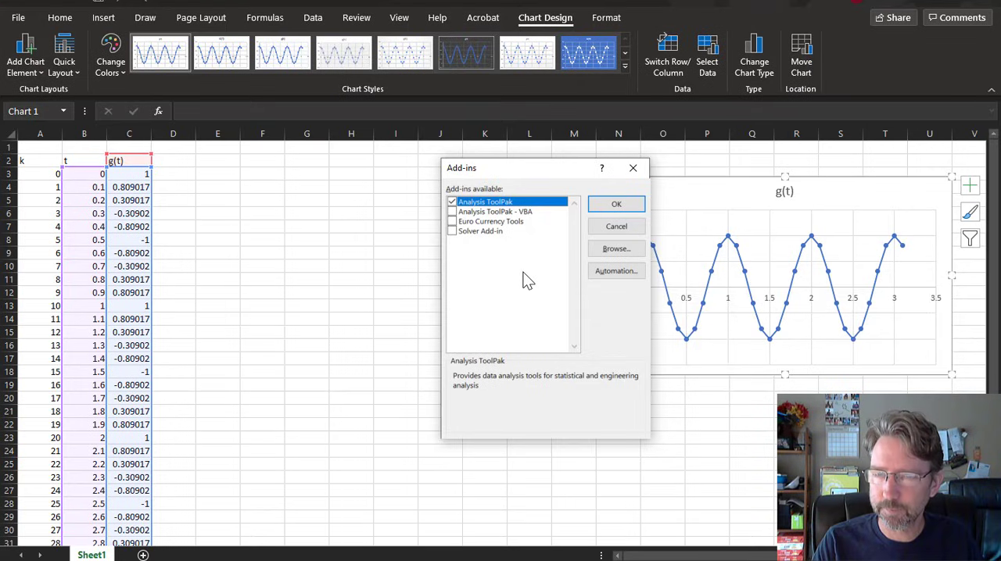
left_click(616, 204)
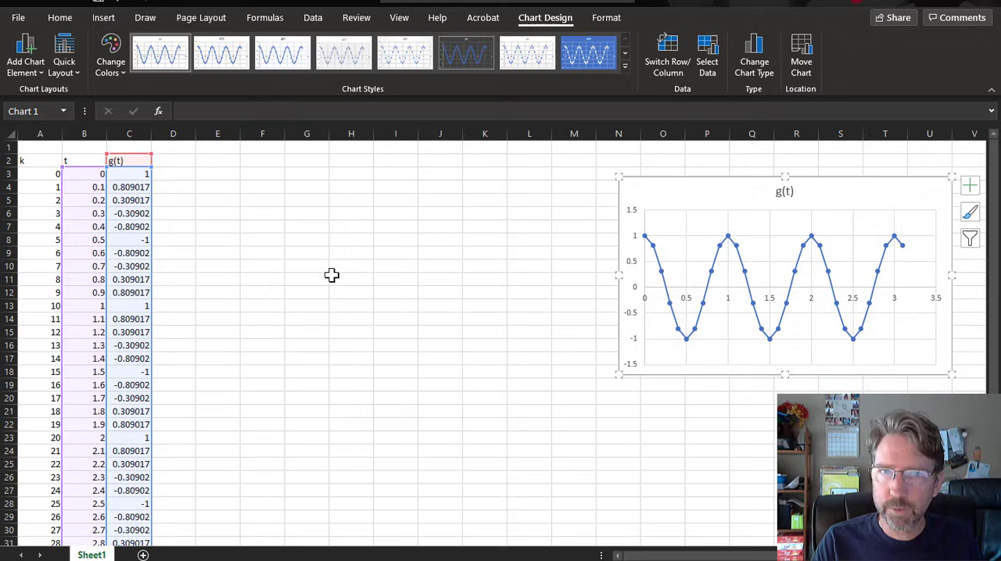
mouse_move(319, 25)
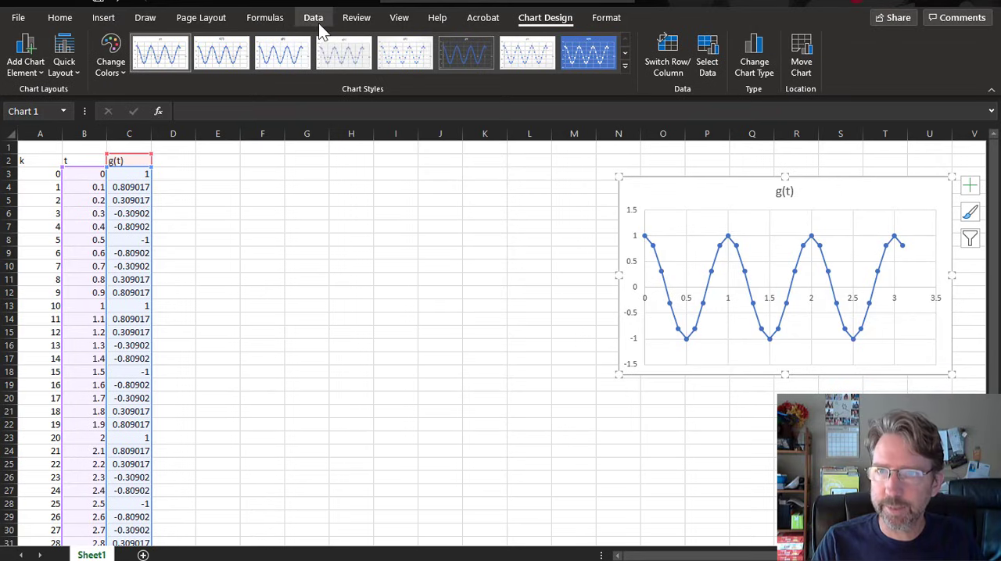
Choose Fourier Analysis from the Data Analysis tools list.
left_click(313, 17)
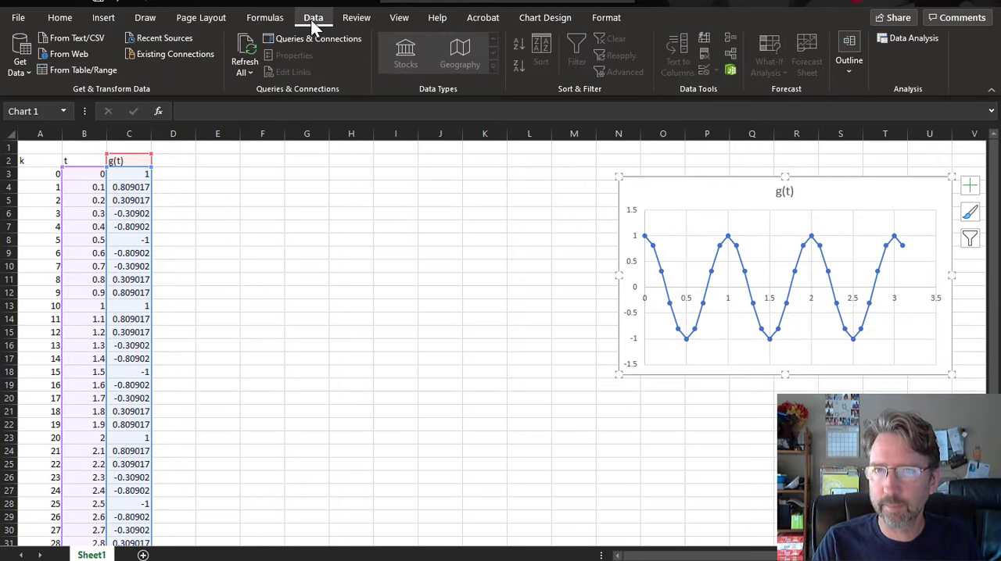
mouse_move(913, 38)
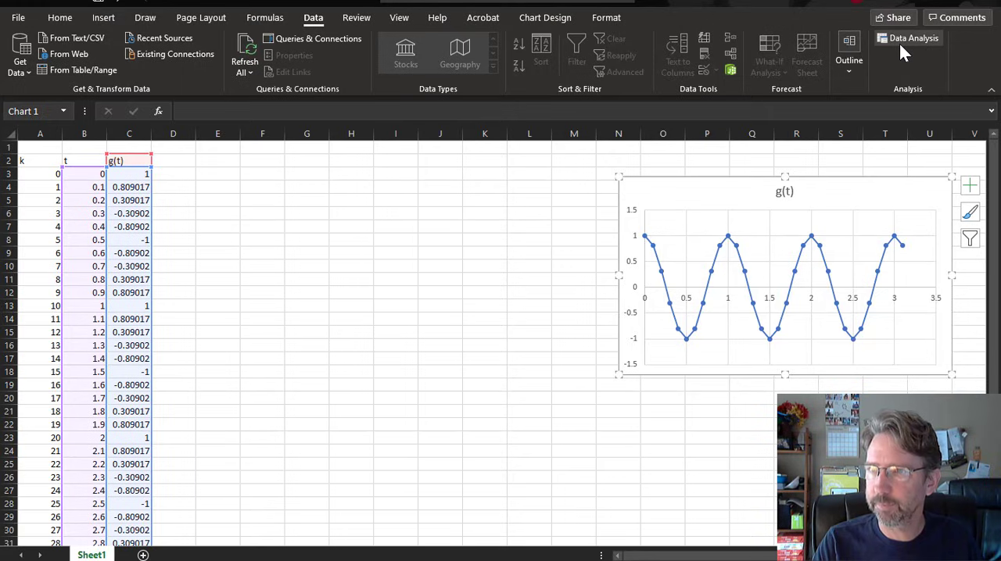
mouse_move(213, 239)
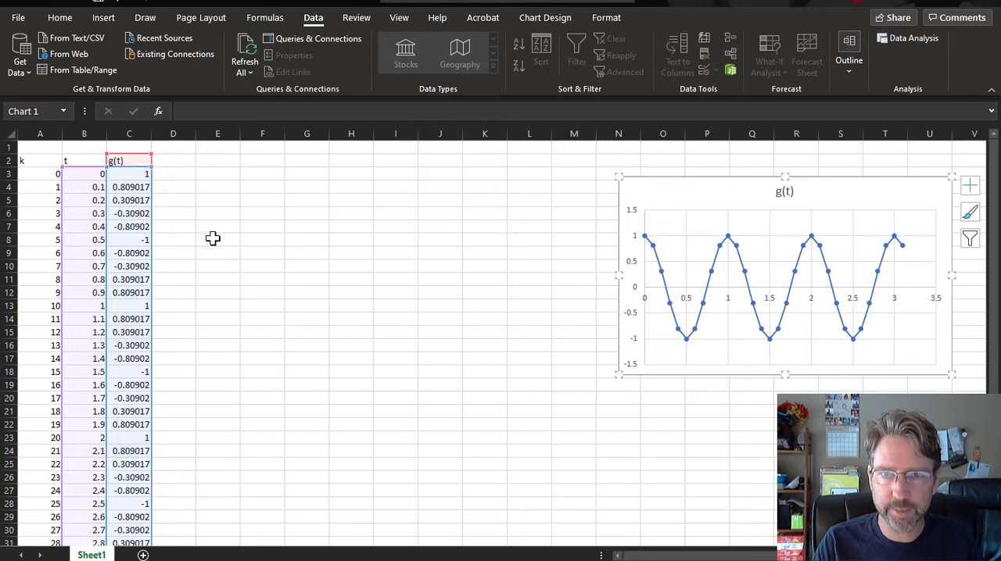
left_click(217, 239)
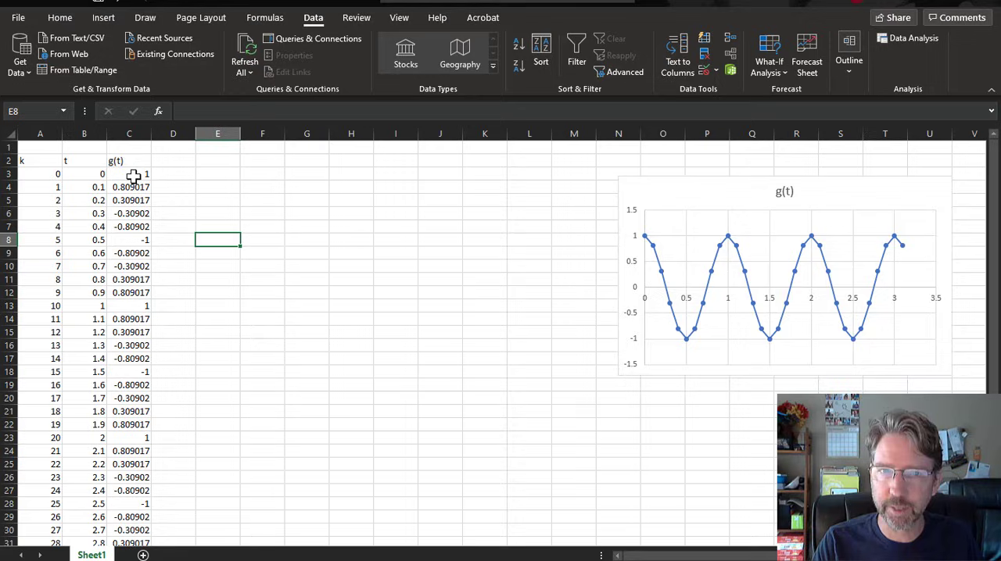
mouse_move(910, 37)
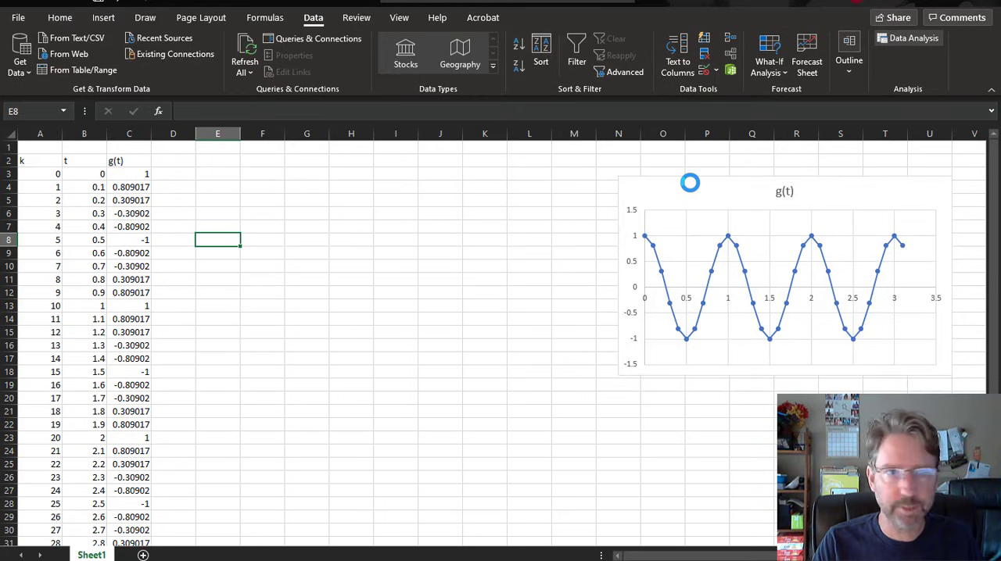
left_click(913, 38)
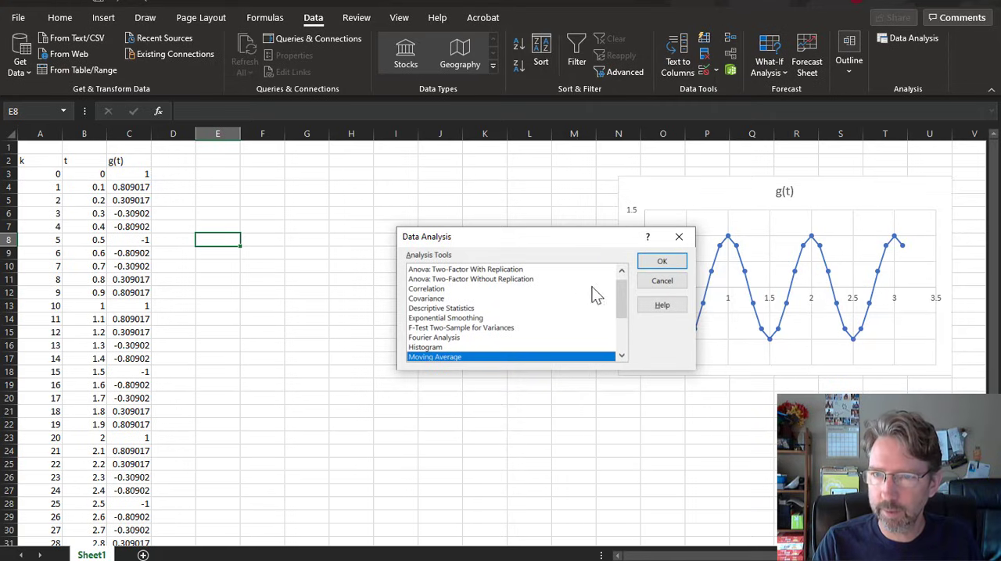
left_click(434, 338)
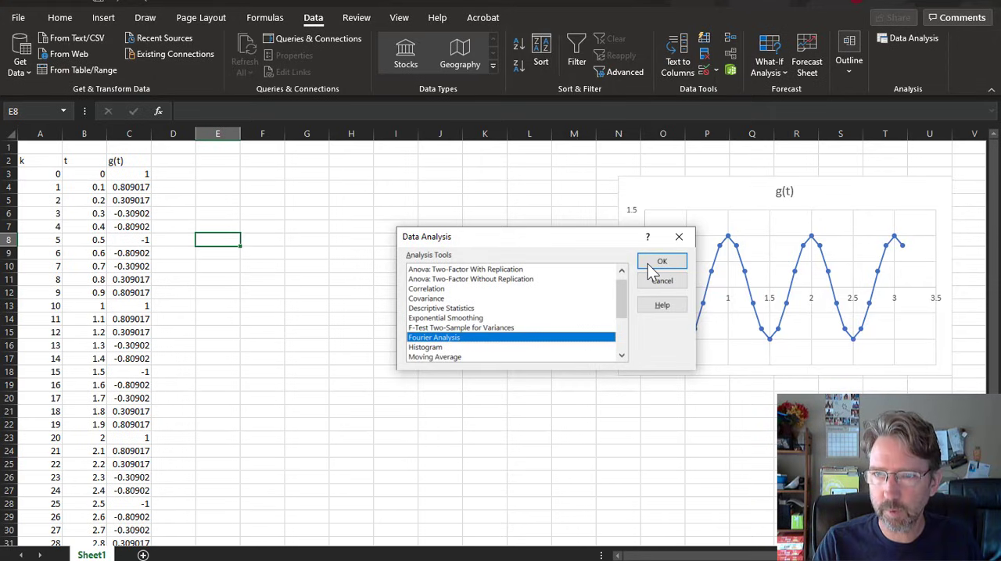
left_click(661, 261)
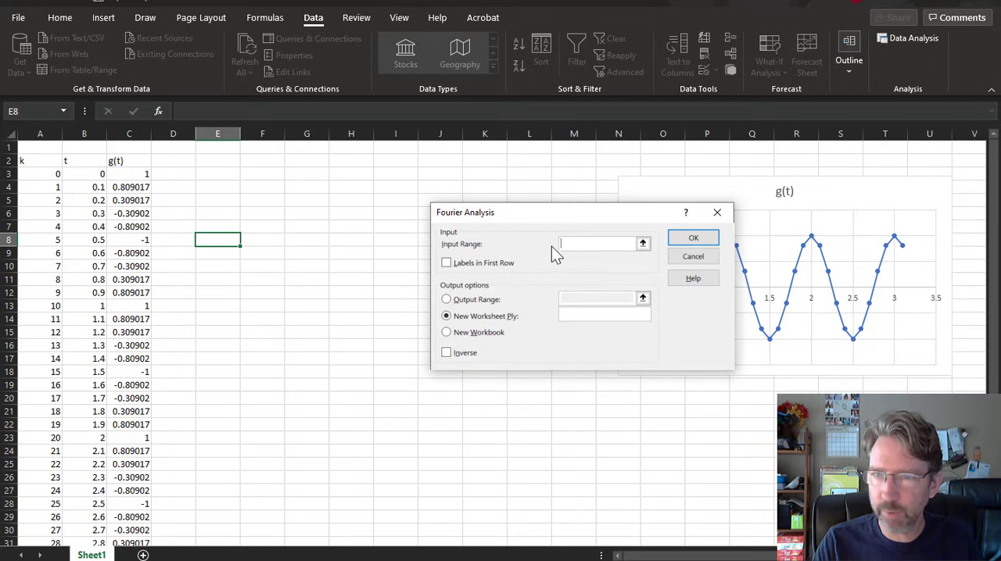
Set the Fourier input range to C3:C34 and the output range to F3:F34.
left_click(129, 174)
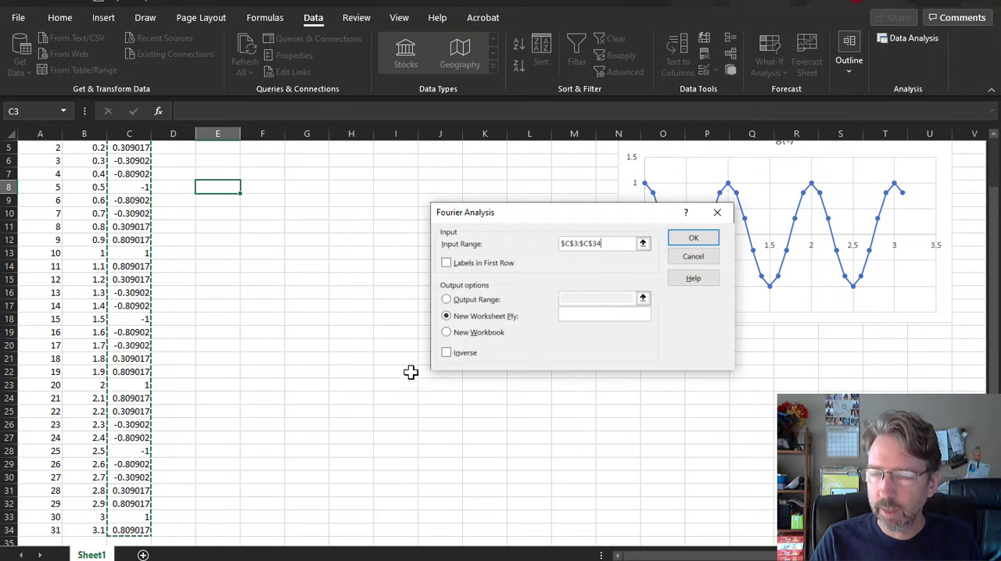
left_click(445, 300)
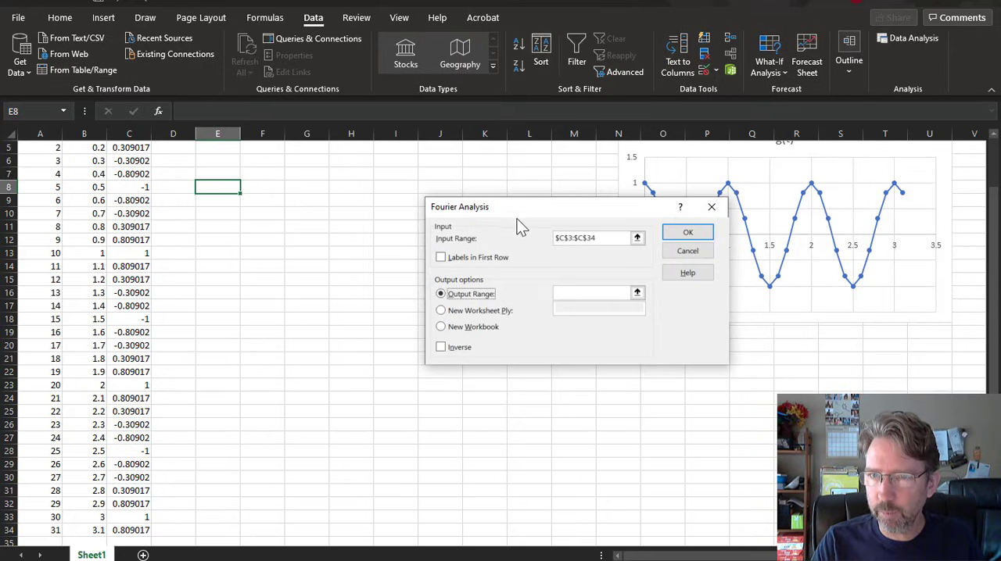
left_click_drag(459, 206, 485, 217)
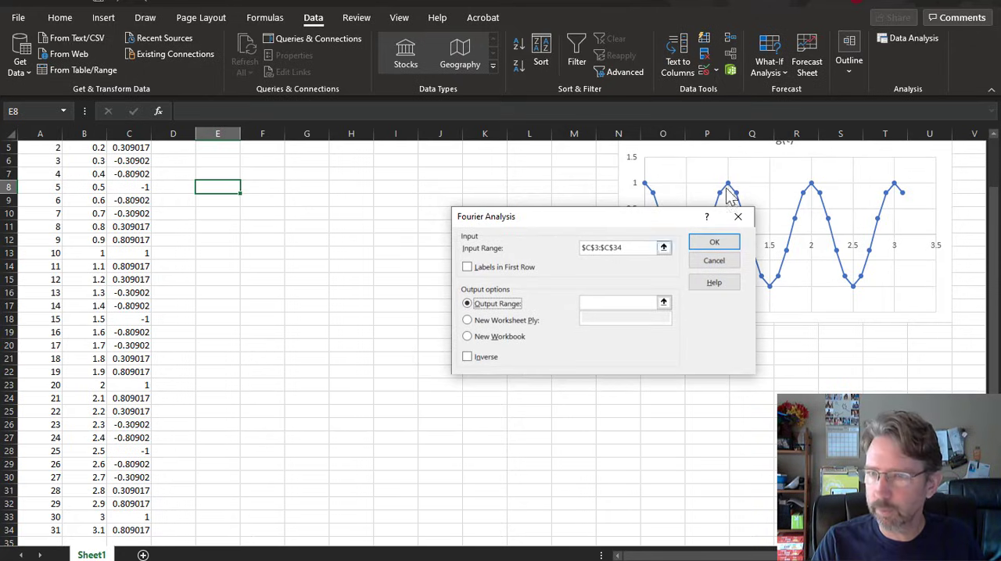
mouse_move(252, 534)
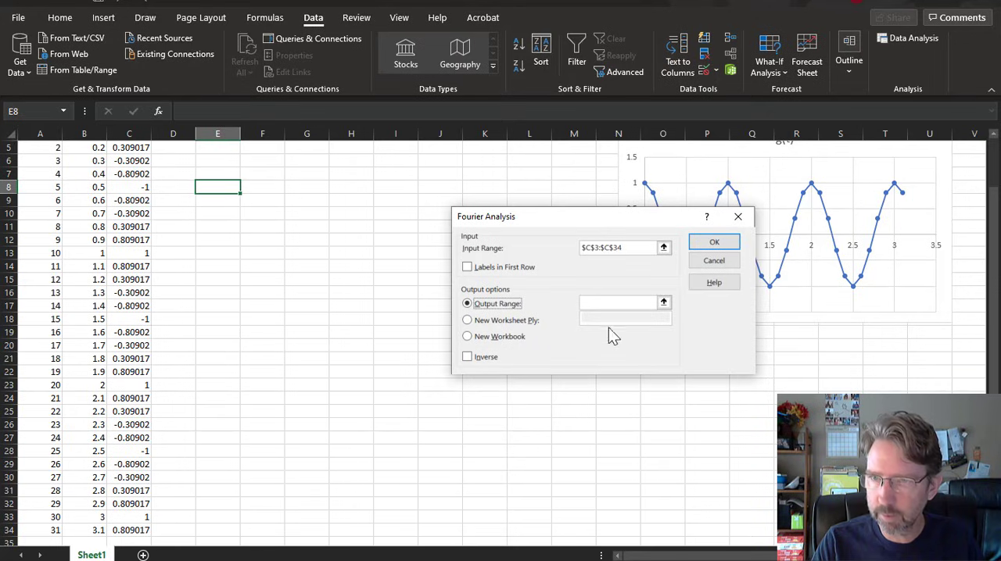
left_click(263, 529)
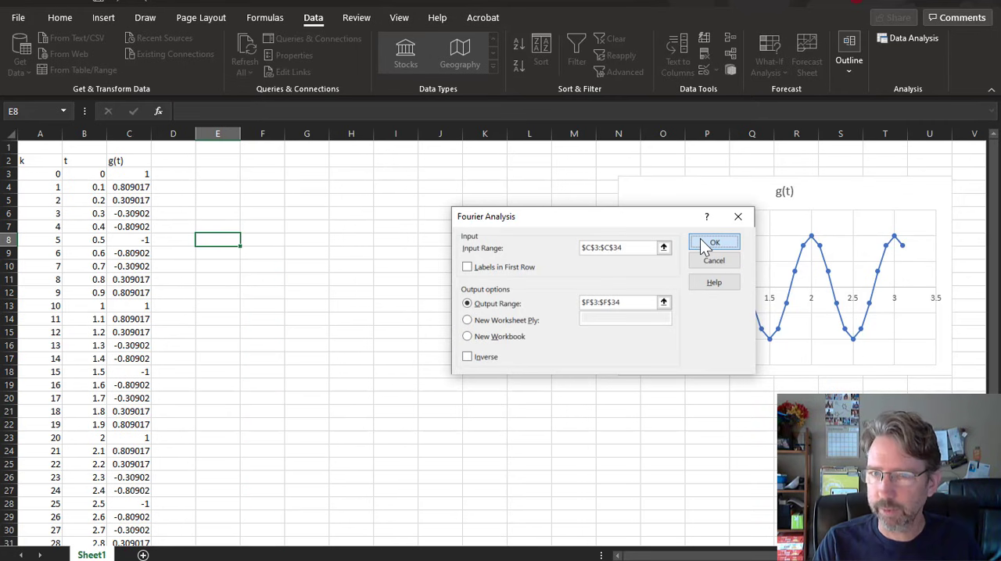
Run the Fourier analysis and label the results column G(f) in F2.
left_click(713, 243)
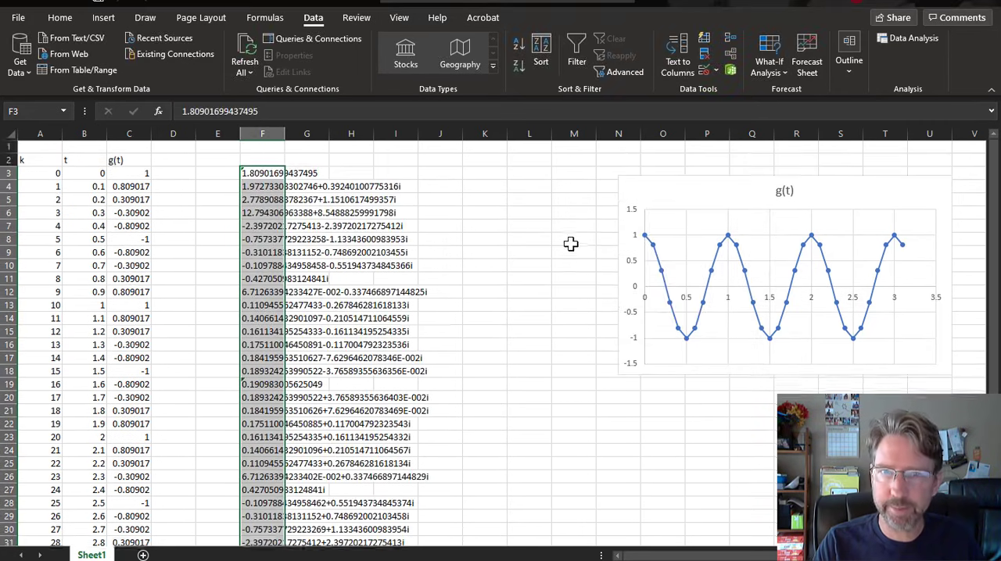
left_click(262, 159)
type("G(f)")
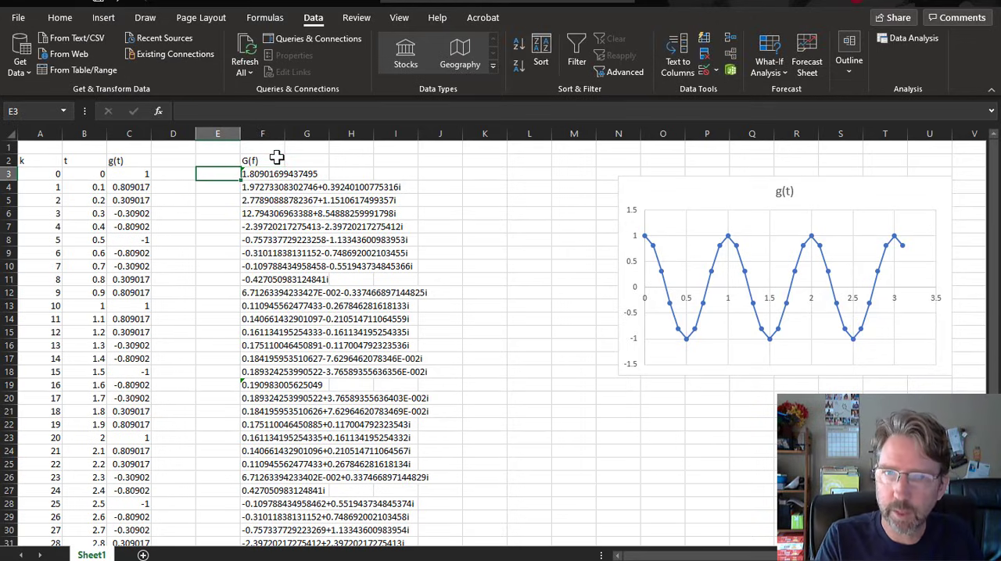
mouse_move(291, 186)
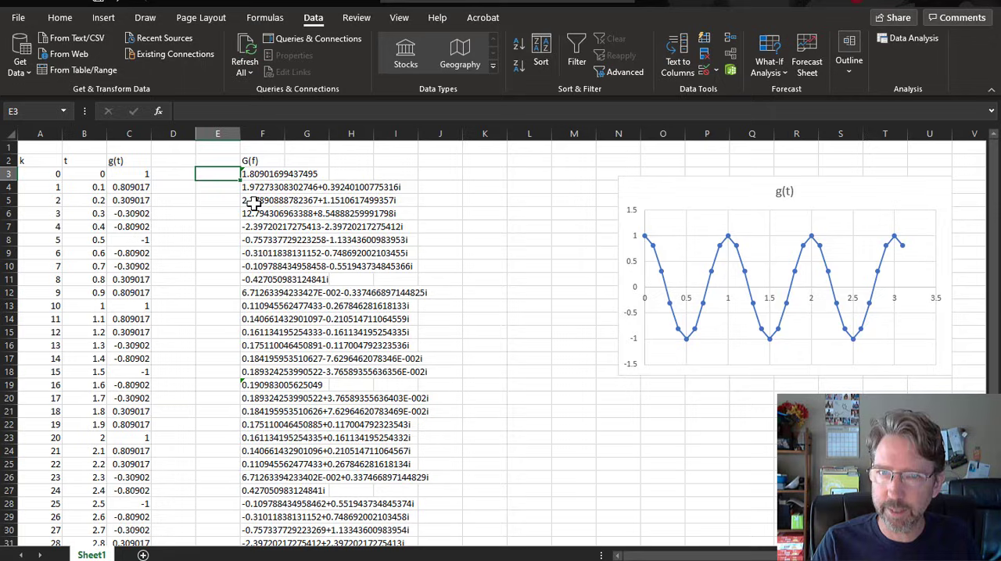
mouse_move(258, 403)
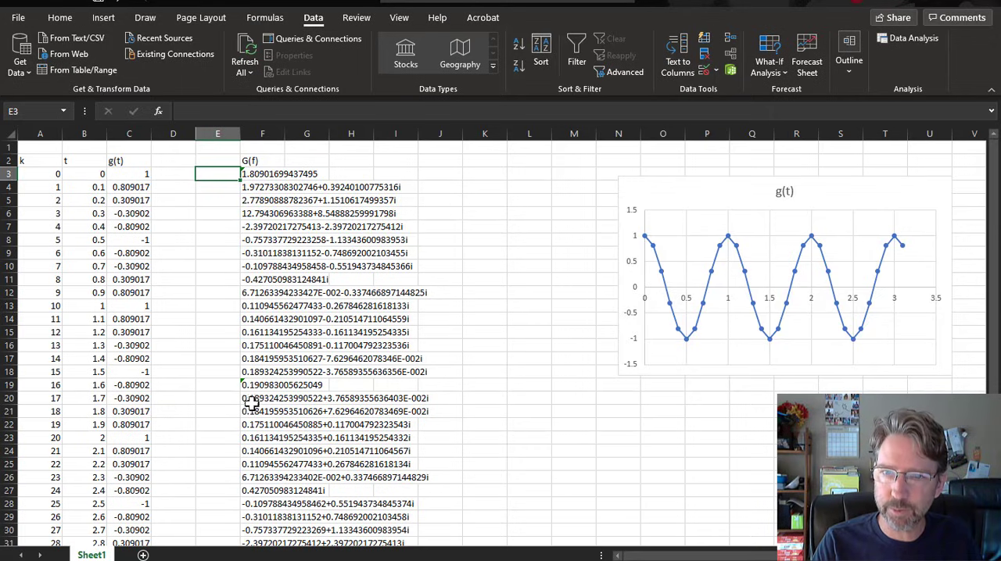
left_click(262, 318)
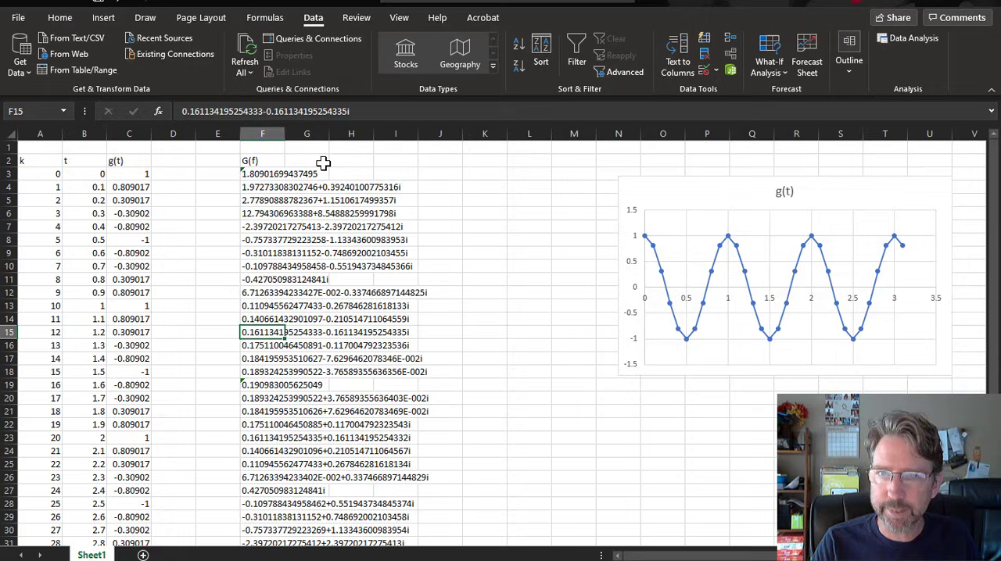
Add an mG heading in G2 and the formula =IMABS(F3) in G3.
left_click(307, 160)
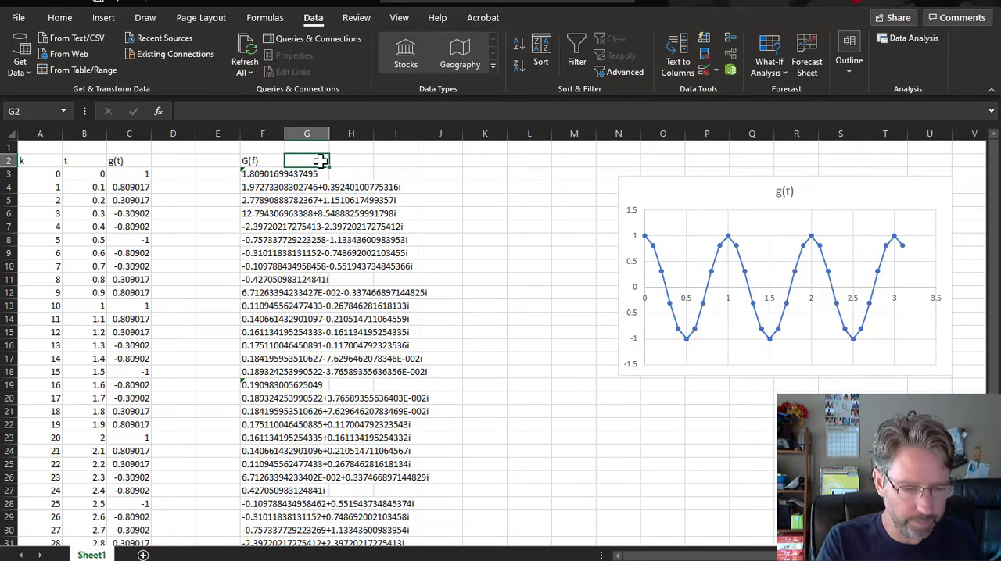
type("mG")
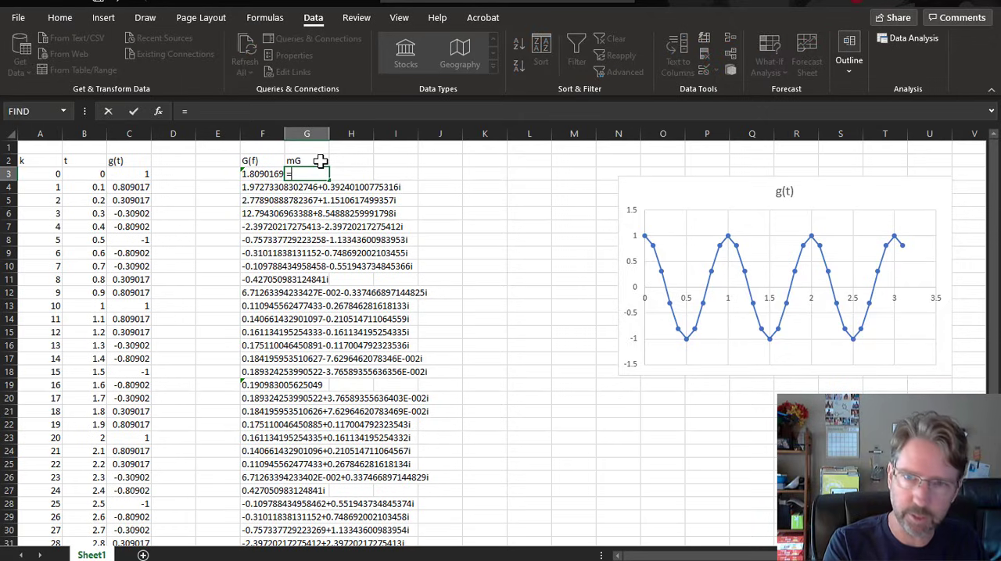
type("=imabs")
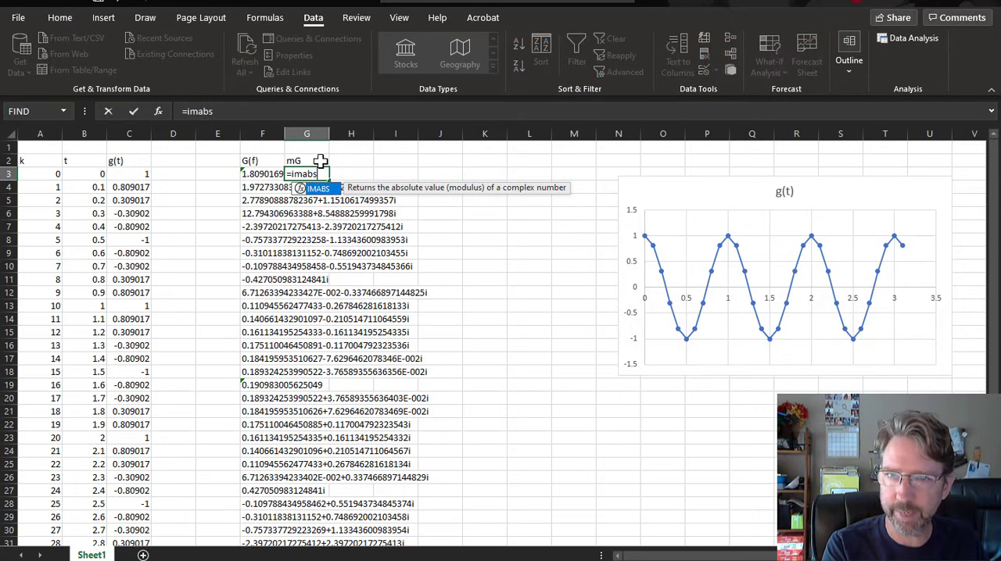
type("(")
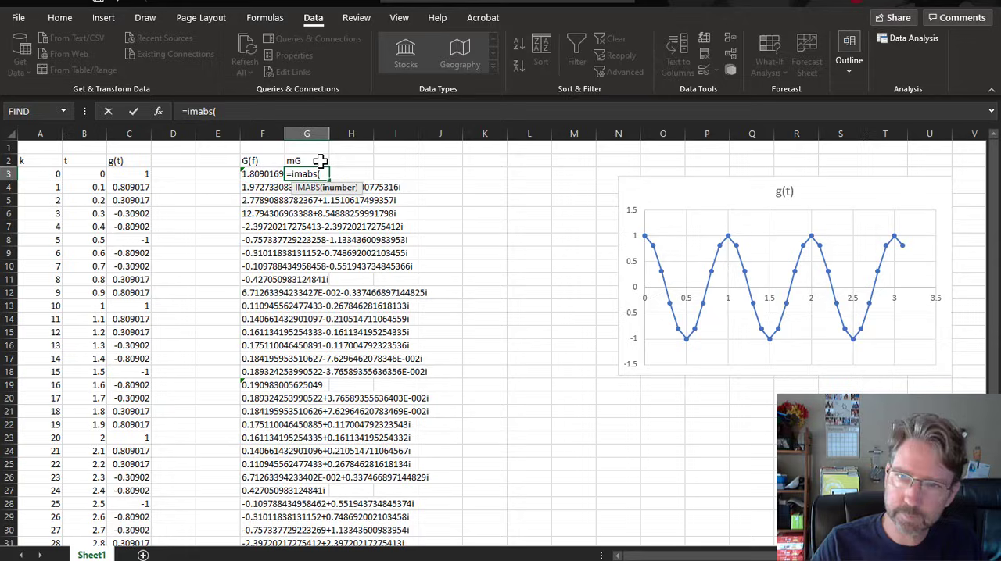
left_click(262, 174)
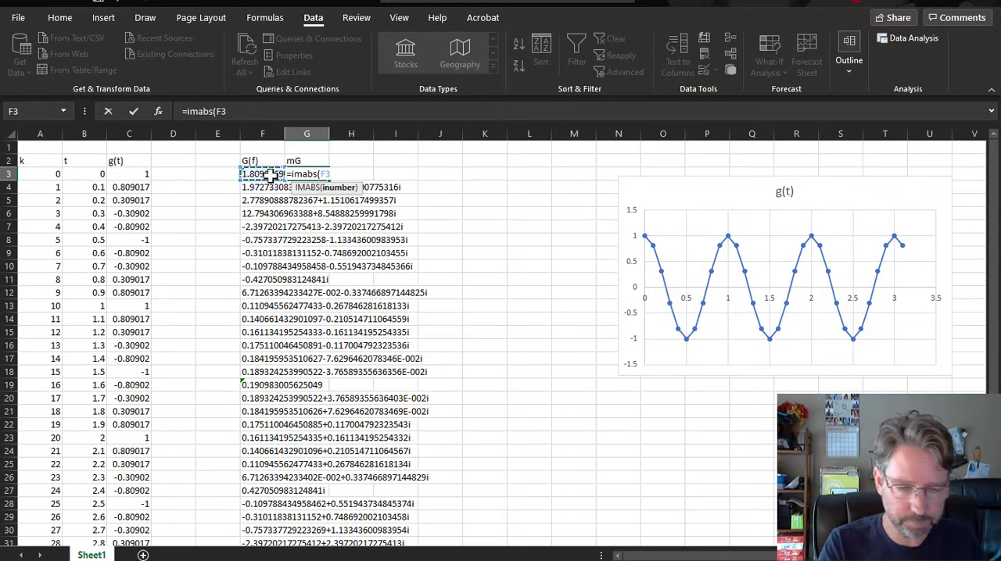
key("Enter")
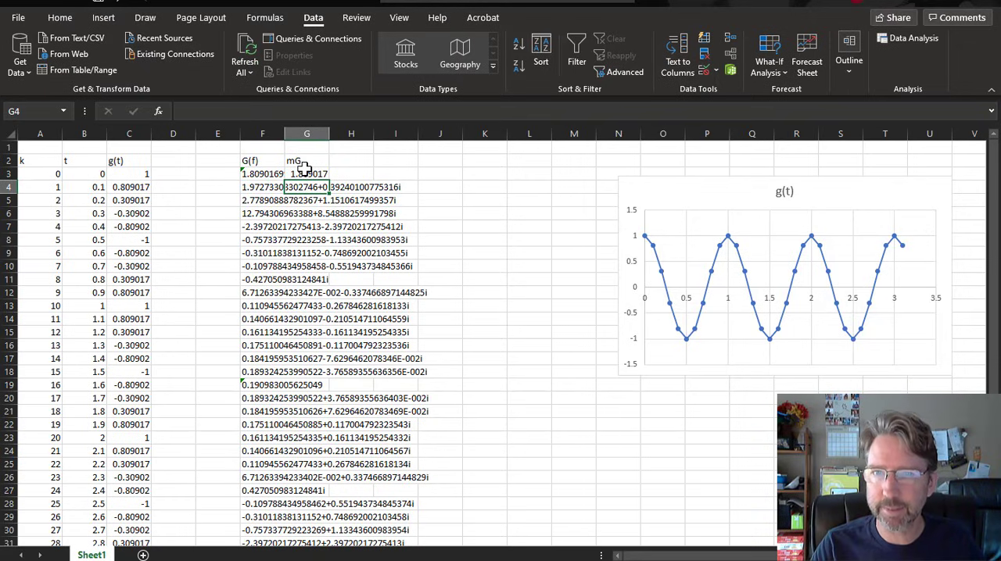
Copy the magnitude formula down column G and check the 15.38758 peak.
left_click(307, 173)
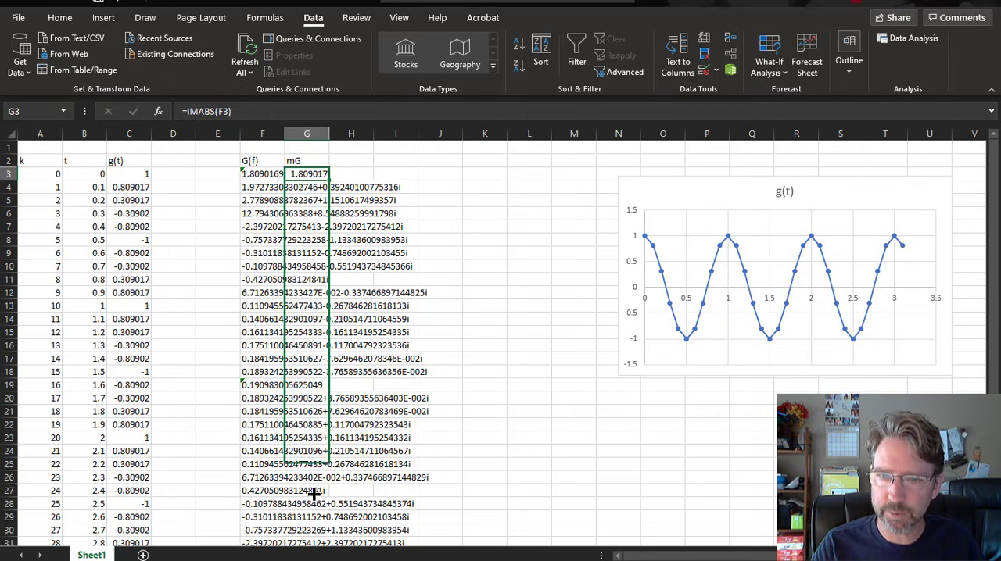
scroll("down", 3)
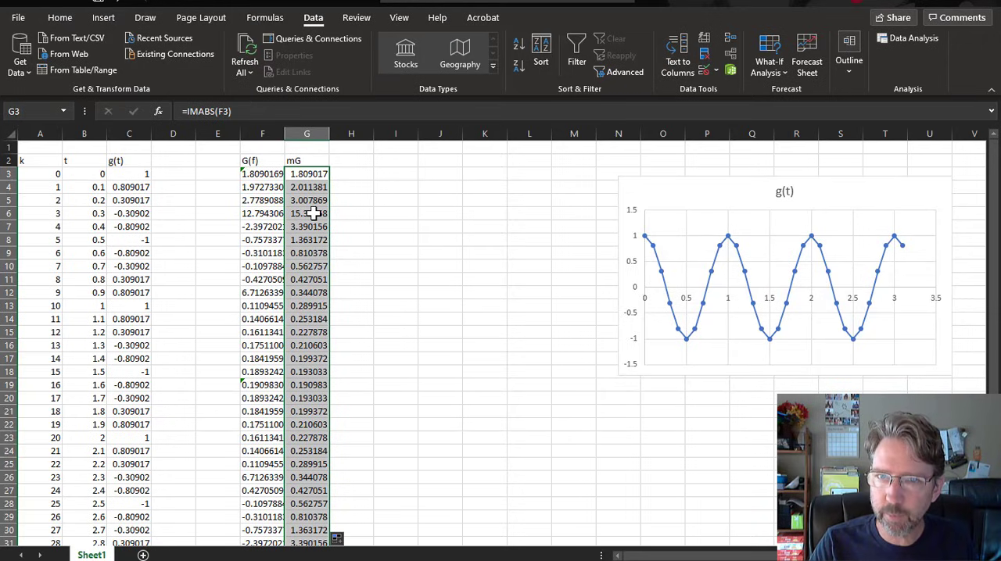
left_click(305, 213)
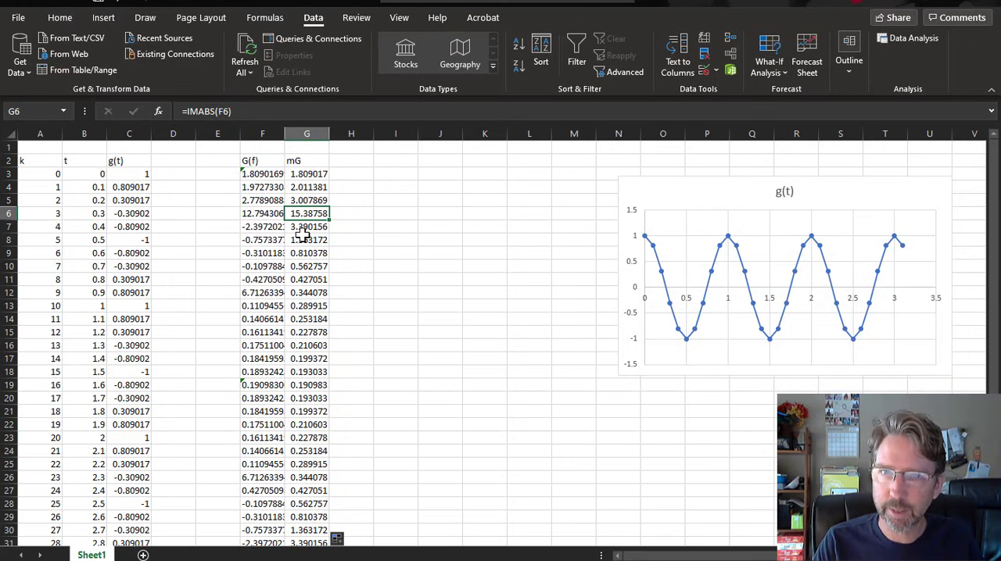
mouse_move(236, 180)
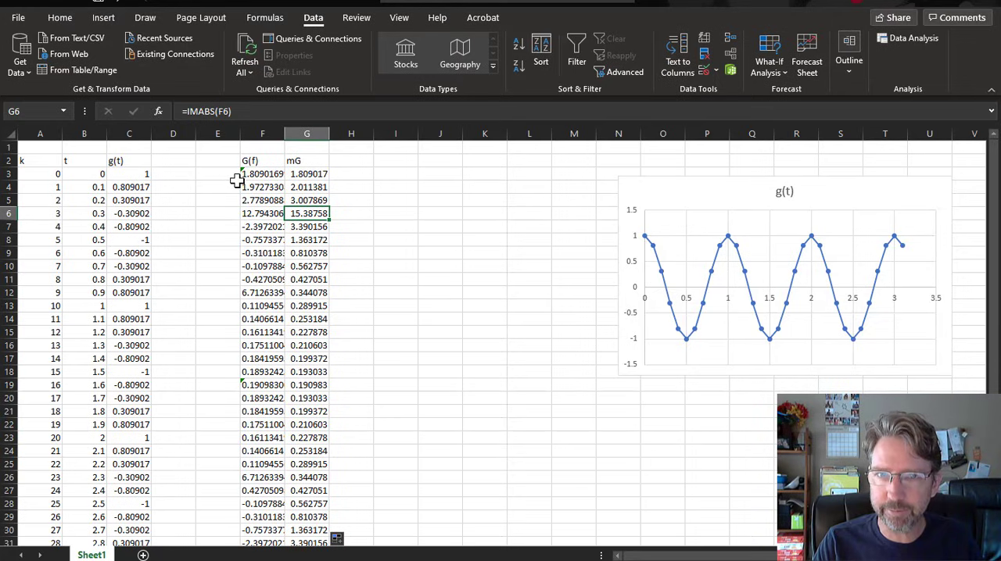
Label delta f and enter =1/(32*0.1) beside it, giving 0.3125.
left_click(395, 174)
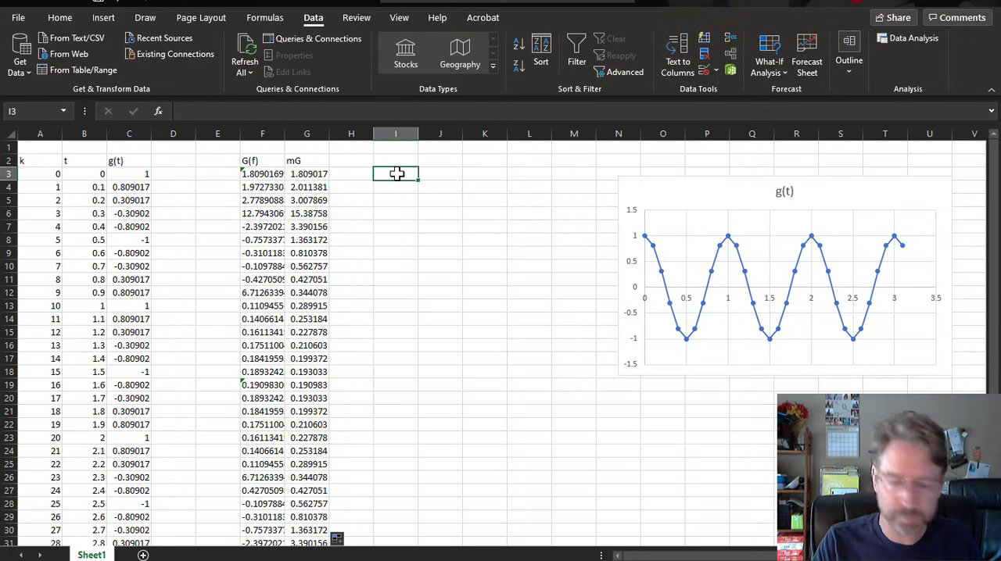
type("delta F")
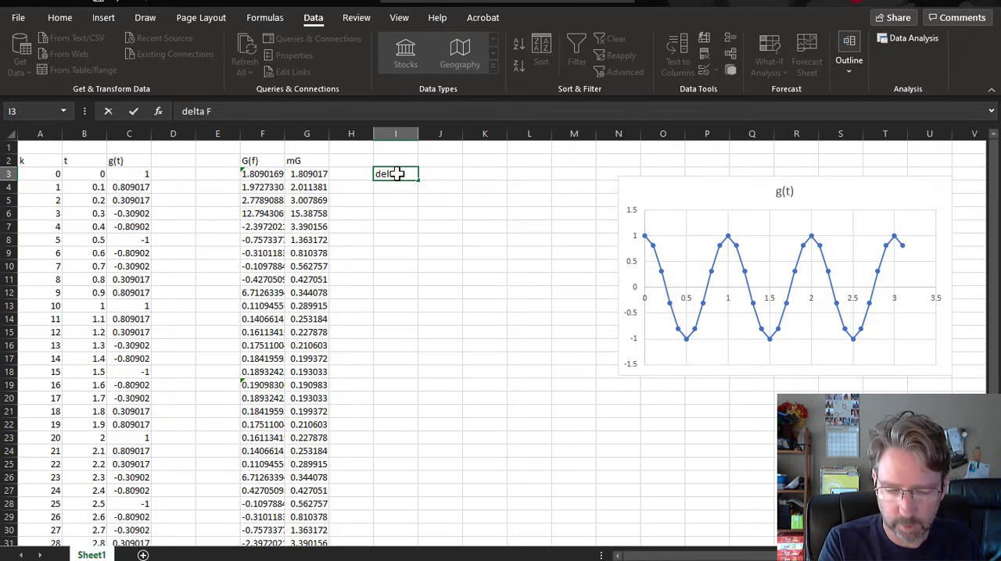
key("Tab")
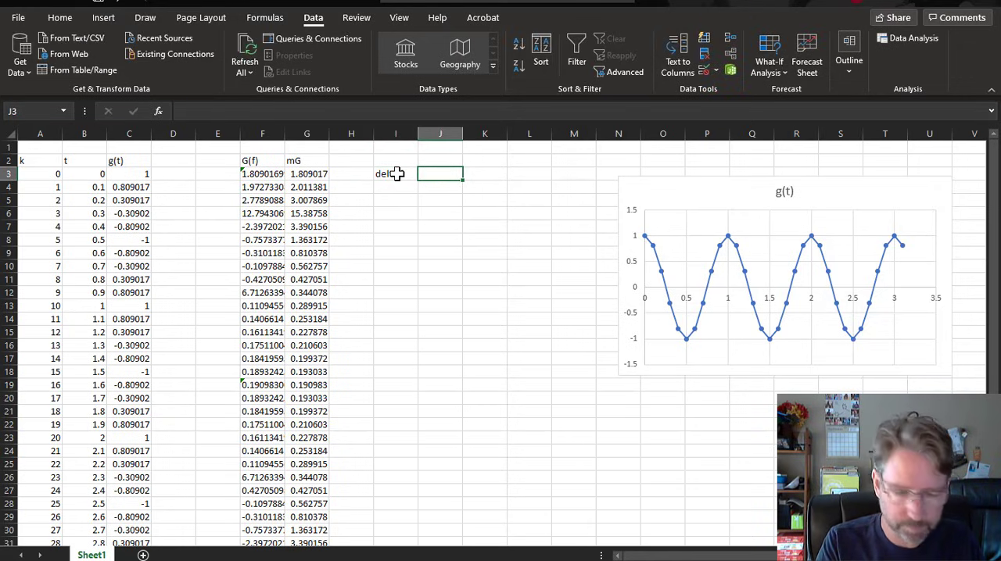
type("=")
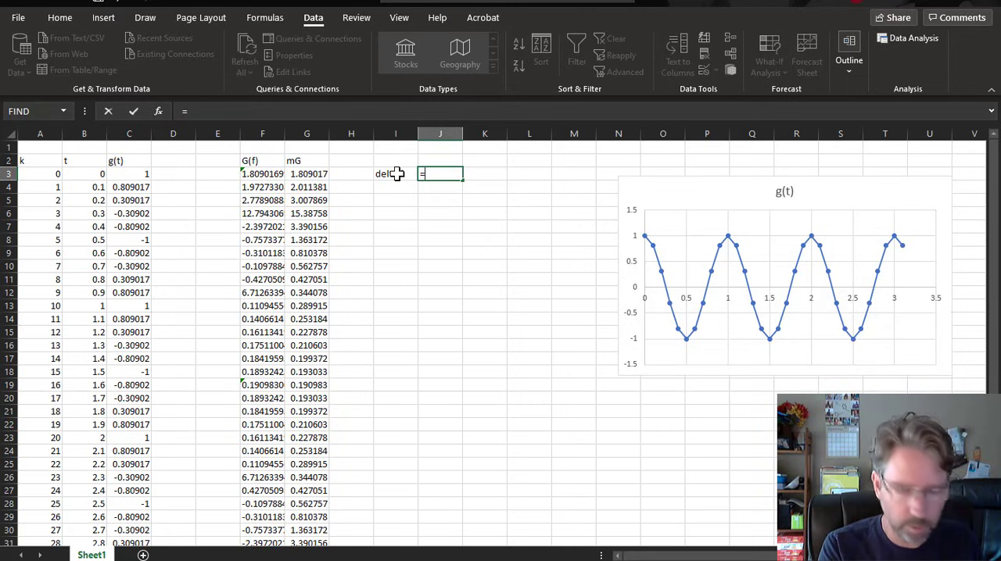
type("1/")
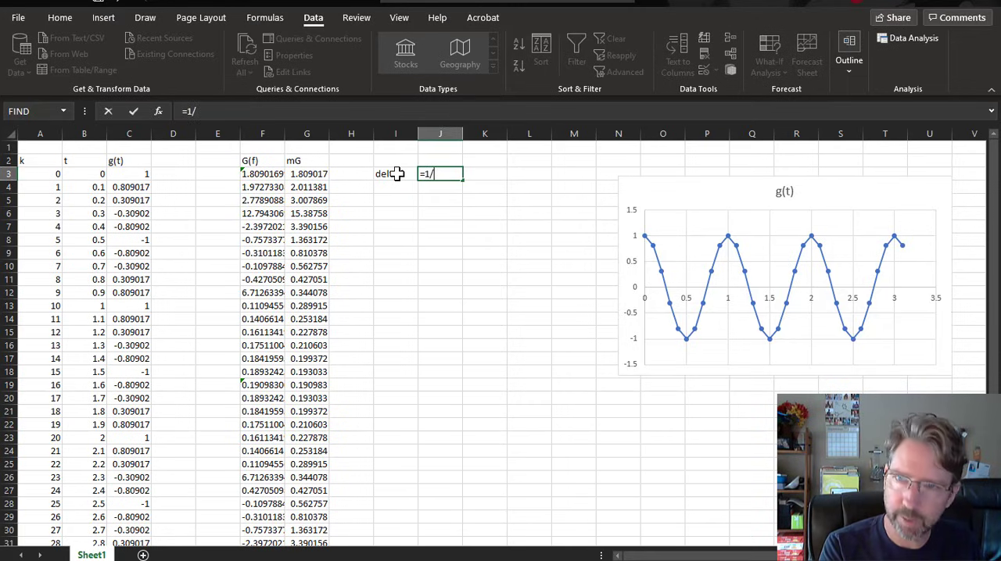
type("(32*")
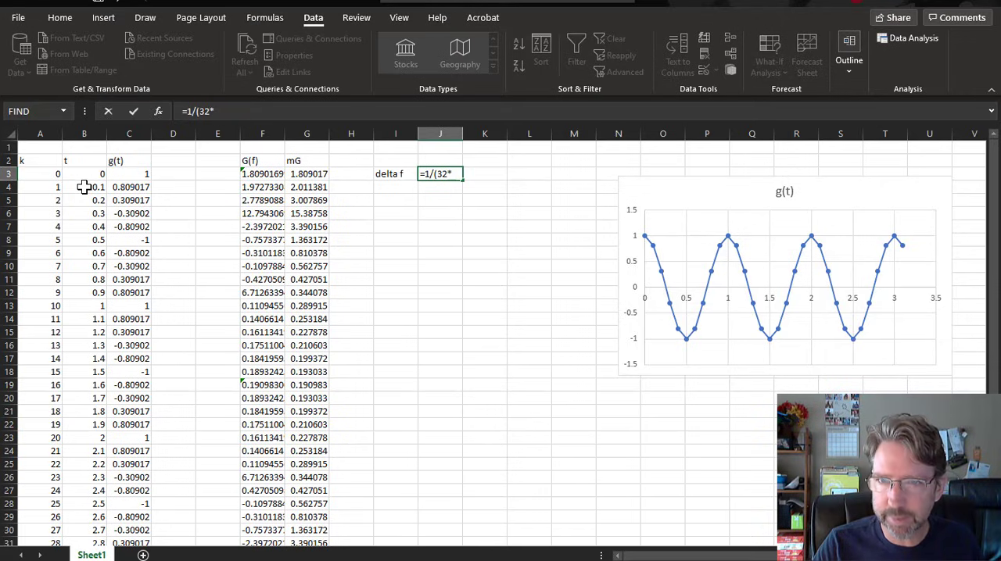
type("0.1")
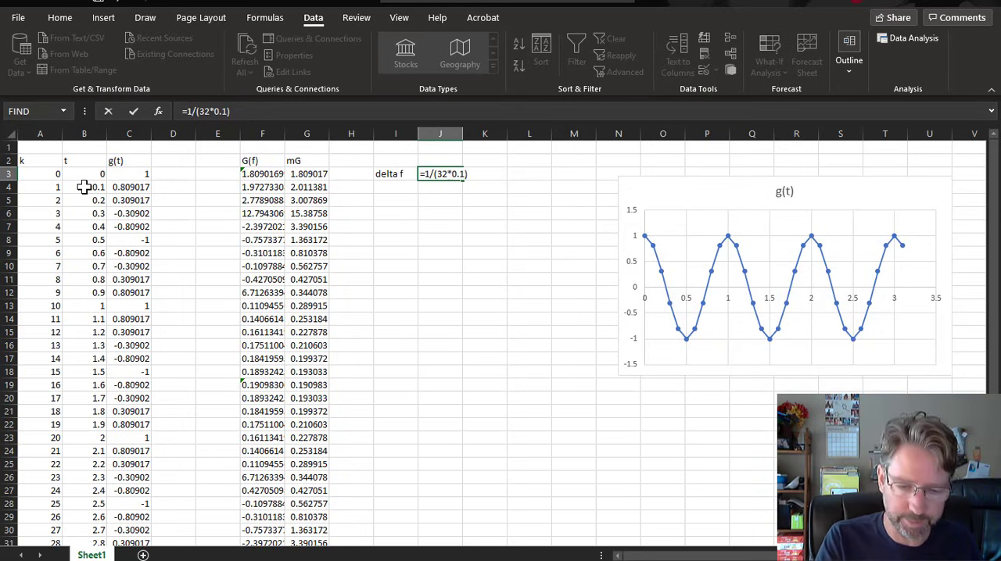
key("Enter")
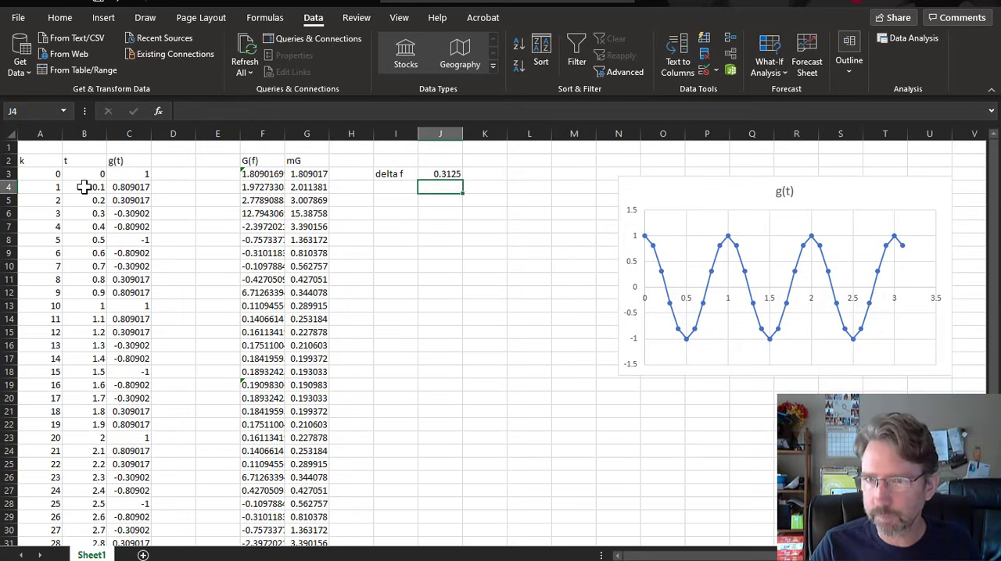
left_click(440, 173)
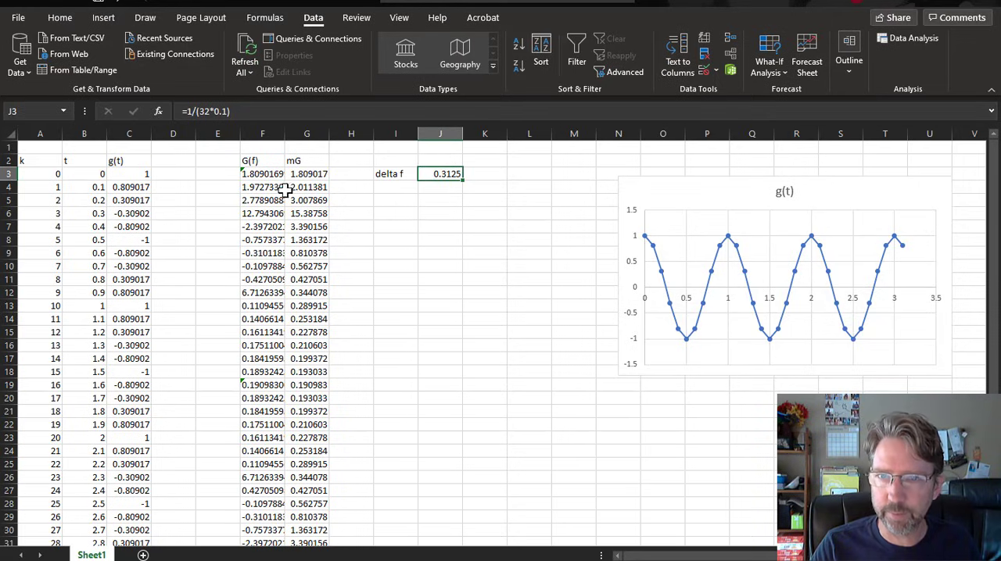
left_click(217, 174)
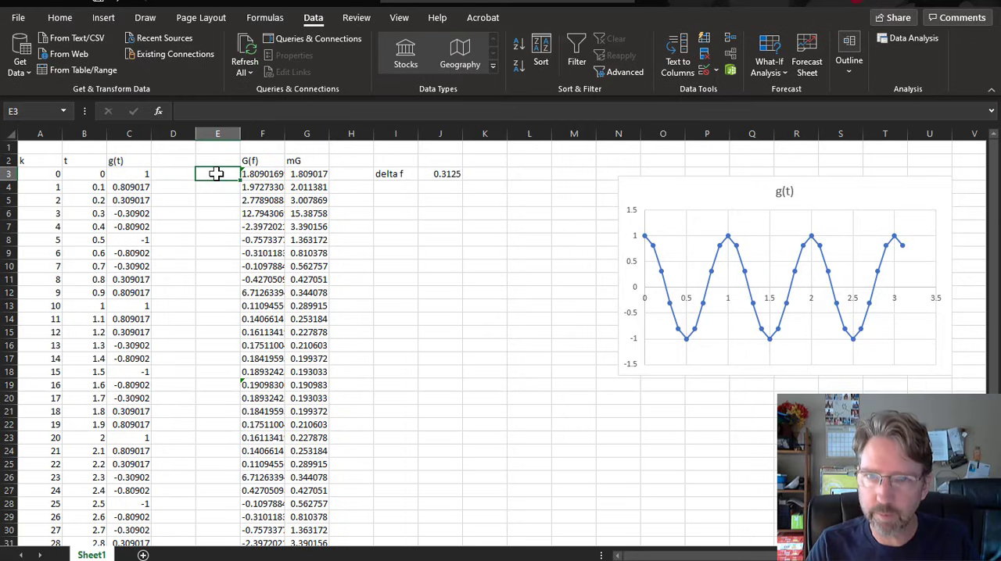
Head column E 'freq (Hz)' and enter =A3*(1/(32*0.1)) in E3.
left_click(217, 160)
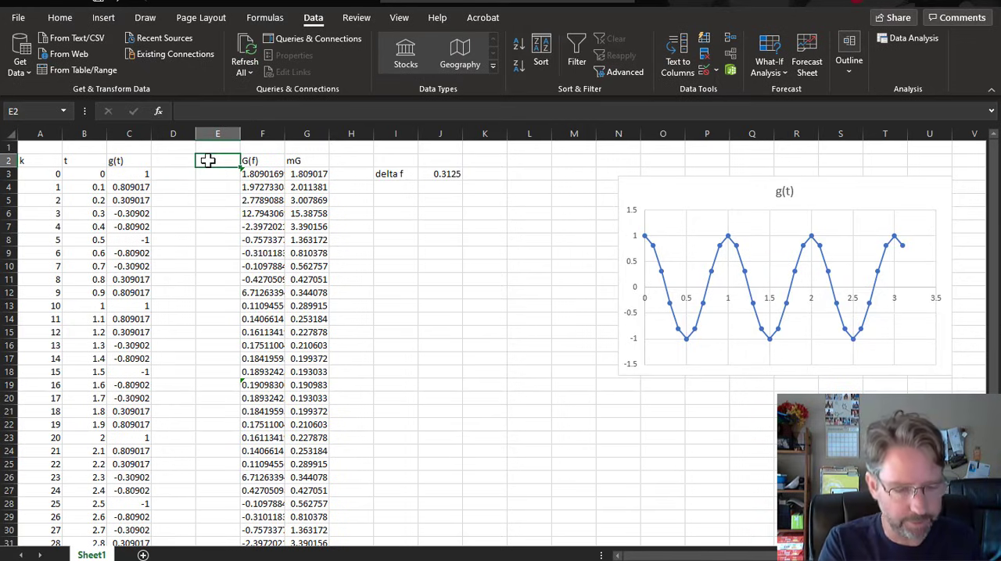
type("freq (Hz")
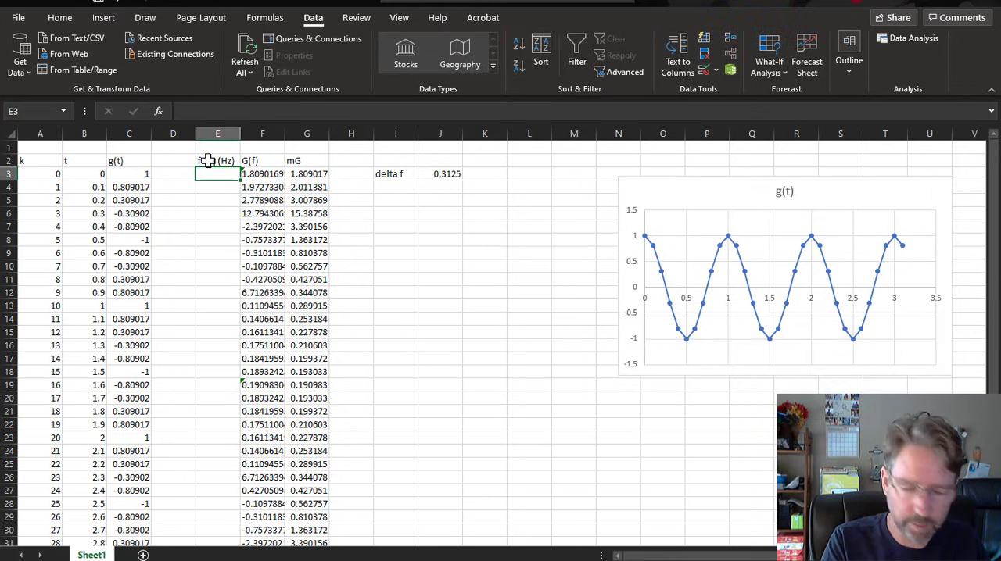
type("0")
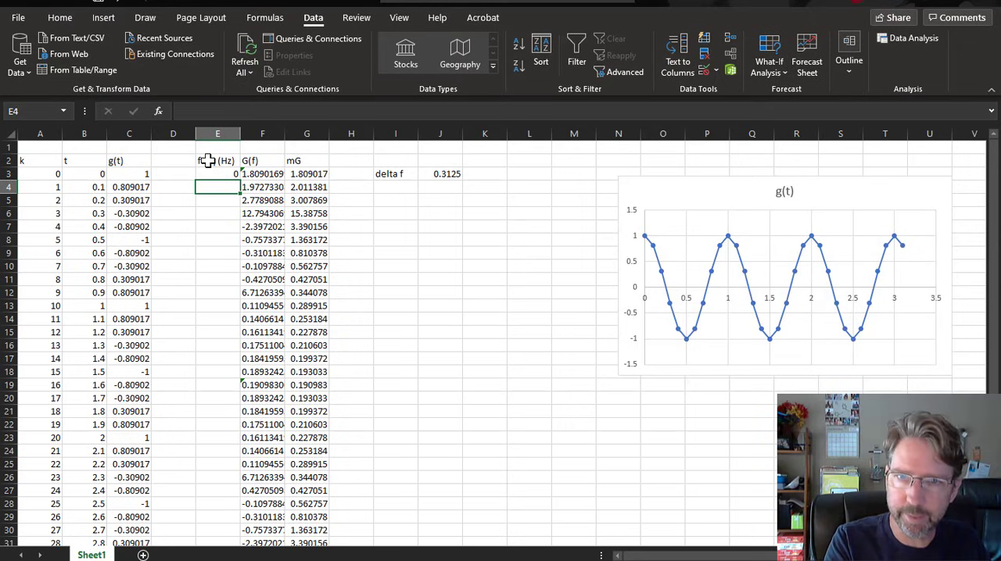
left_click(218, 174)
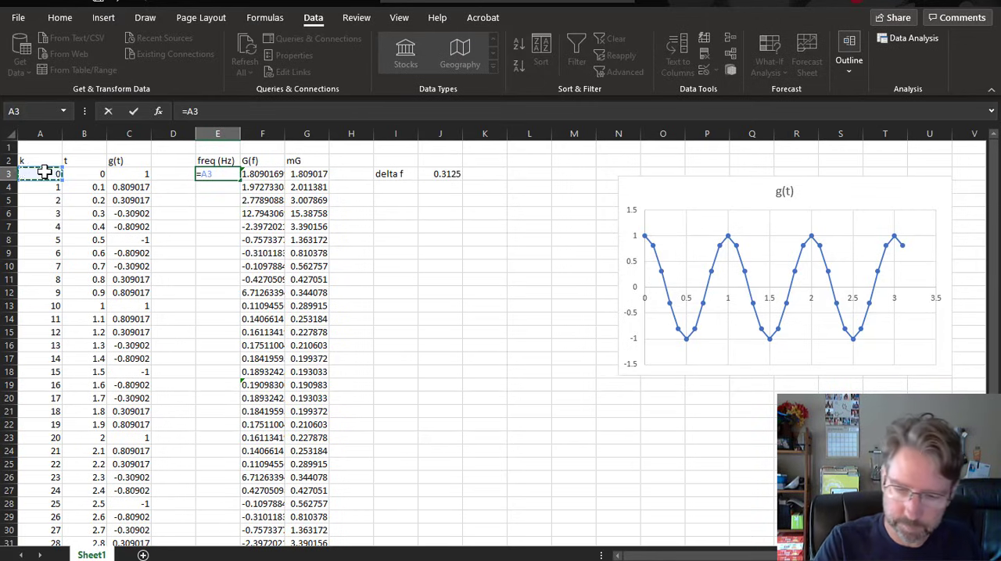
type("*")
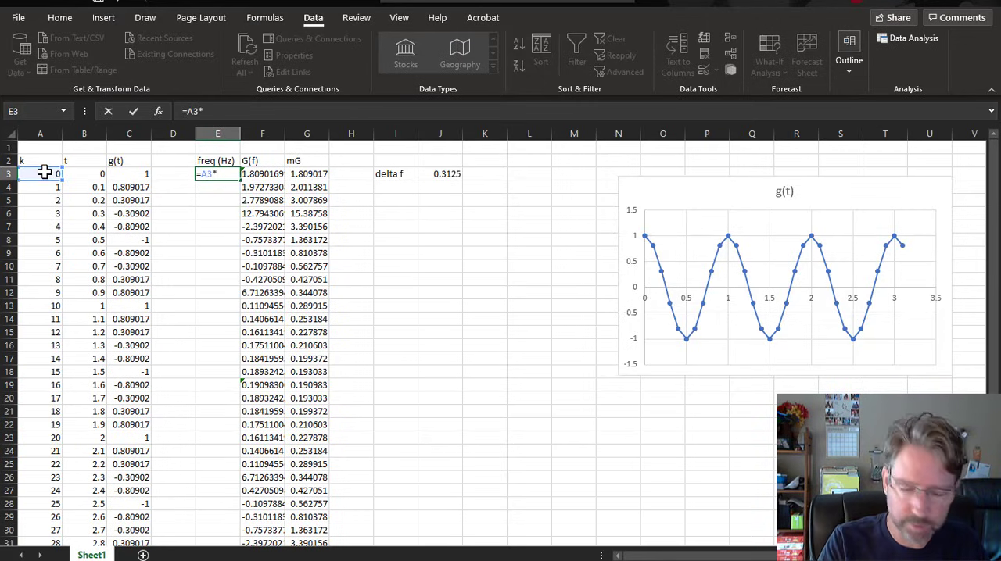
type("(1")
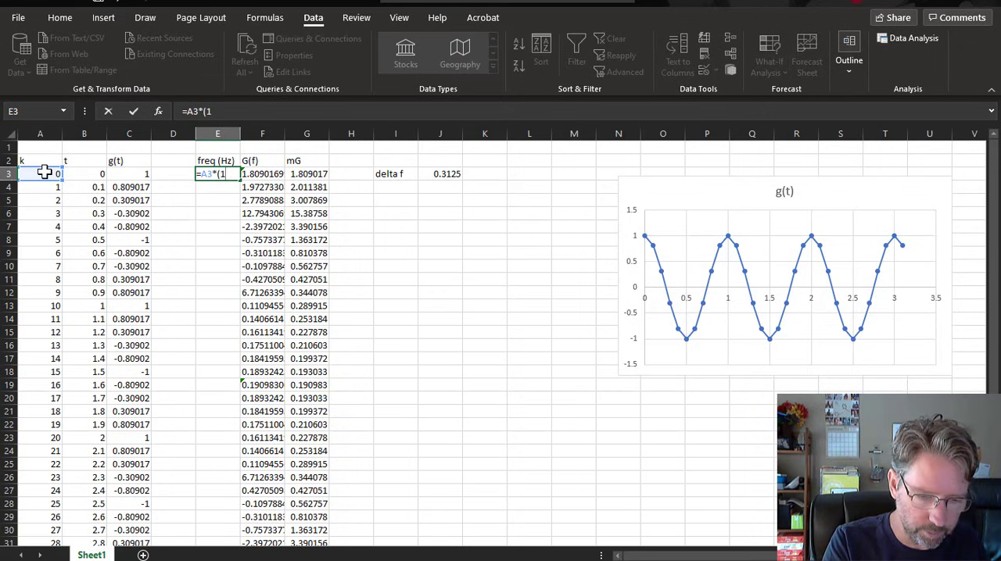
type("/(")
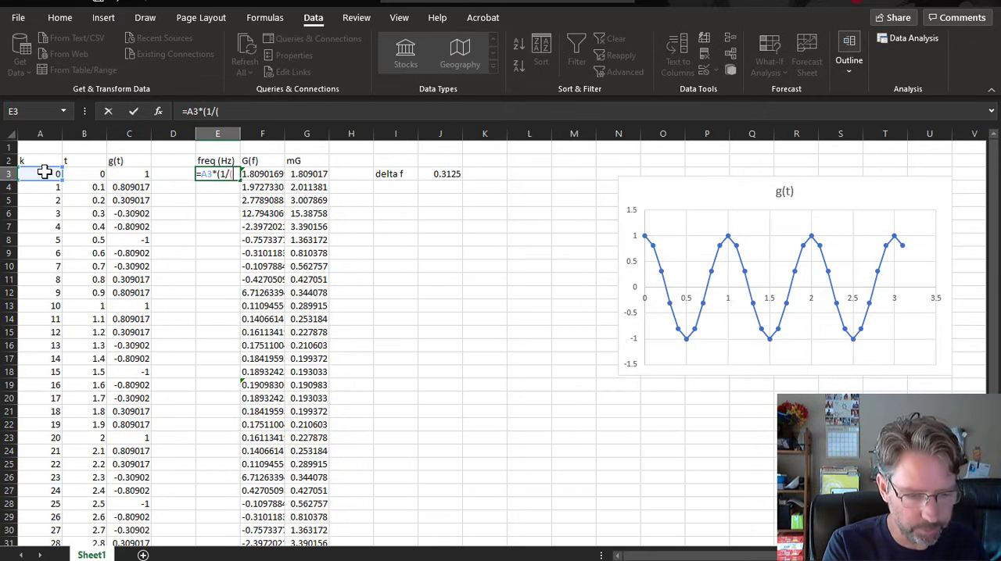
type("32*0.1")
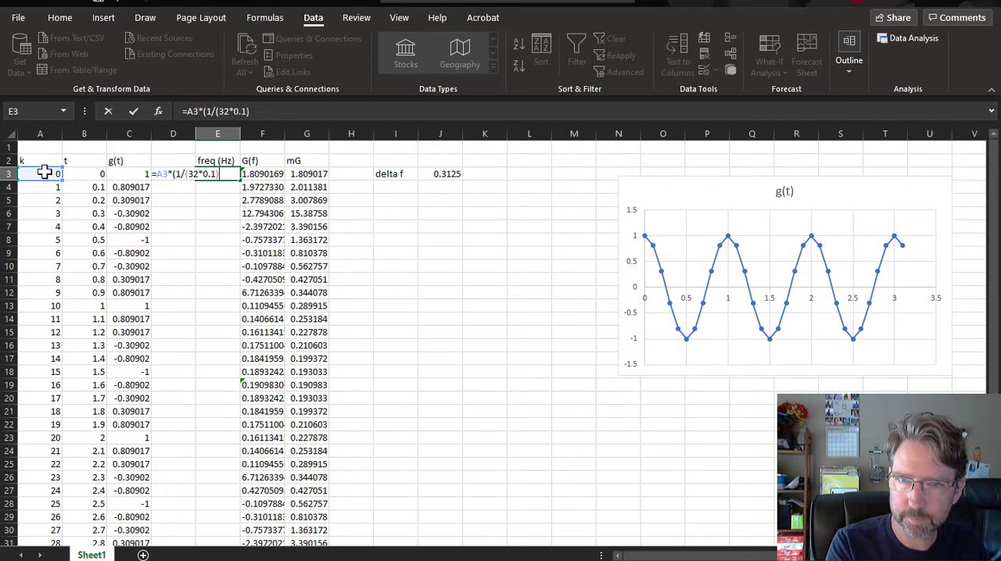
key("Enter")
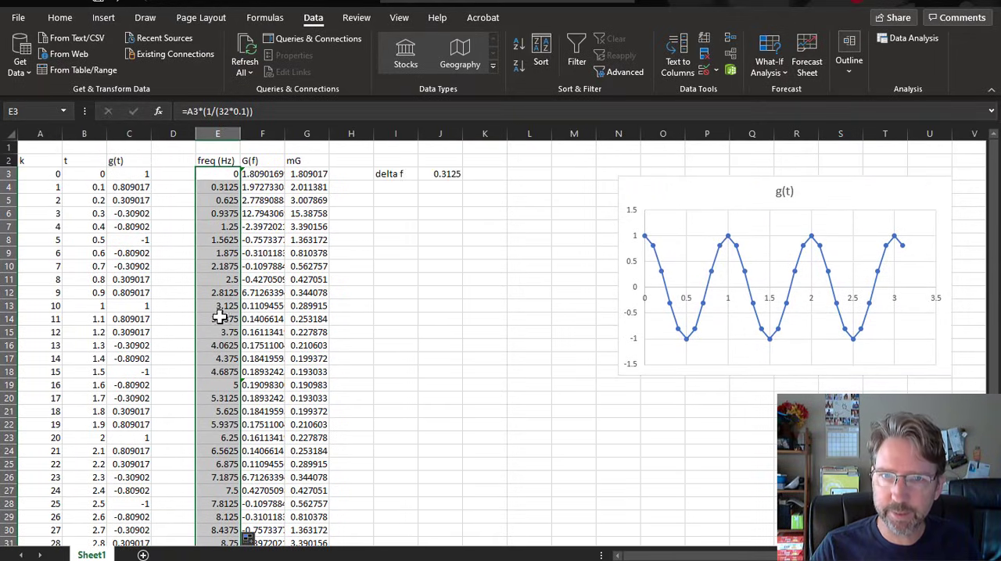
mouse_move(219, 293)
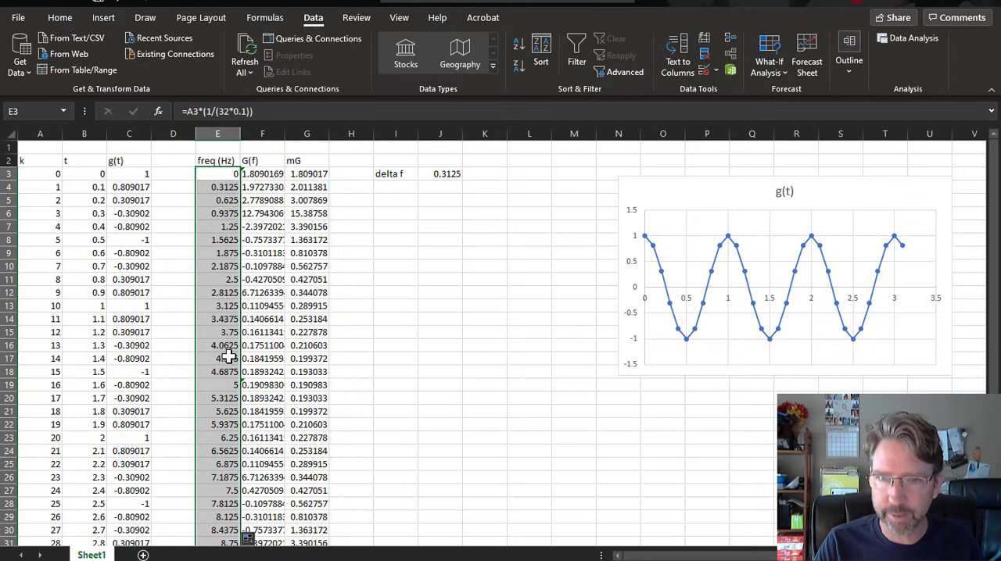
mouse_move(89, 190)
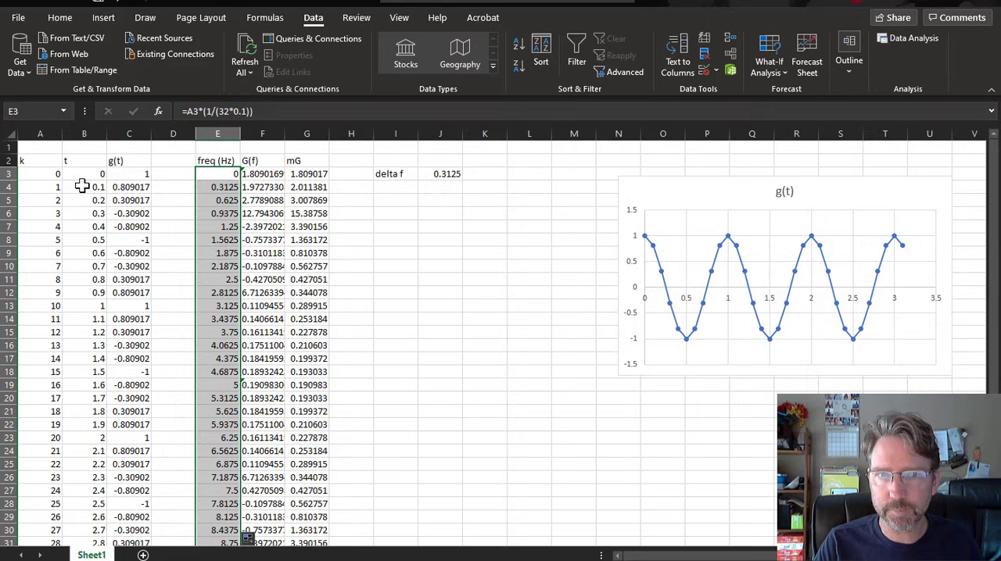
Check the 0.1 sample spacing and widen column F to show full complex numbers.
left_click(84, 186)
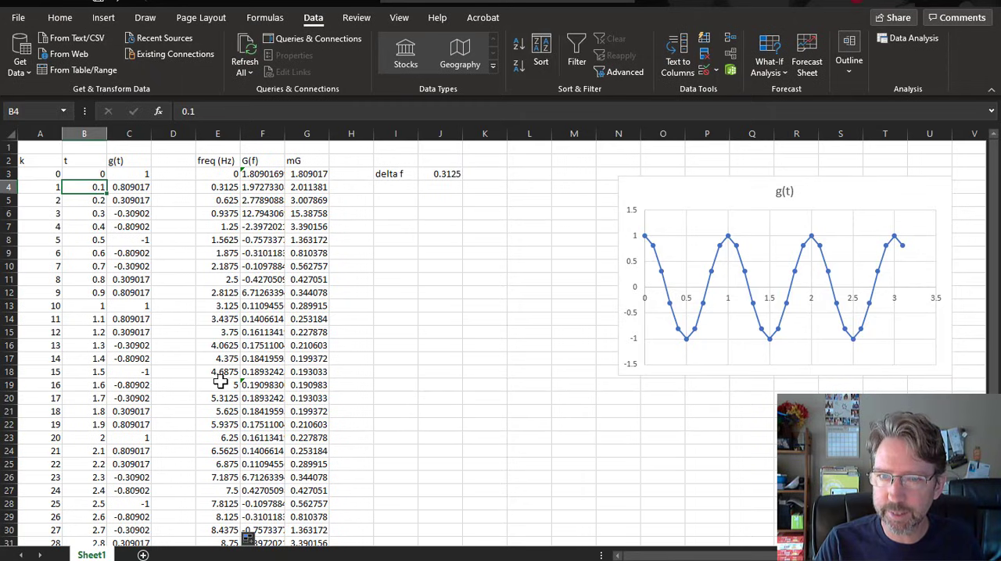
left_click_drag(217, 384, 307, 438)
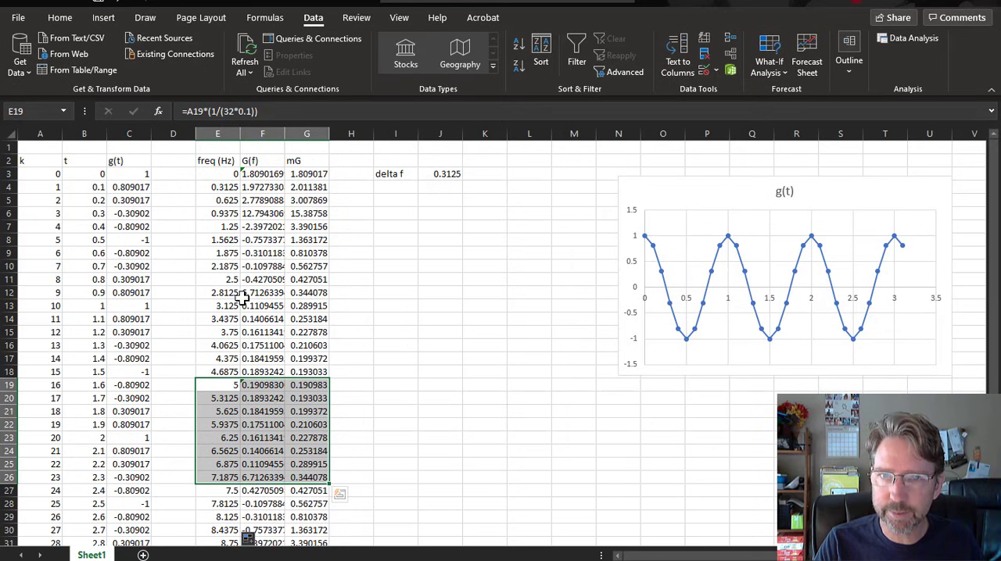
left_click_drag(328, 132, 361, 133)
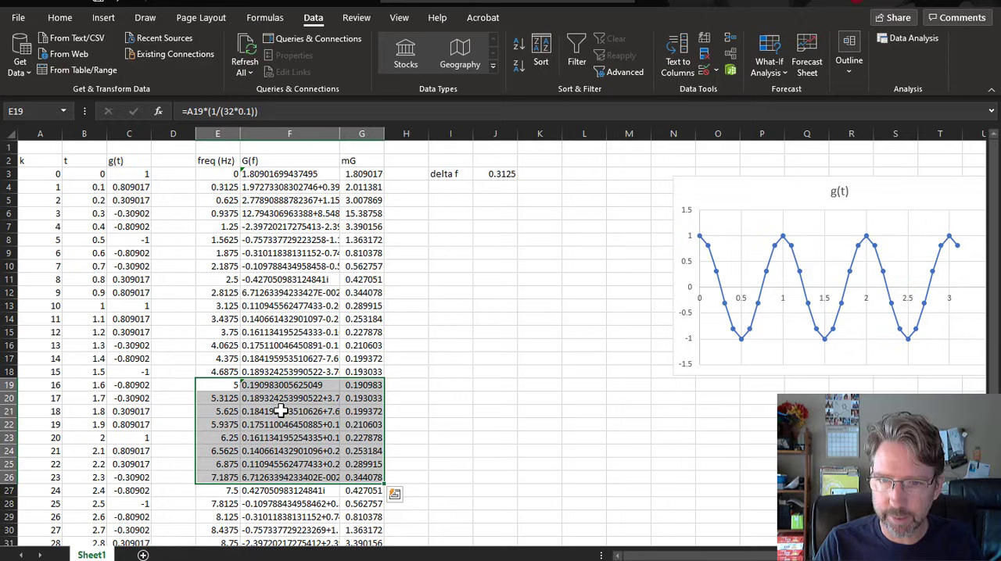
Inspect G(f) values in F21 and F22, then select frequency plus mG data for a chart.
left_click(289, 411)
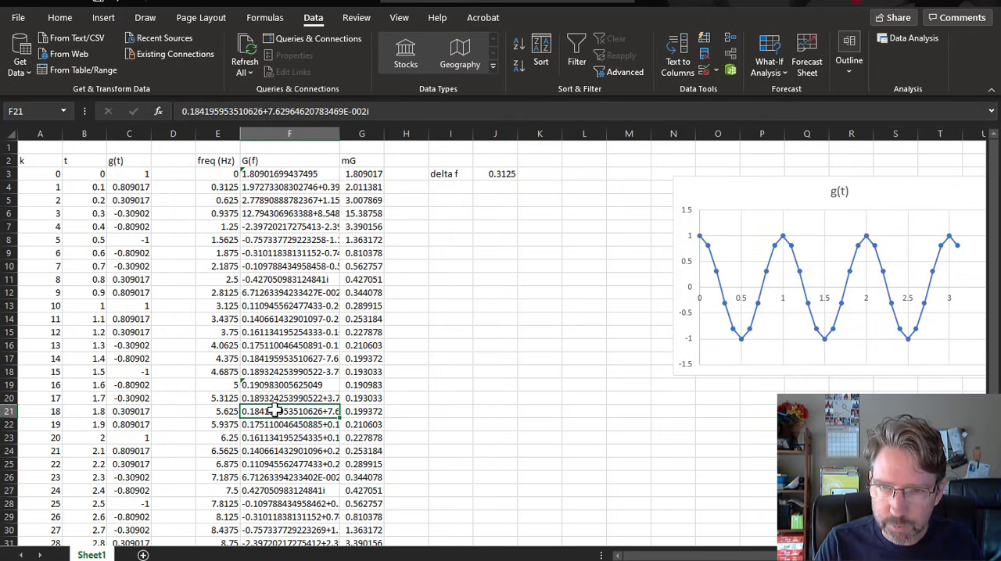
left_click(286, 359)
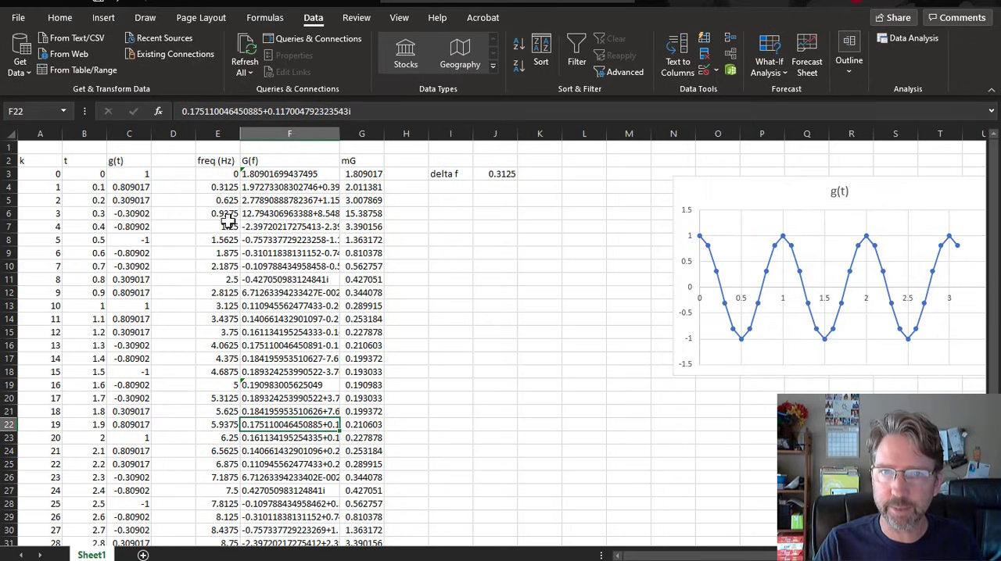
mouse_move(207, 180)
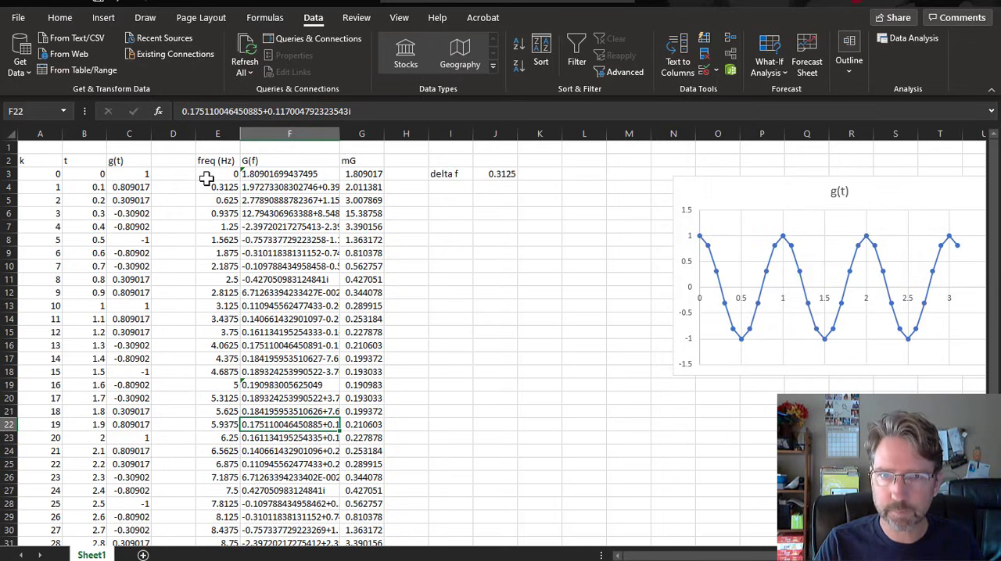
mouse_move(215, 161)
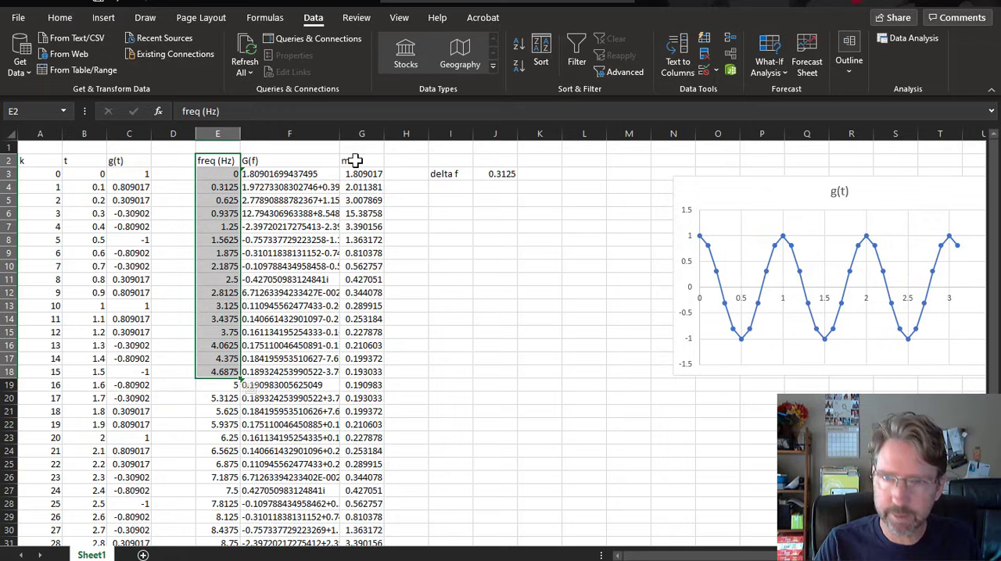
left_click(361, 161)
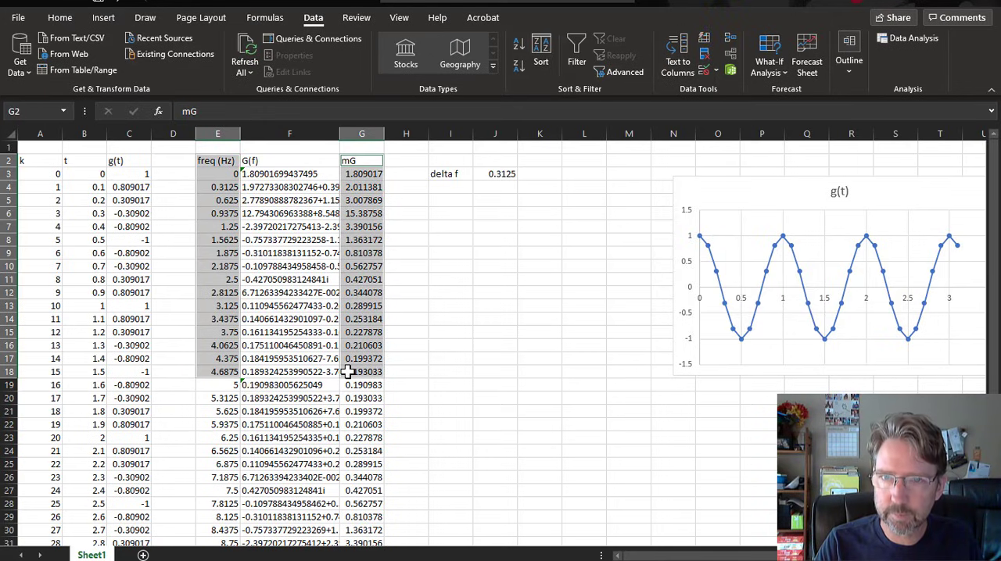
mouse_move(217, 215)
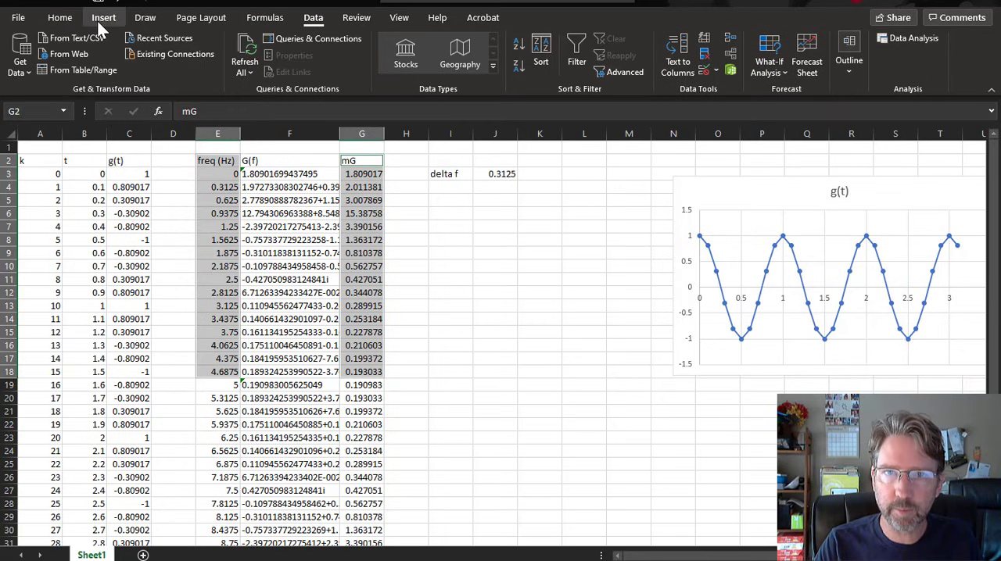
left_click(93, 16)
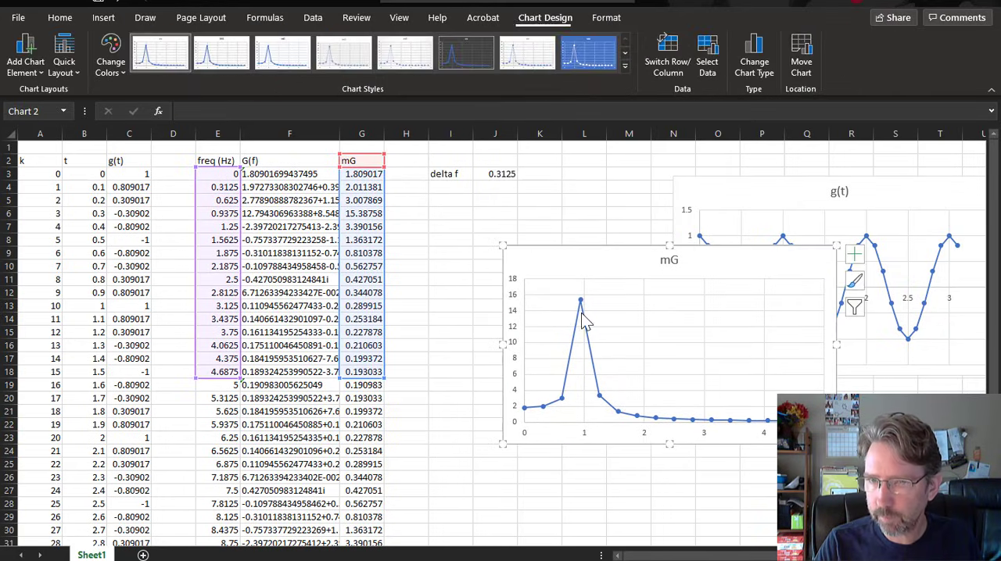
mouse_move(513, 418)
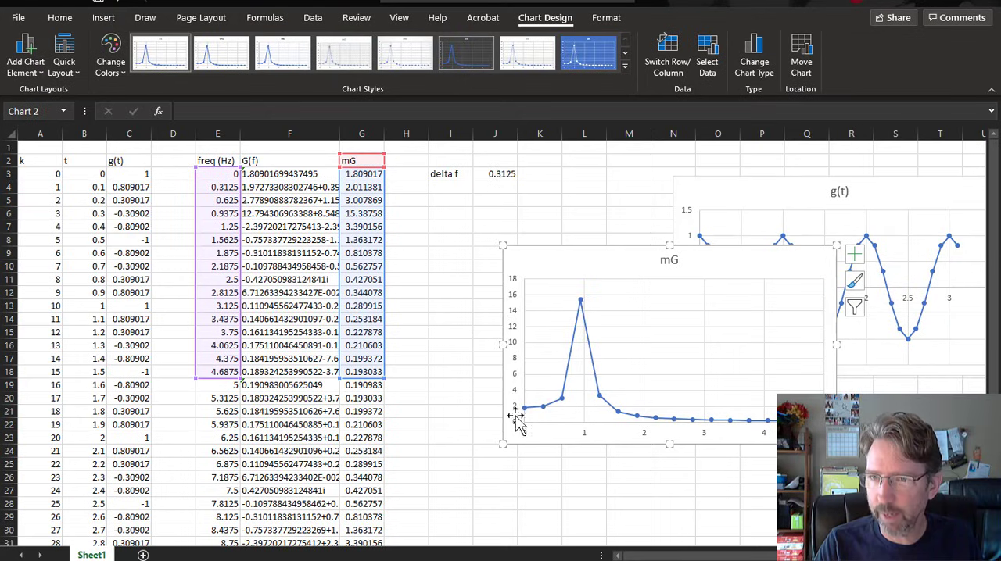
mouse_move(606, 416)
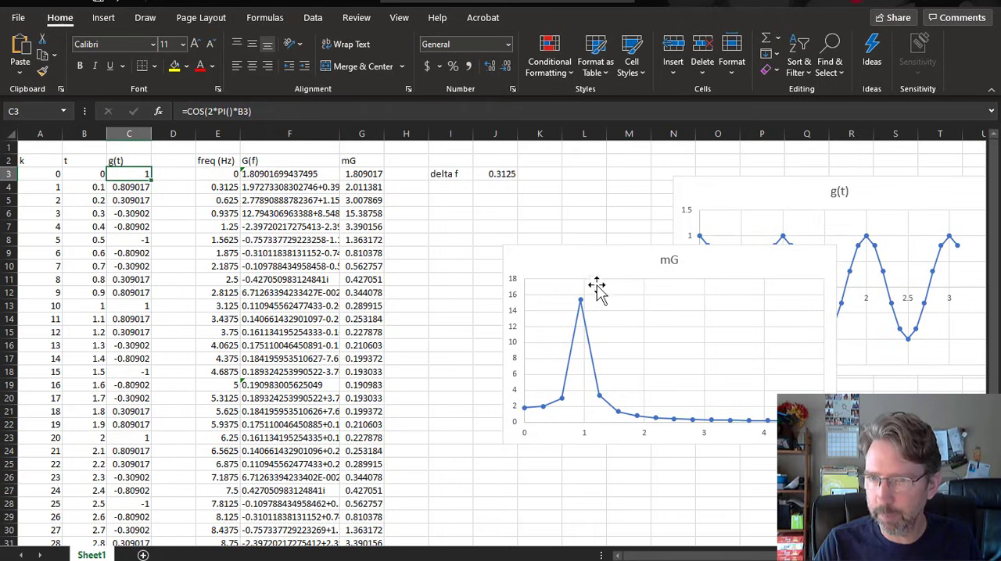
mouse_move(517, 422)
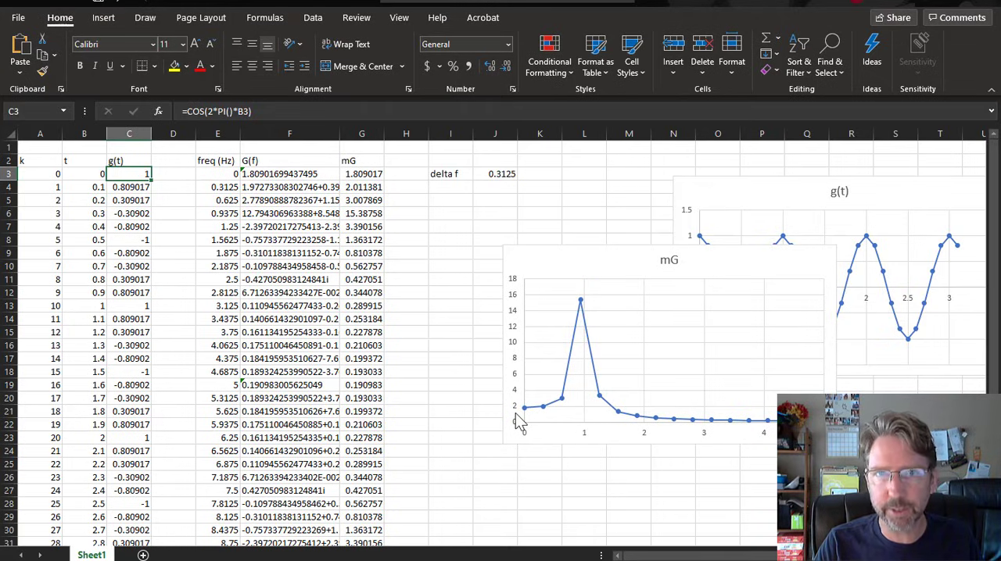
mouse_move(225, 180)
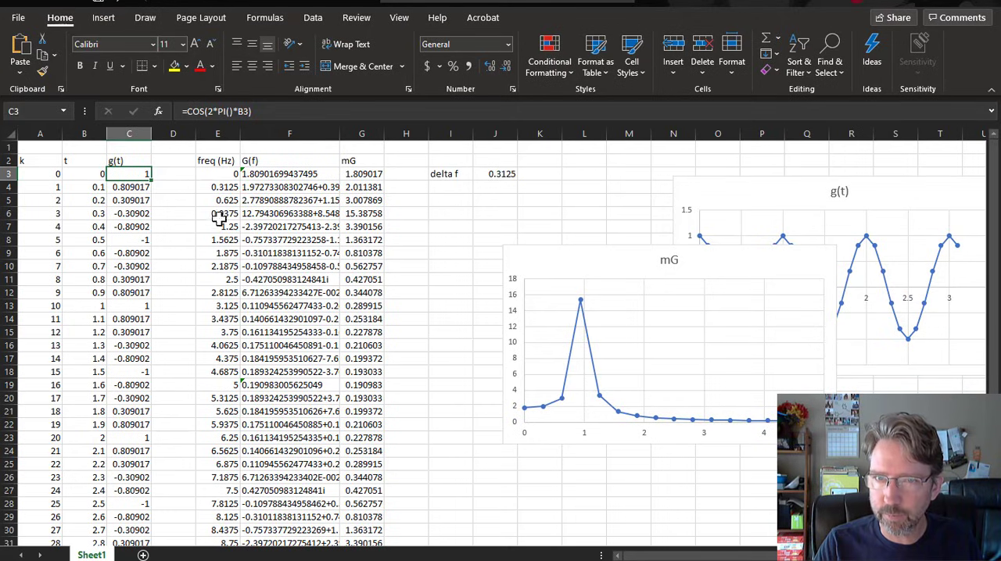
left_click(217, 226)
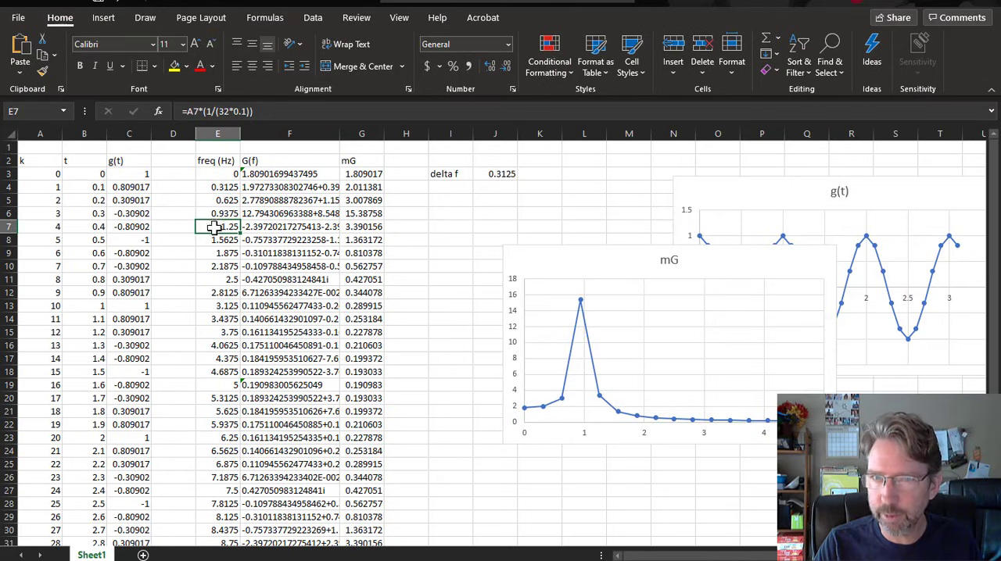
left_click(218, 213)
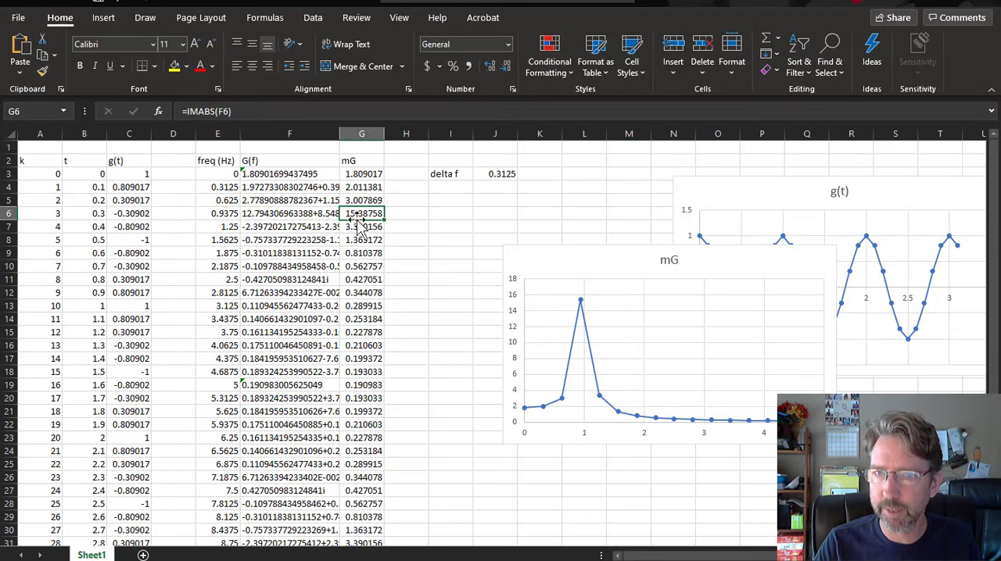
left_click(217, 227)
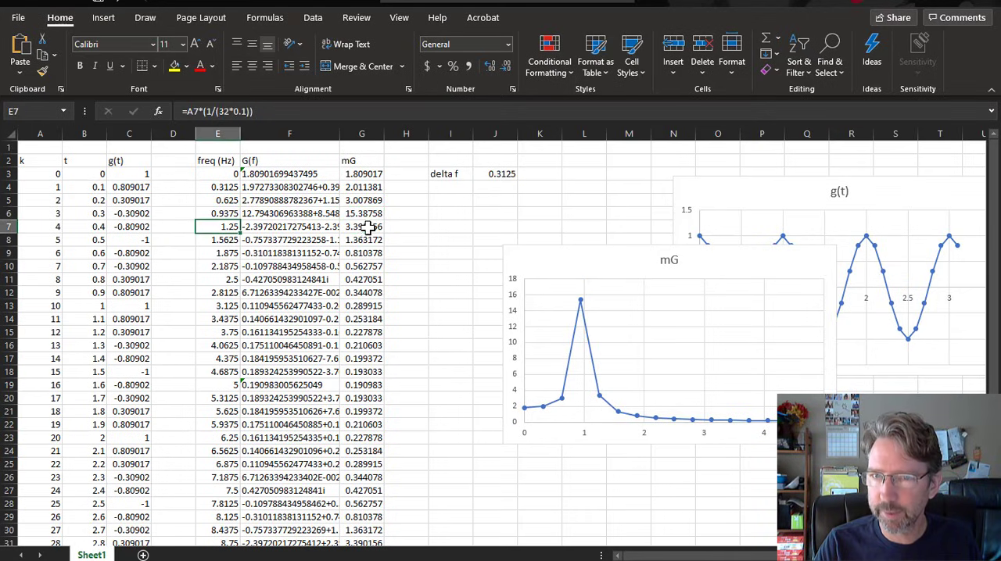
left_click(362, 227)
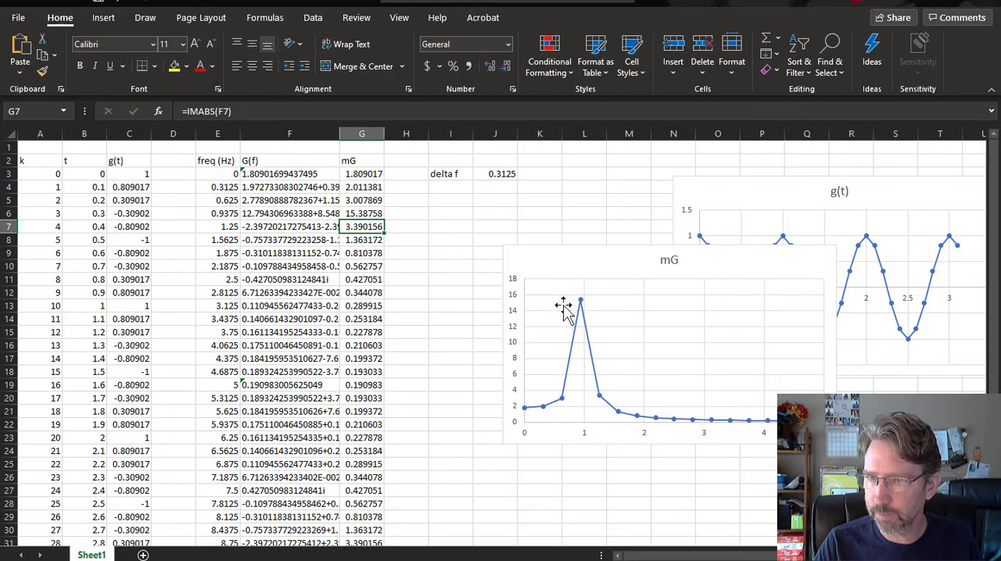
mouse_move(552, 403)
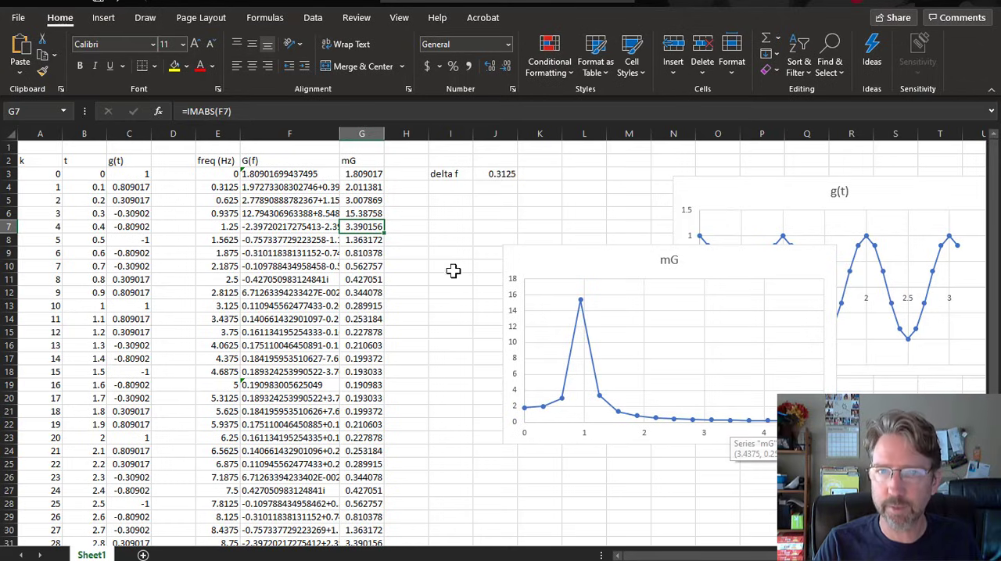
mouse_move(371, 262)
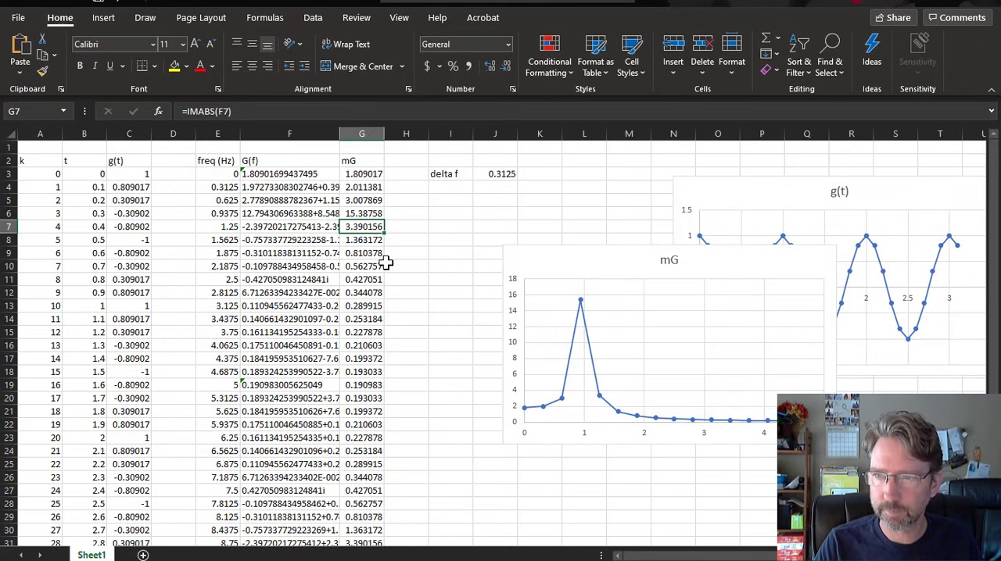
mouse_move(516, 290)
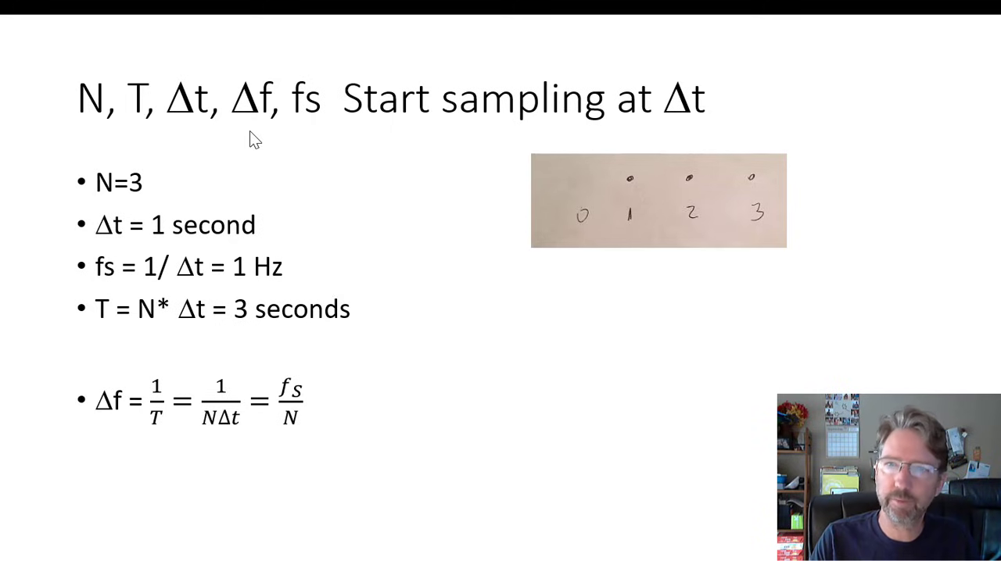
mouse_move(347, 225)
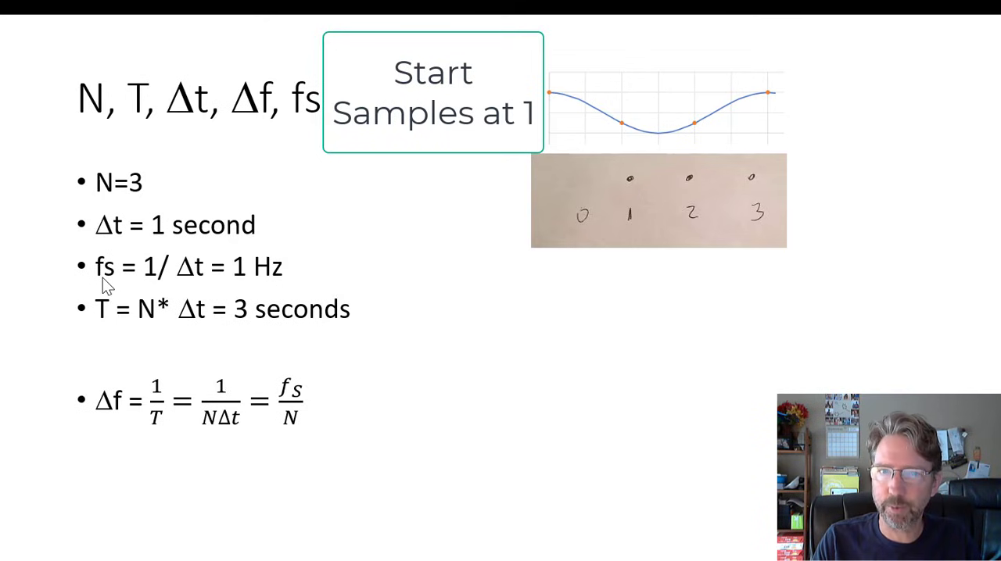
mouse_move(278, 283)
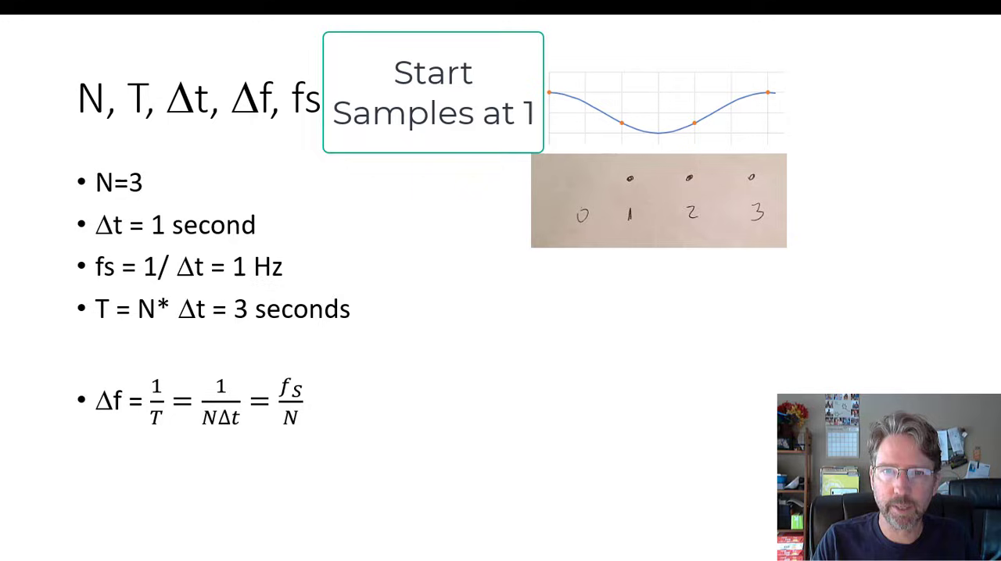
mouse_move(201, 334)
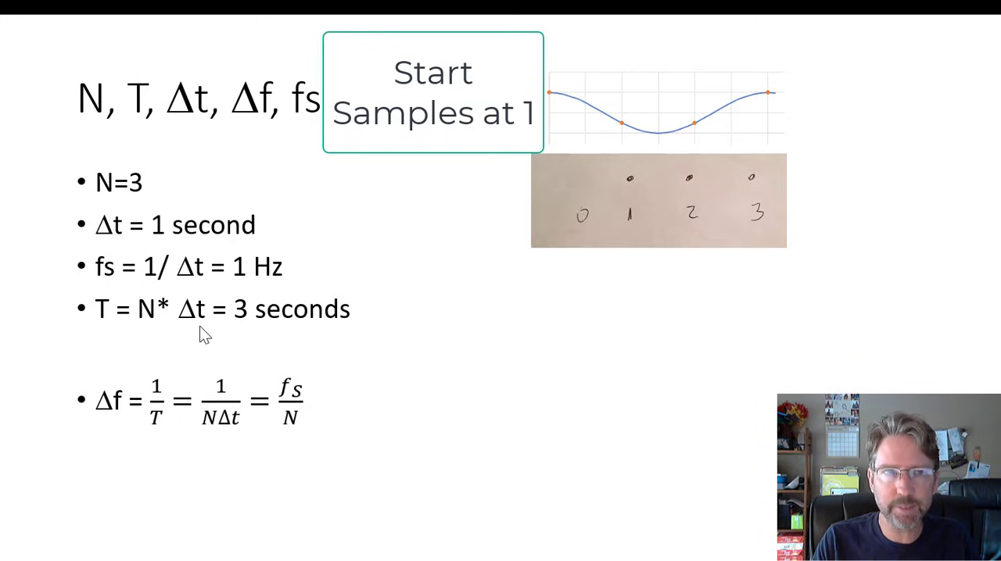
mouse_move(102, 334)
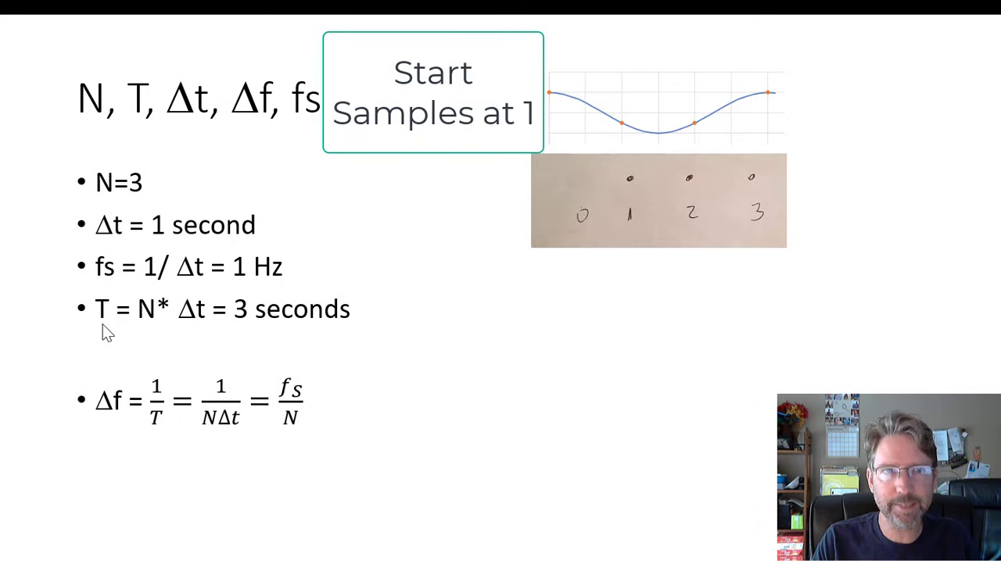
mouse_move(128, 336)
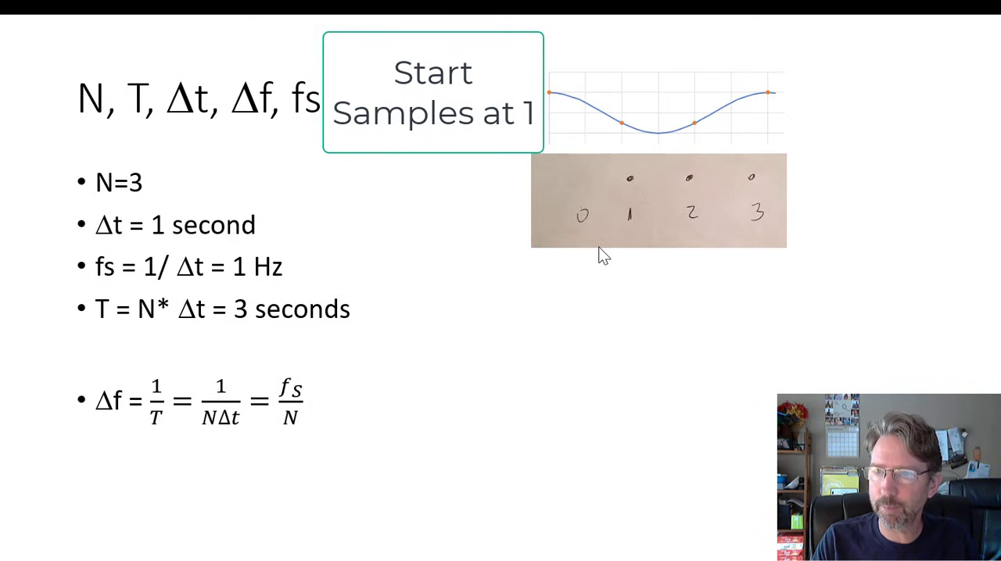
mouse_move(585, 186)
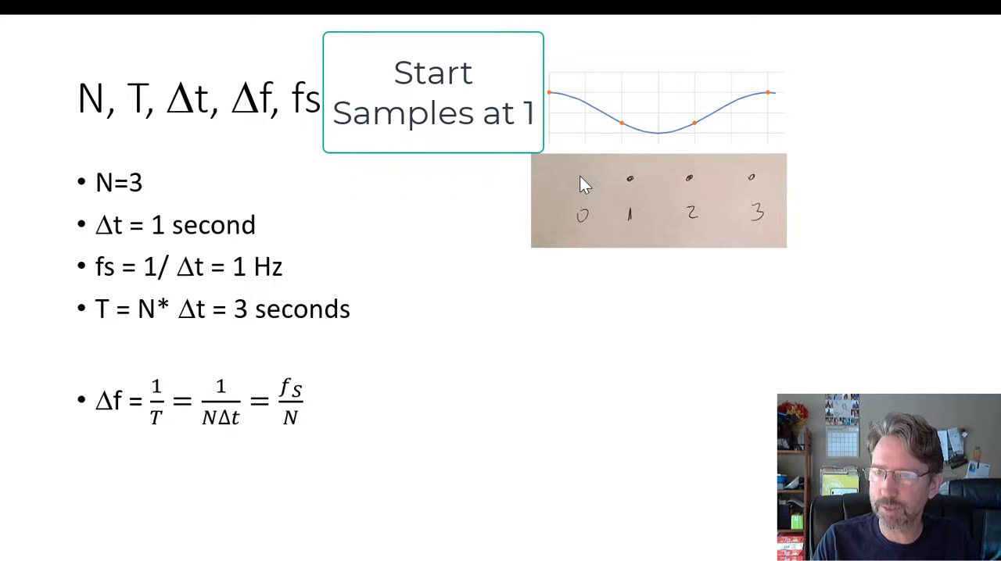
mouse_move(787, 184)
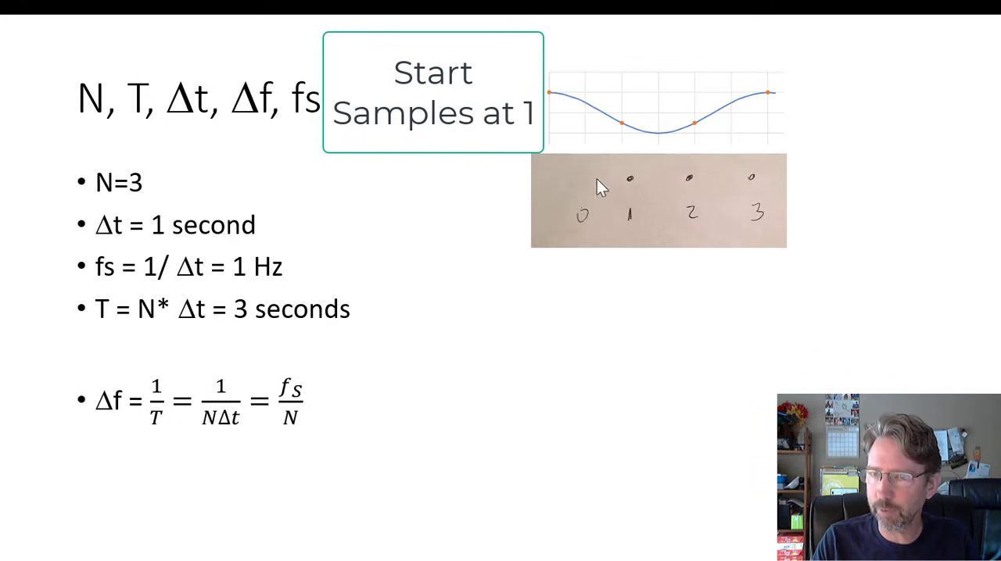
mouse_move(587, 187)
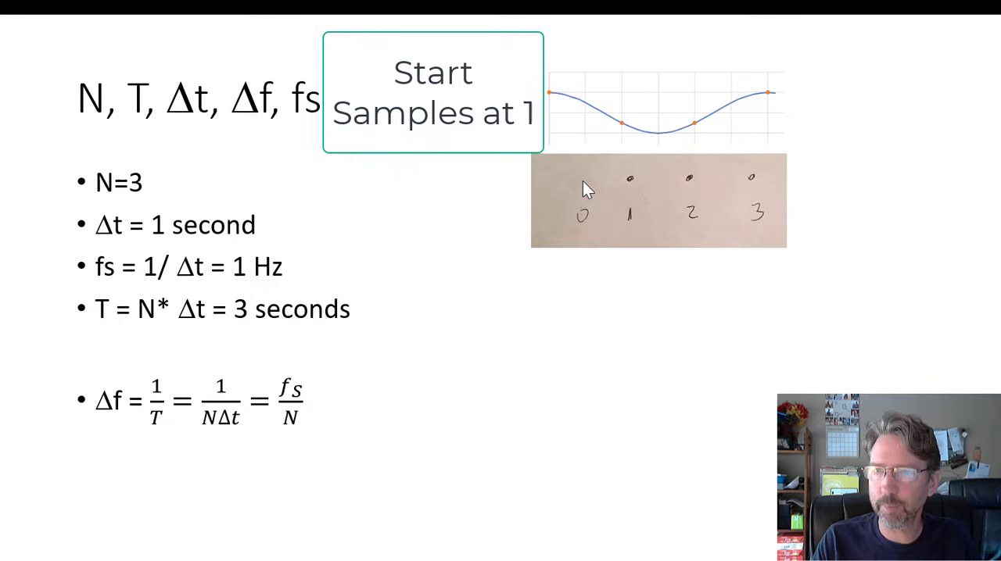
mouse_move(155, 327)
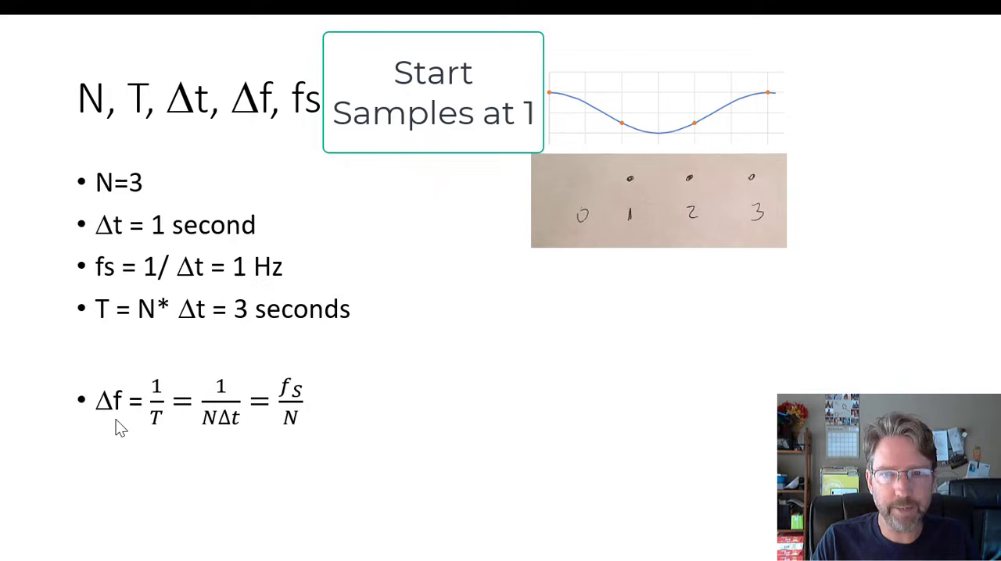
mouse_move(164, 434)
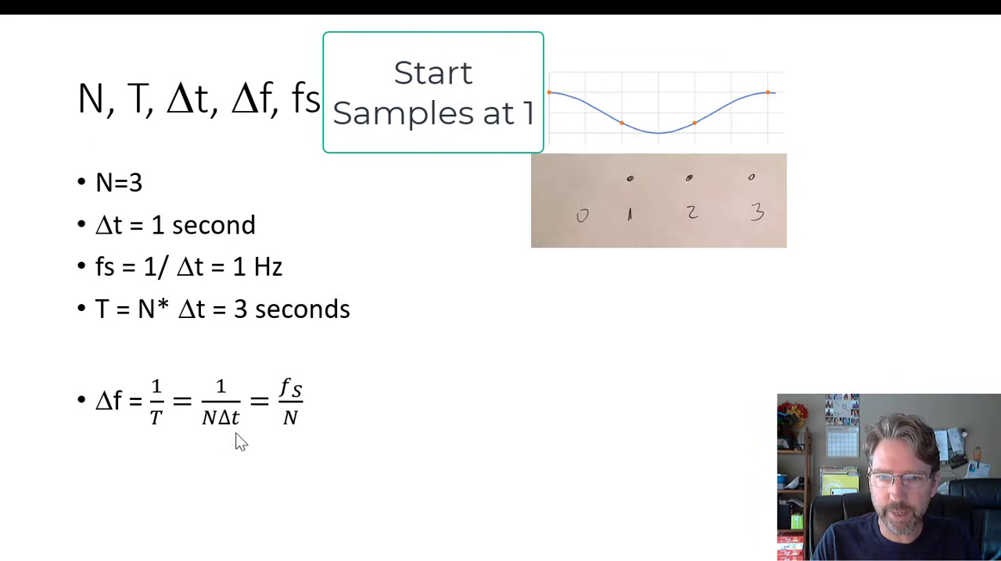
mouse_move(312, 426)
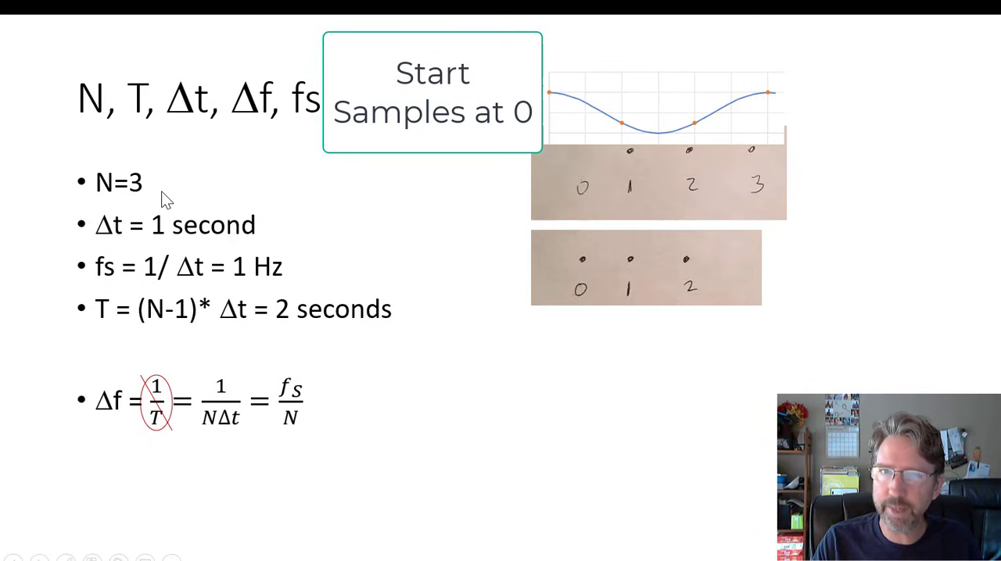
mouse_move(630, 272)
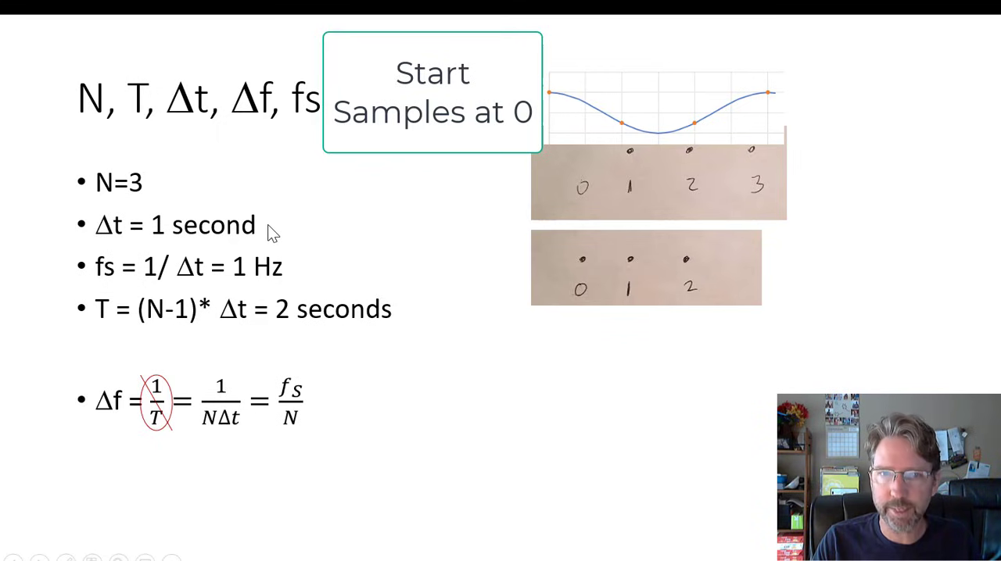
mouse_move(302, 280)
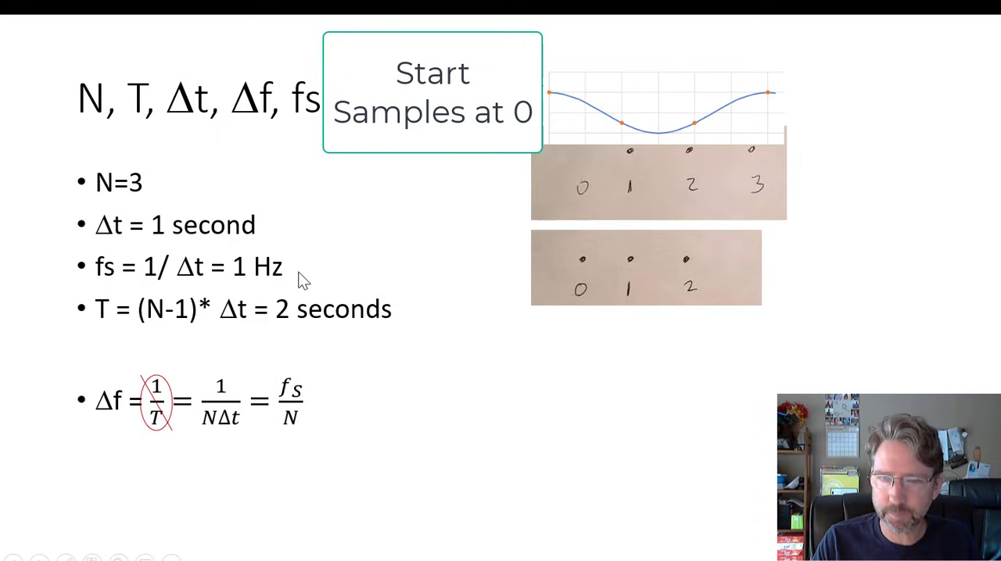
mouse_move(262, 310)
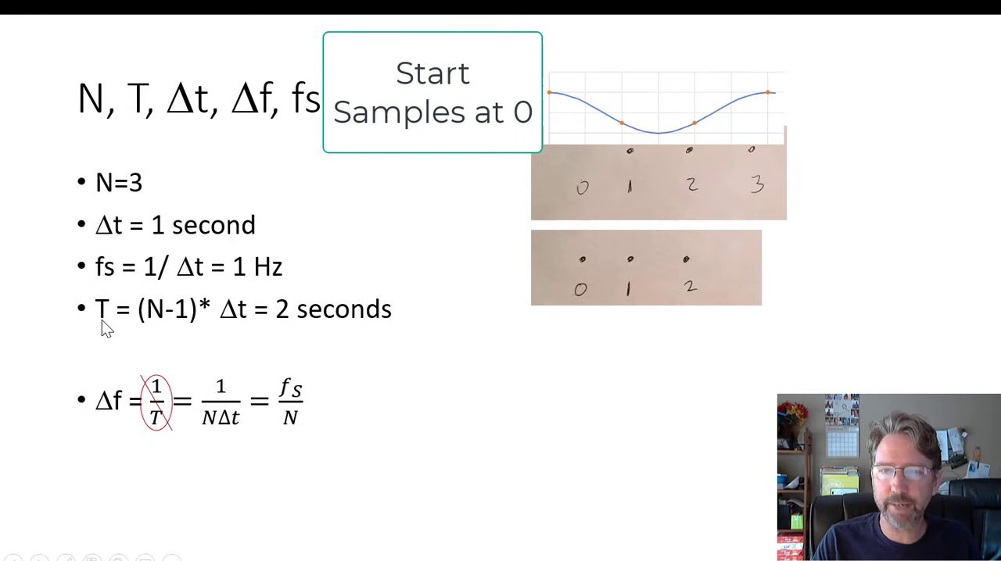
mouse_move(197, 339)
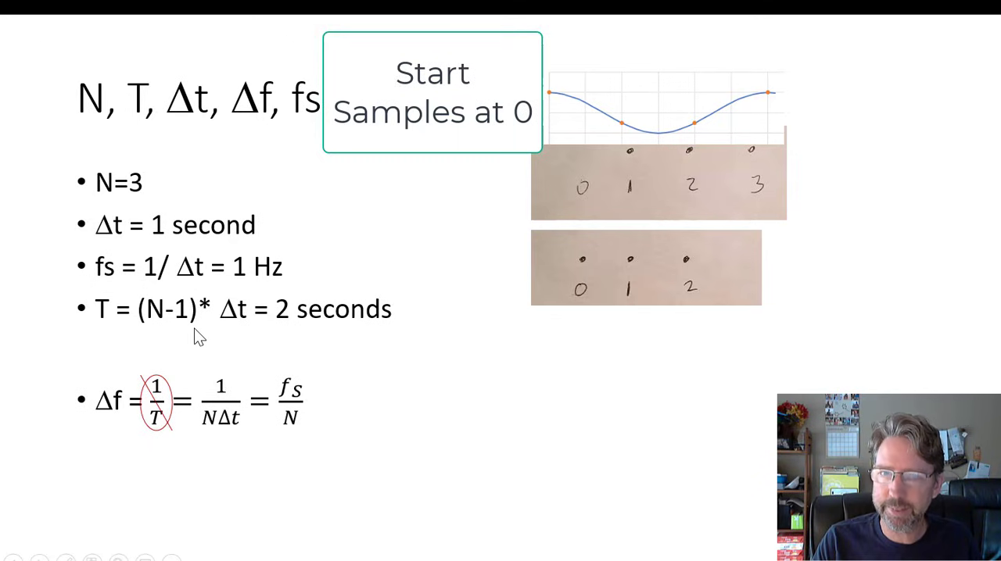
mouse_move(743, 338)
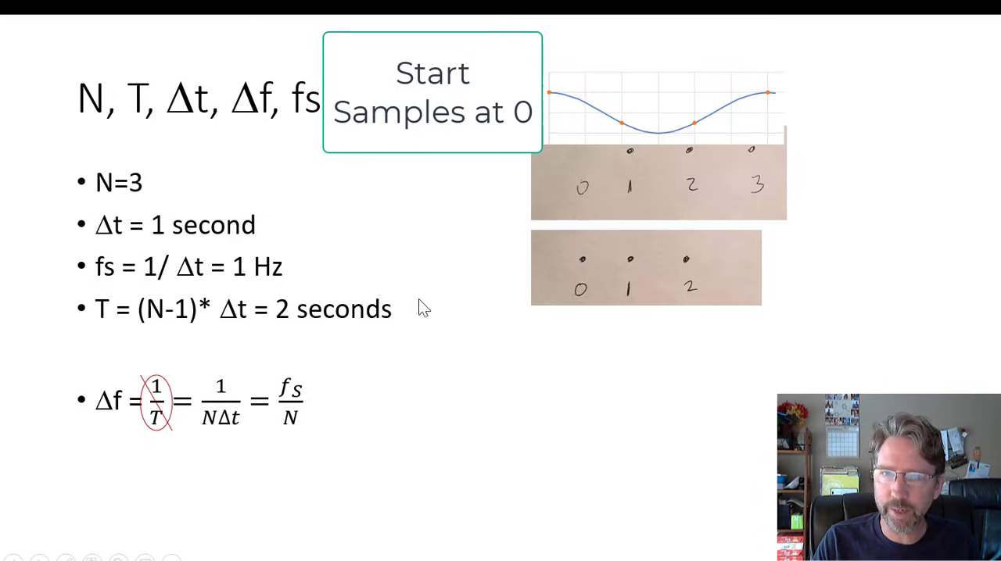
mouse_move(268, 317)
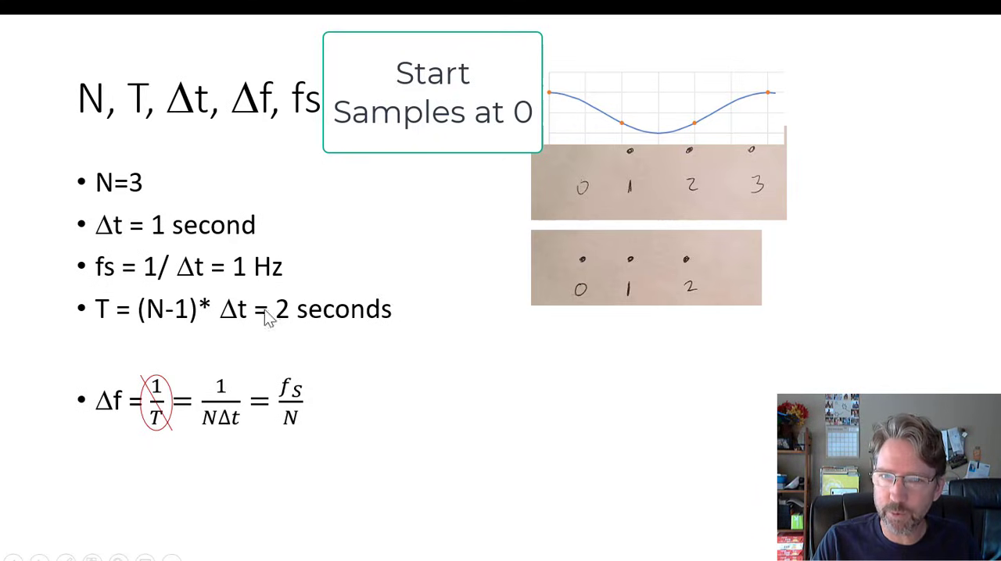
mouse_move(304, 335)
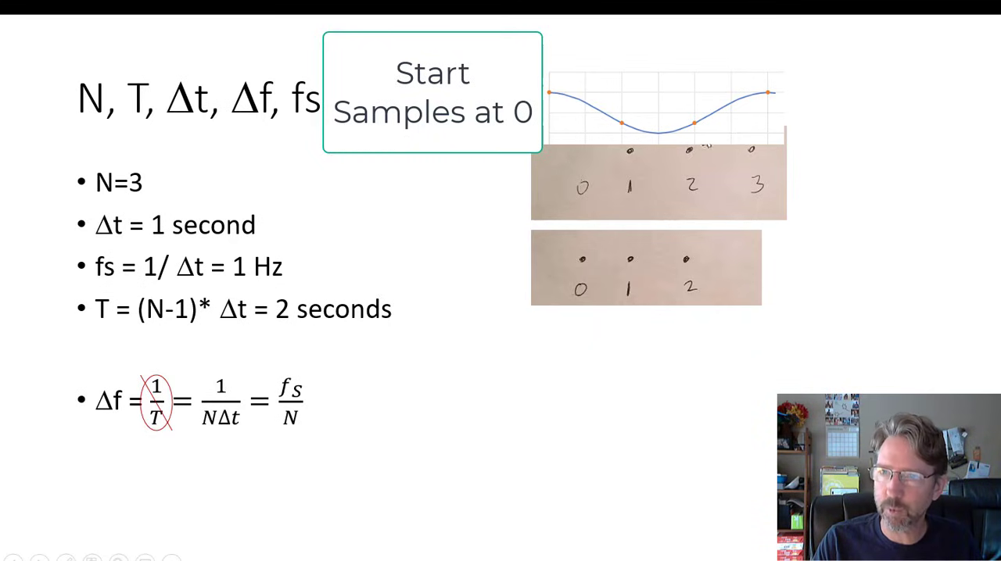
mouse_move(749, 198)
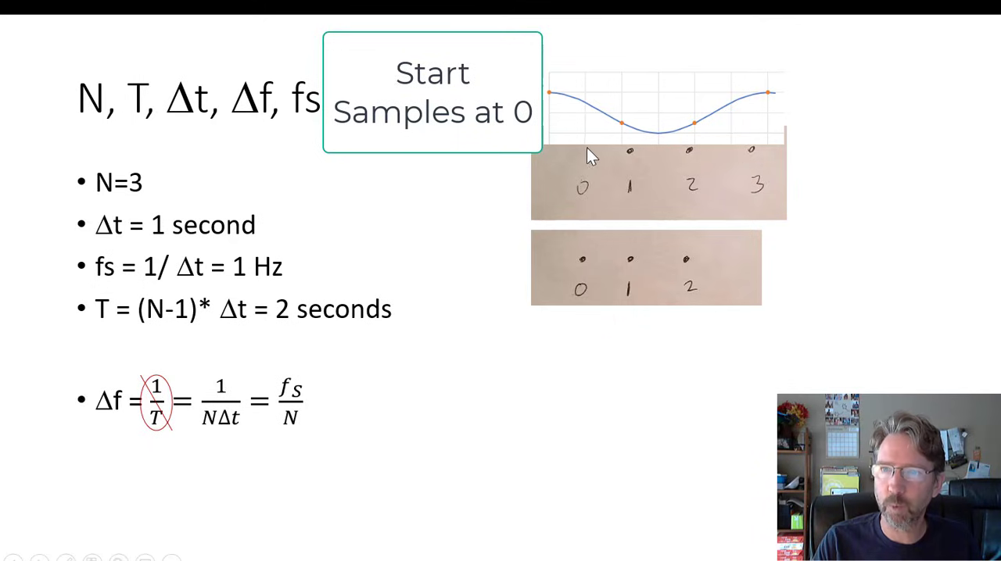
mouse_move(584, 164)
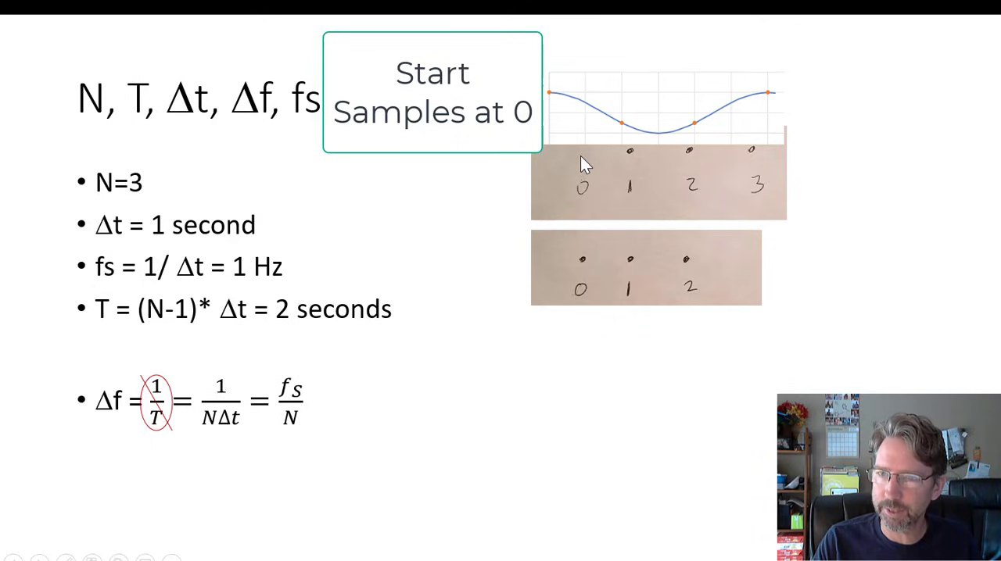
mouse_move(752, 160)
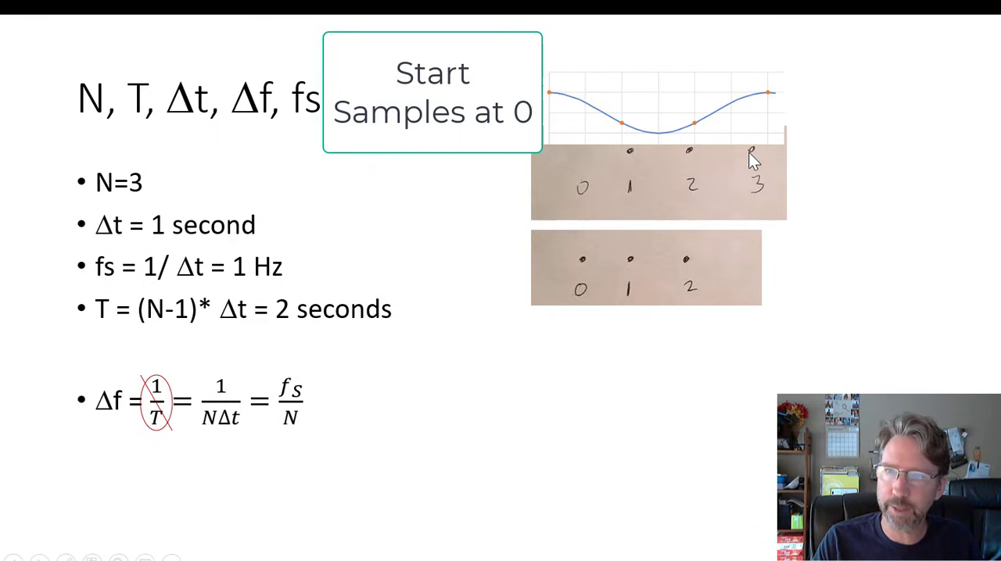
mouse_move(692, 280)
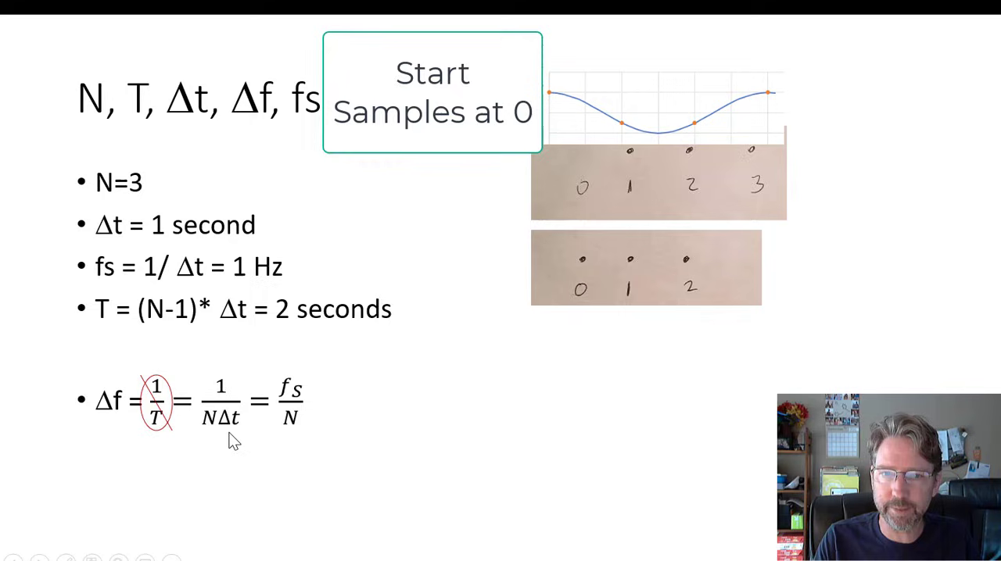
mouse_move(289, 438)
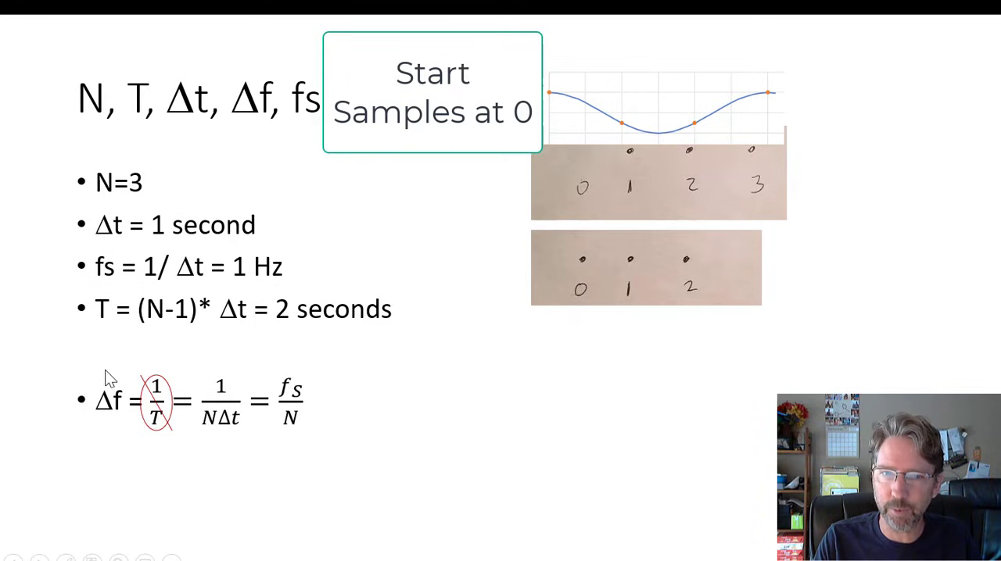
mouse_move(94, 332)
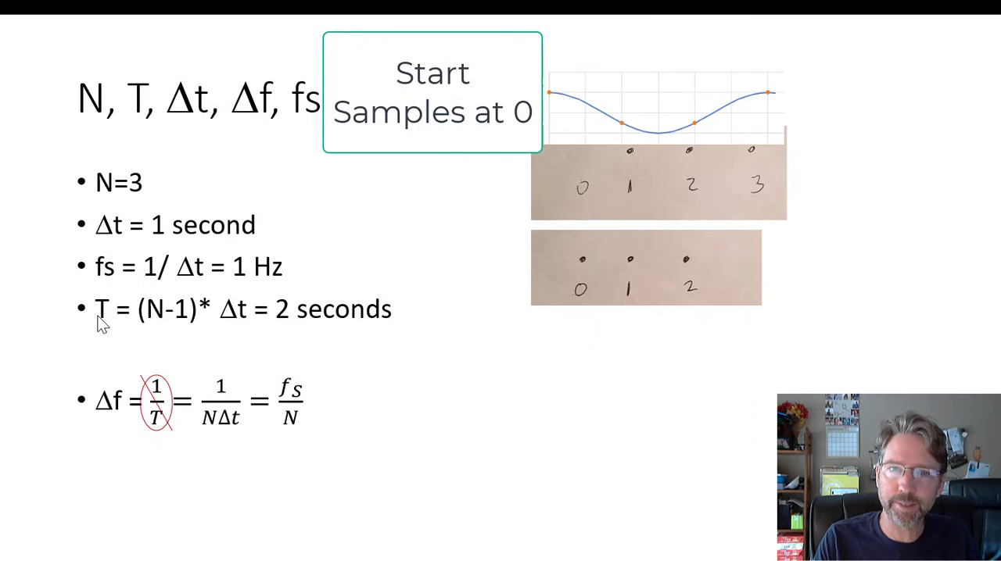
mouse_move(110, 335)
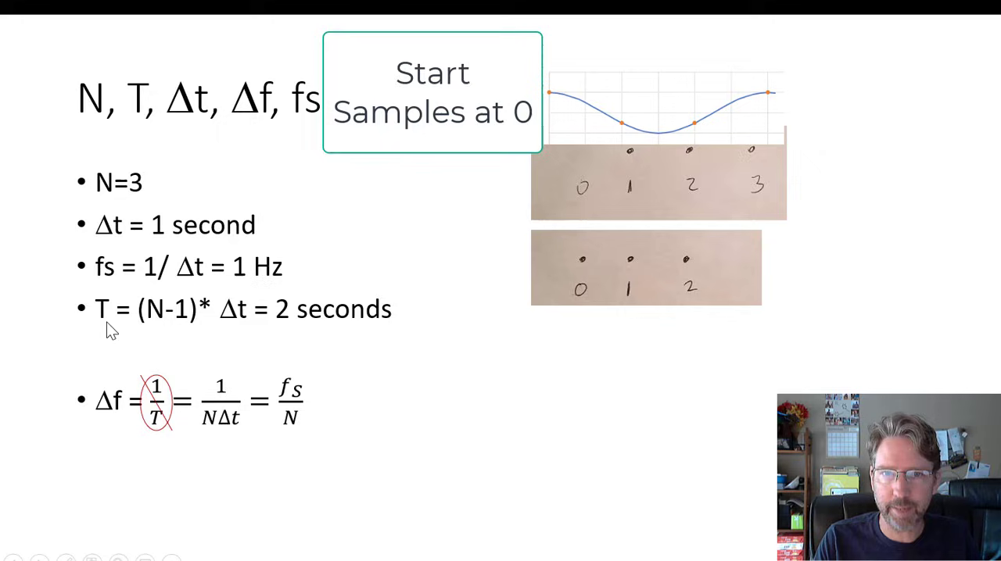